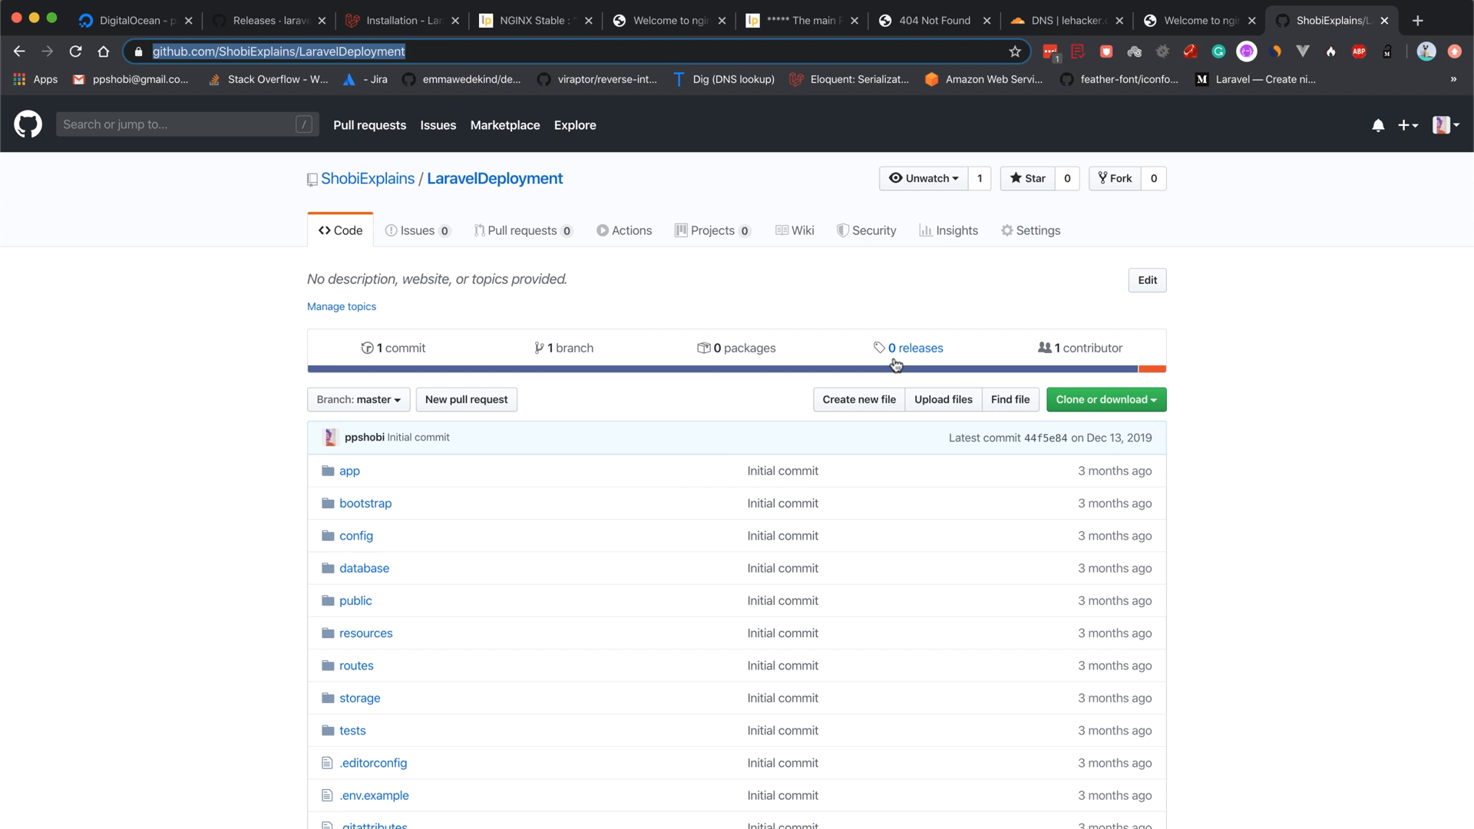
pyautogui.moveTo(498, 330)
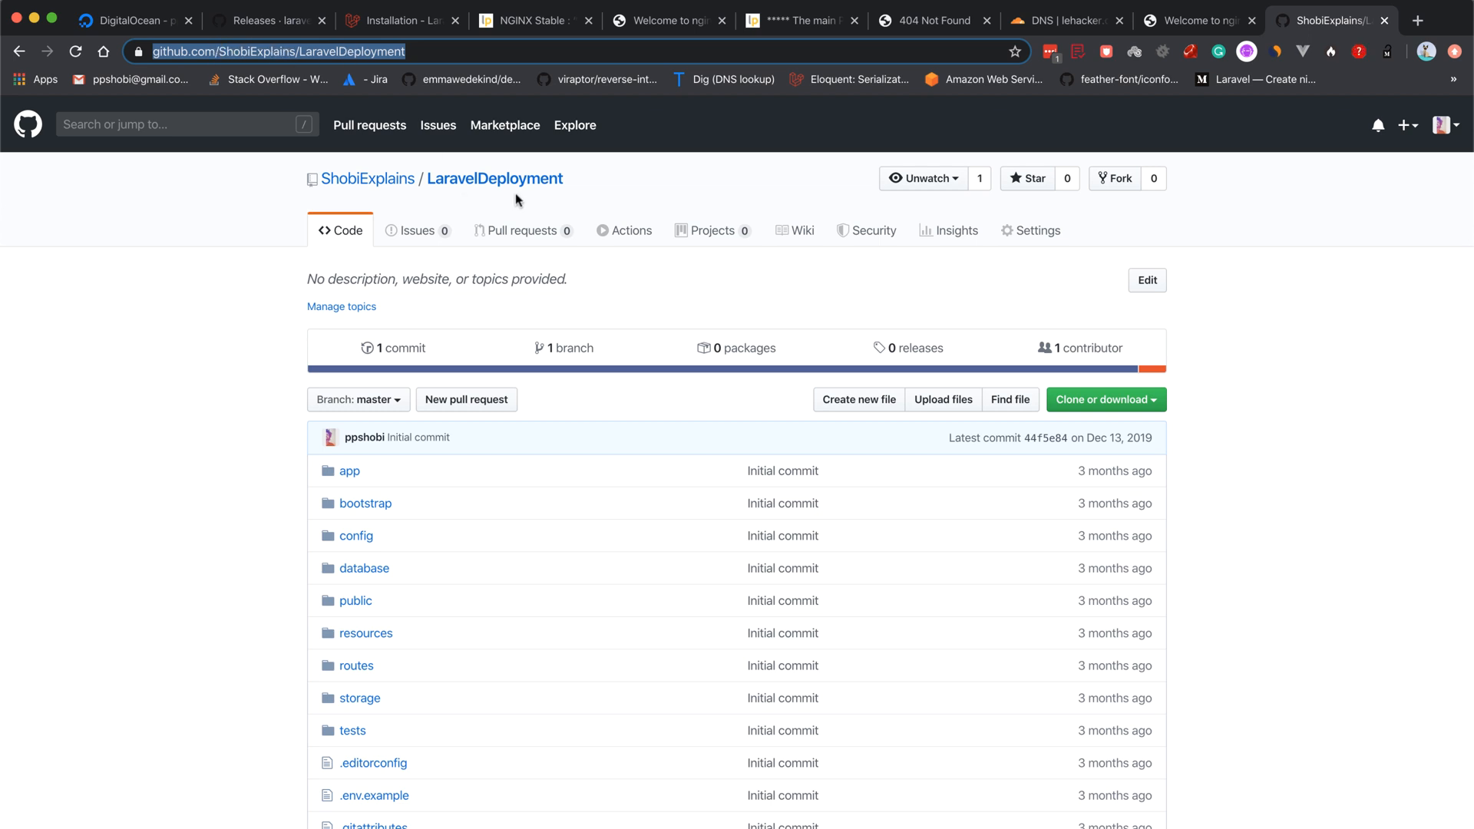
# Scroll through the ShobiExplains/LaravelDeployment repository's file list on GitHub
pyautogui.scroll(-3)
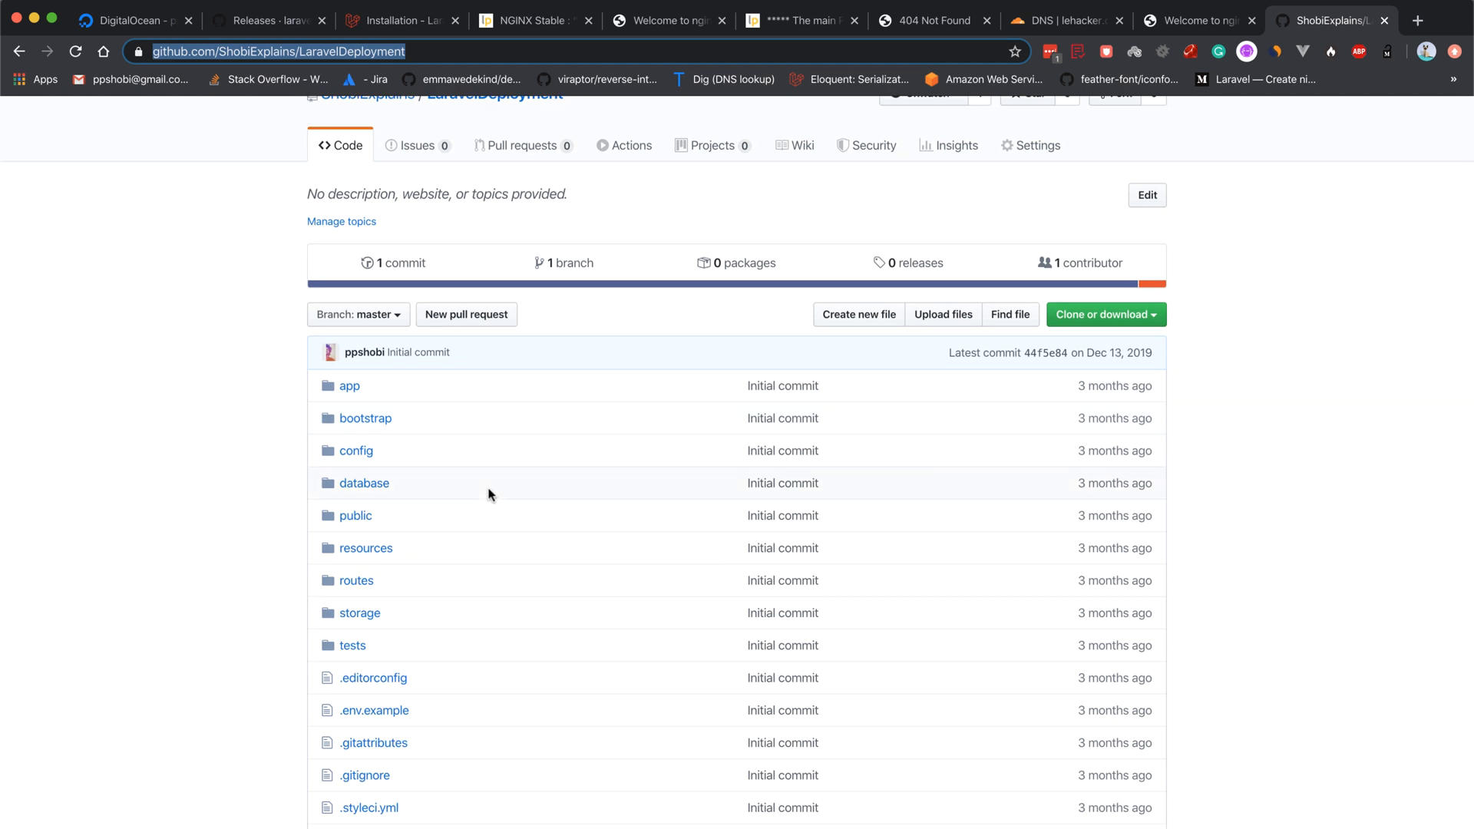
pyautogui.moveTo(562, 818)
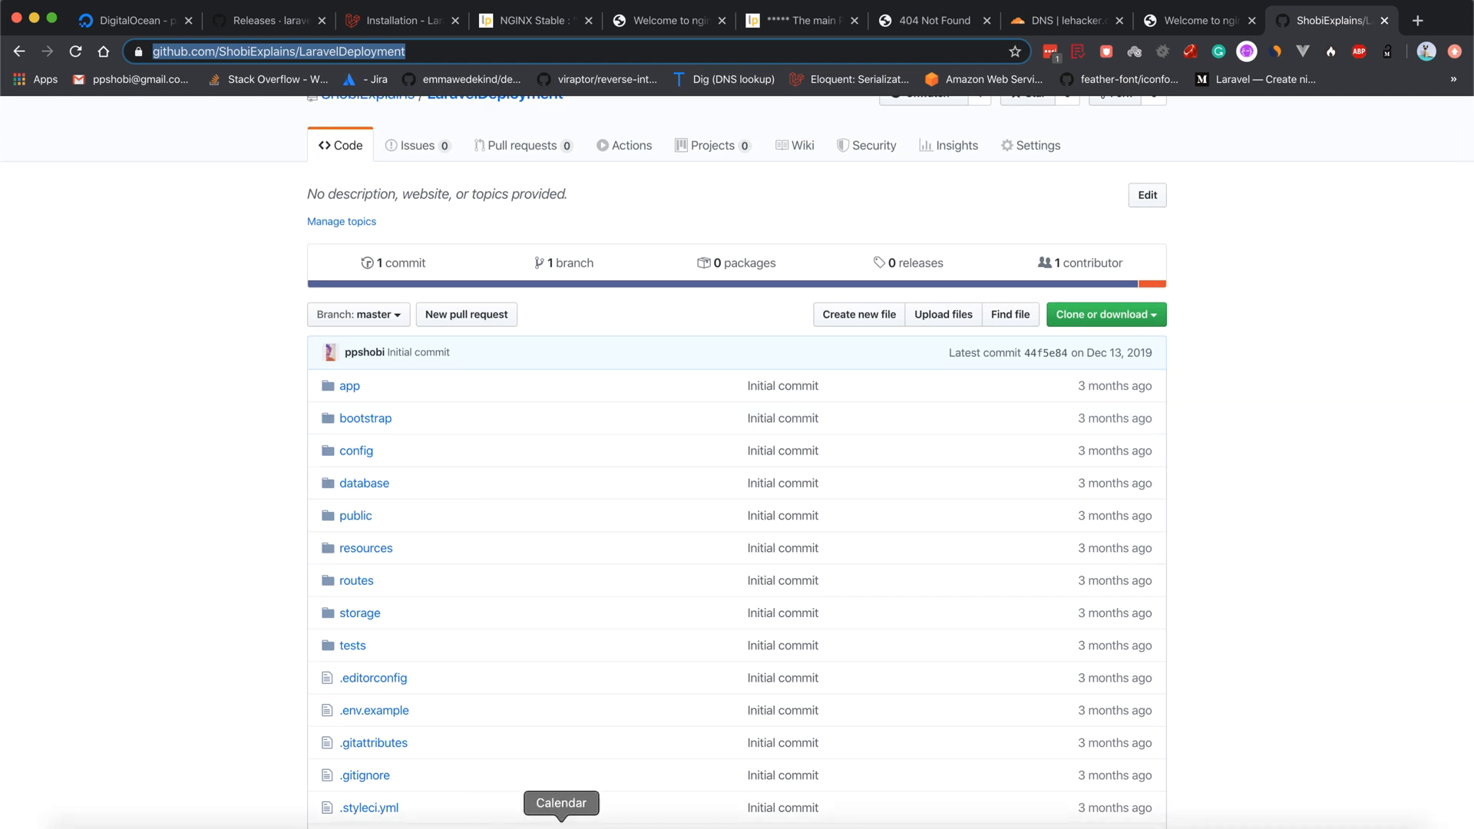
pyautogui.moveTo(593, 764)
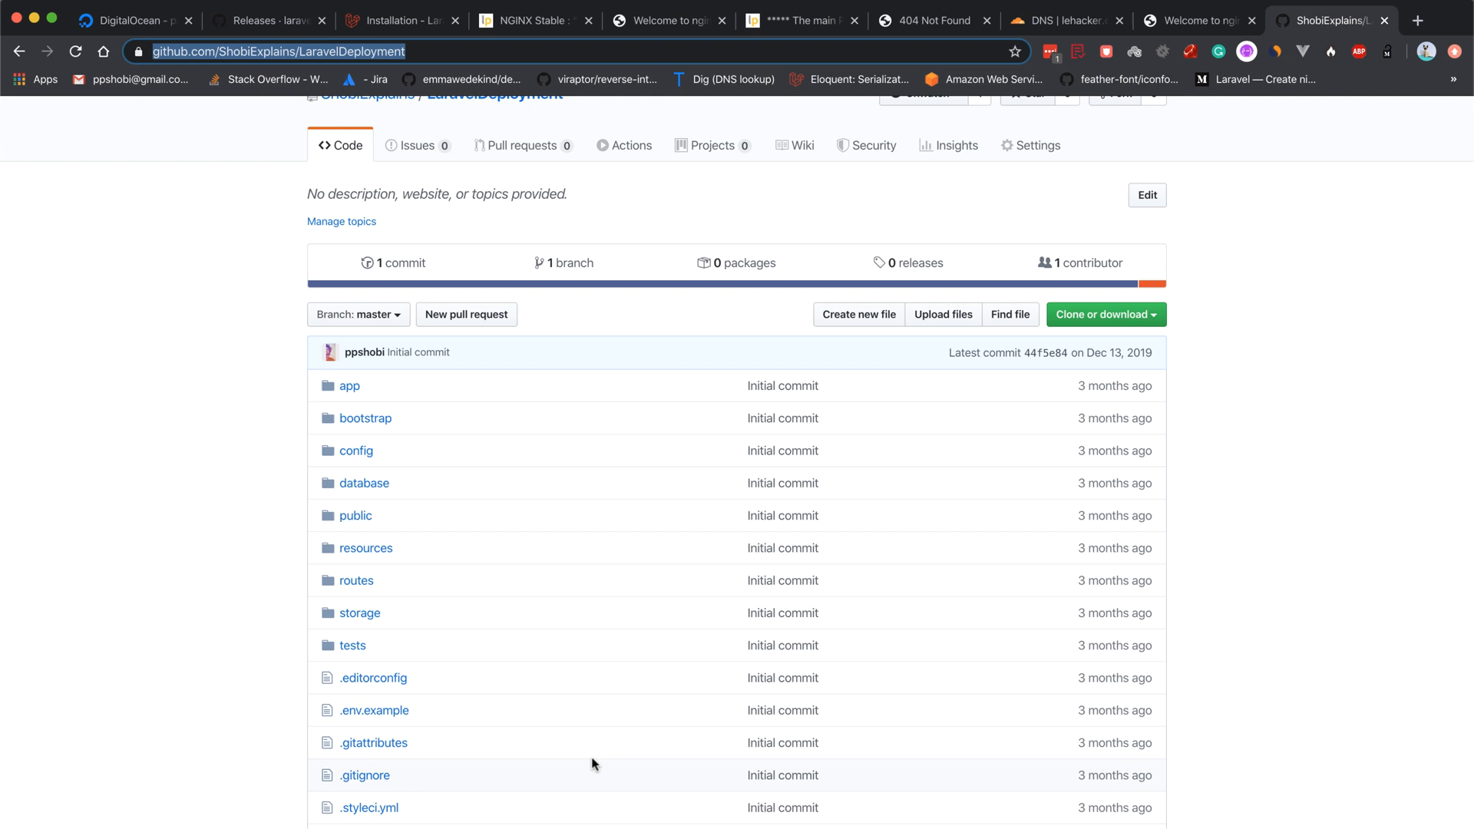
pyautogui.scroll(-3)
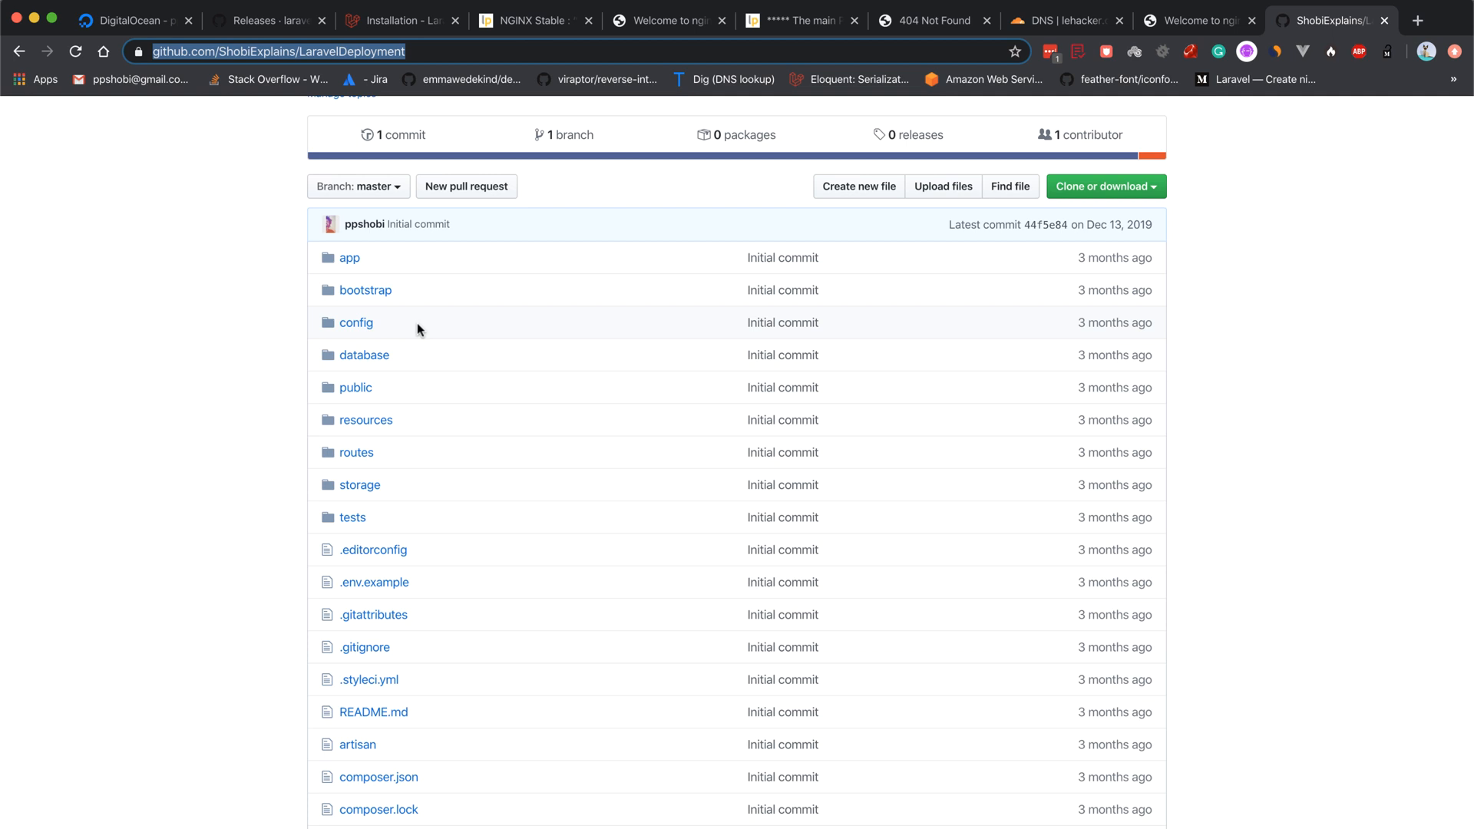
pyautogui.scroll(3)
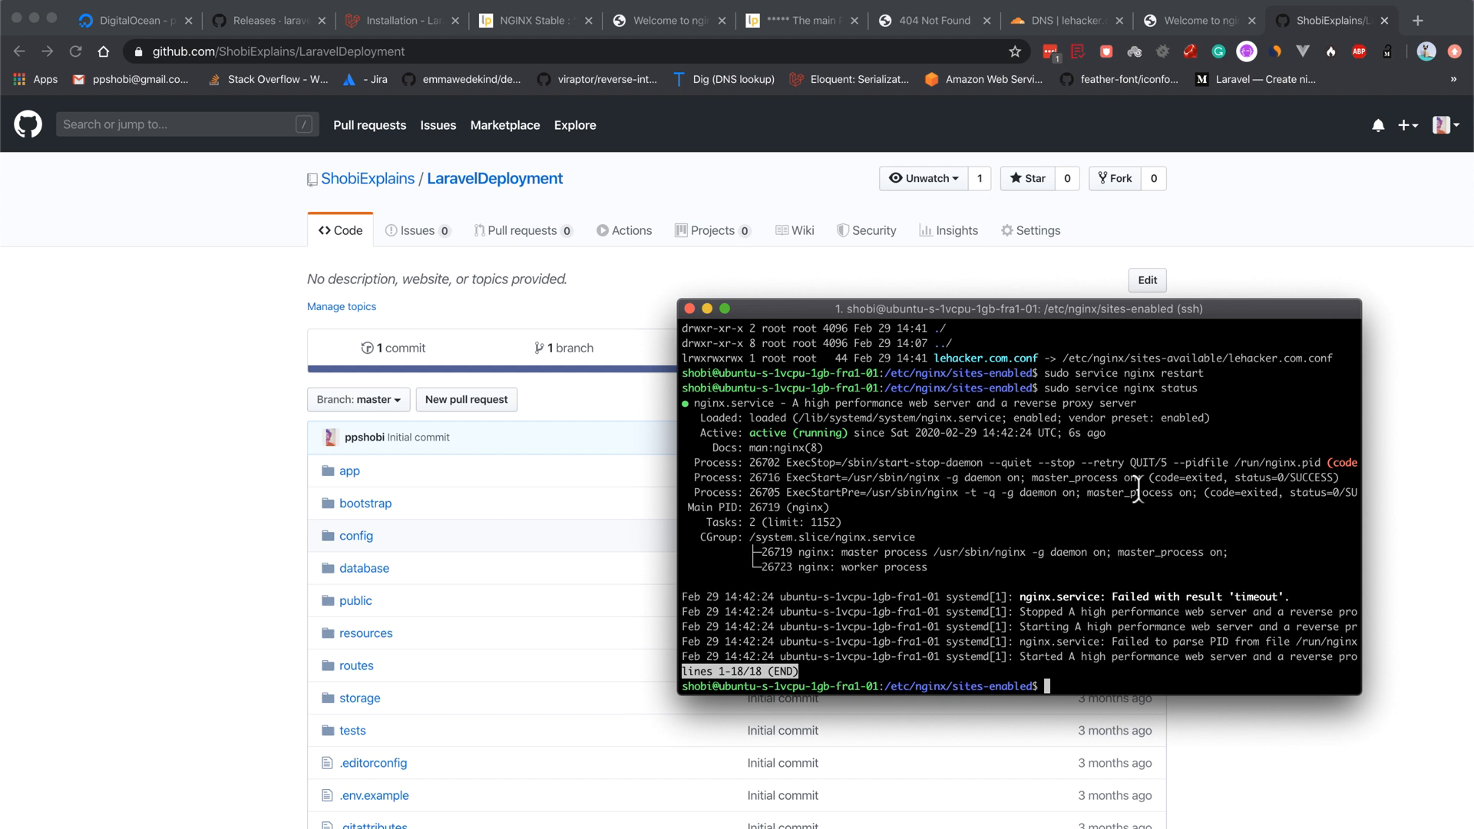
pyautogui.write('cd ..')
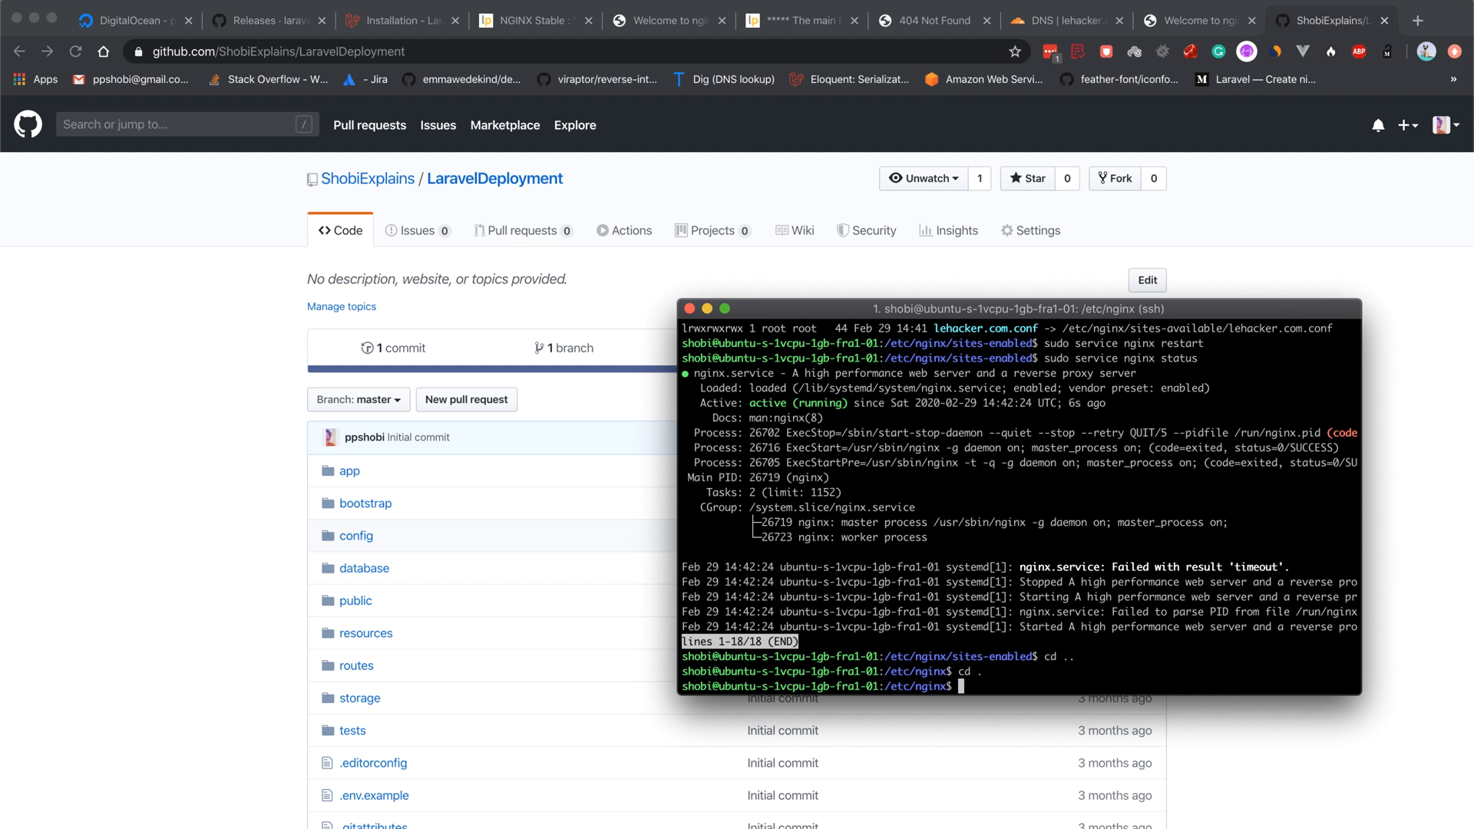
pyautogui.write('cd /var/e')
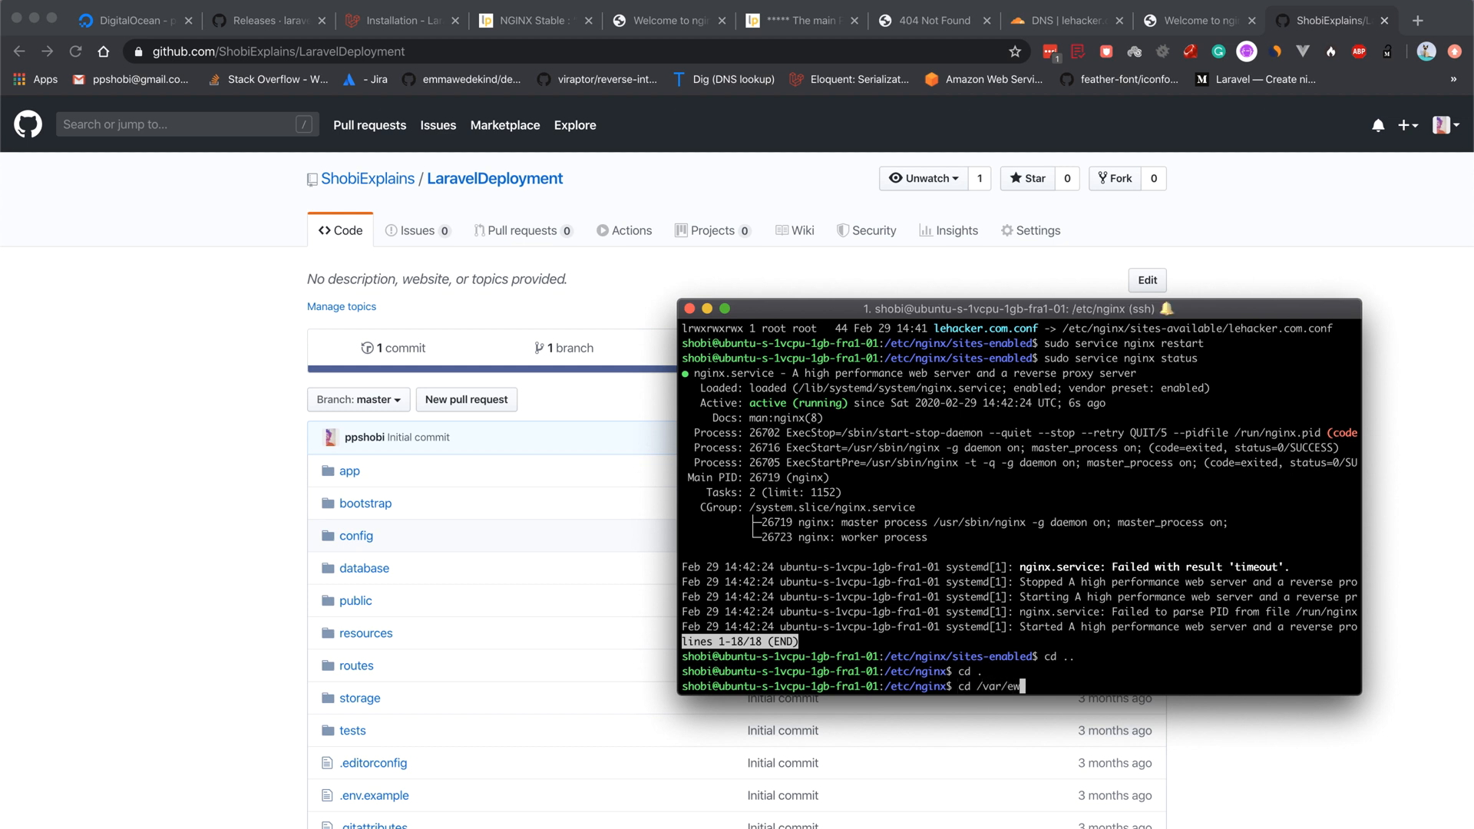
pyautogui.write('www/htm')
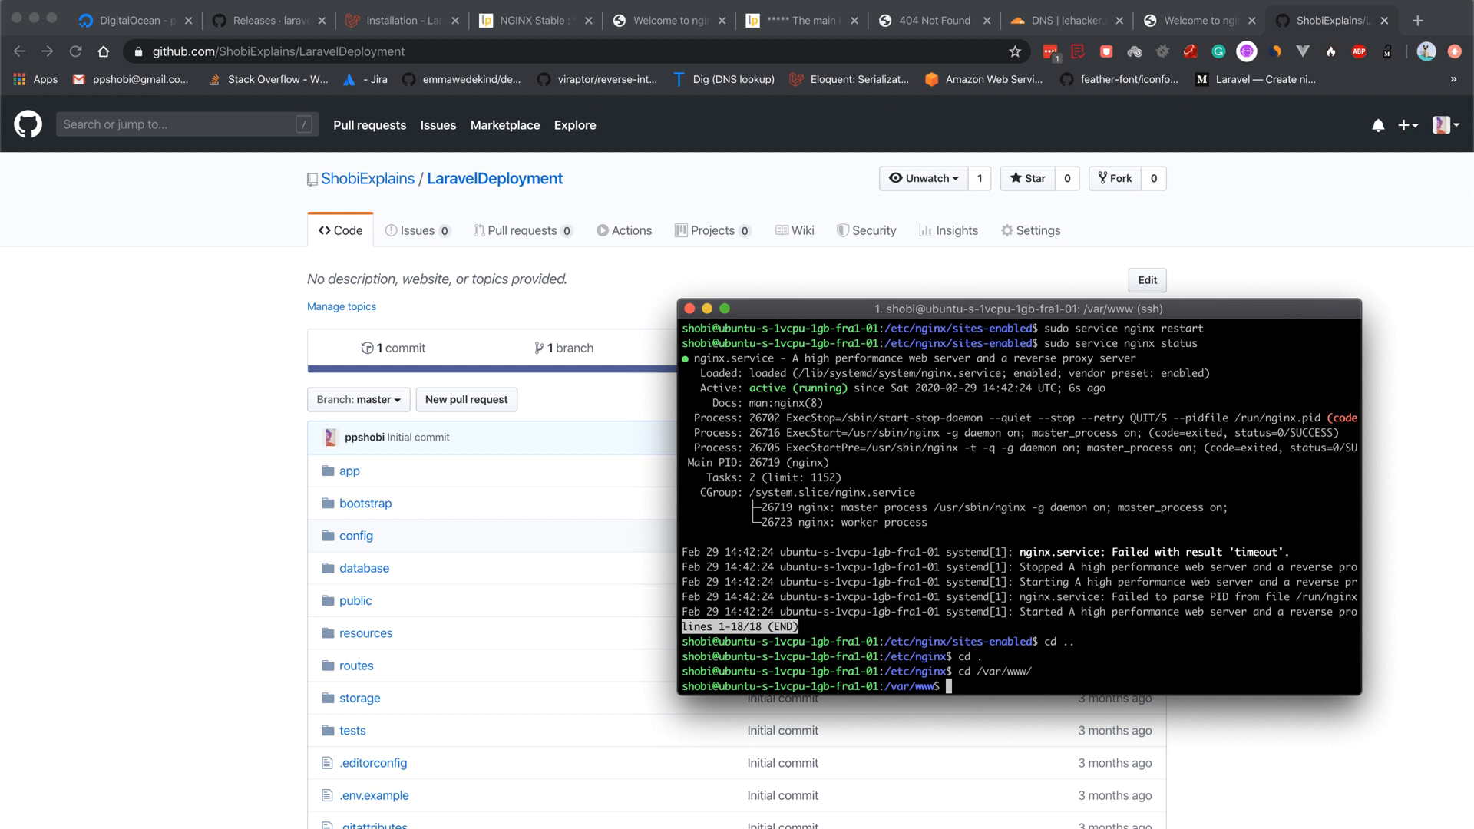
pyautogui.write('sudo git')
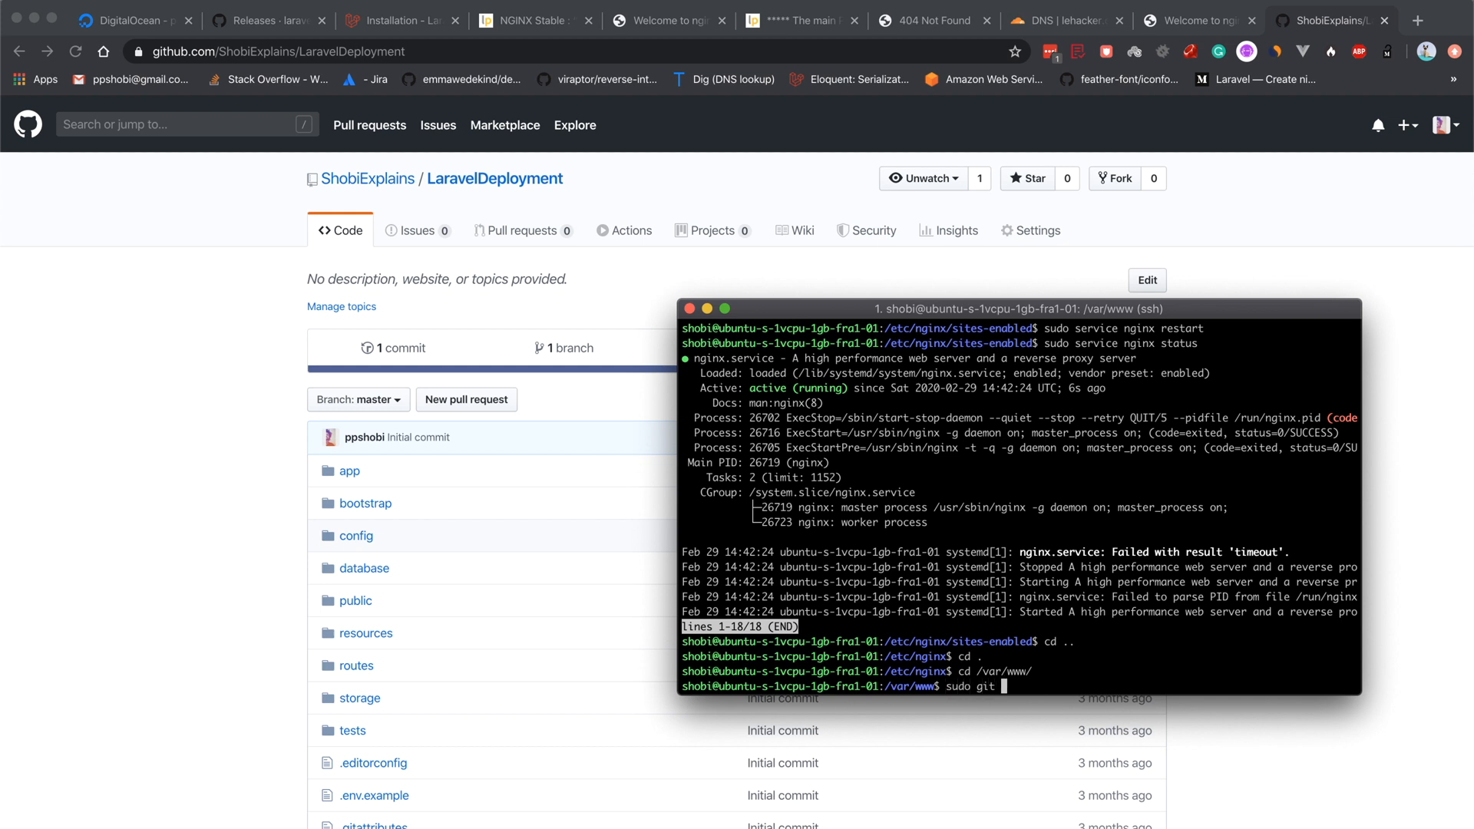
pyautogui.write('clone')
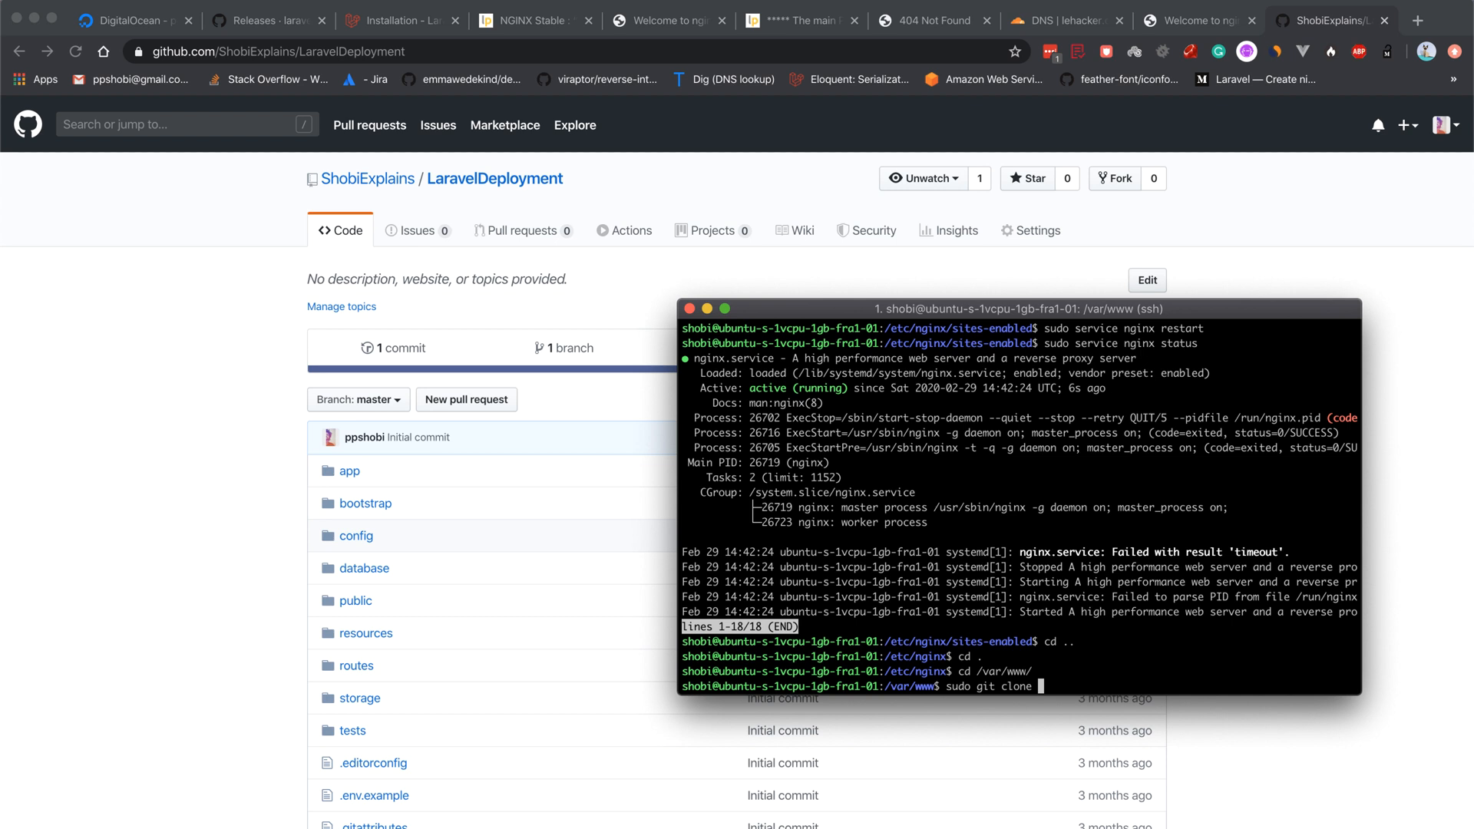
pyautogui.write('https://github.com/ShobiExplains/LaravelDeployment')
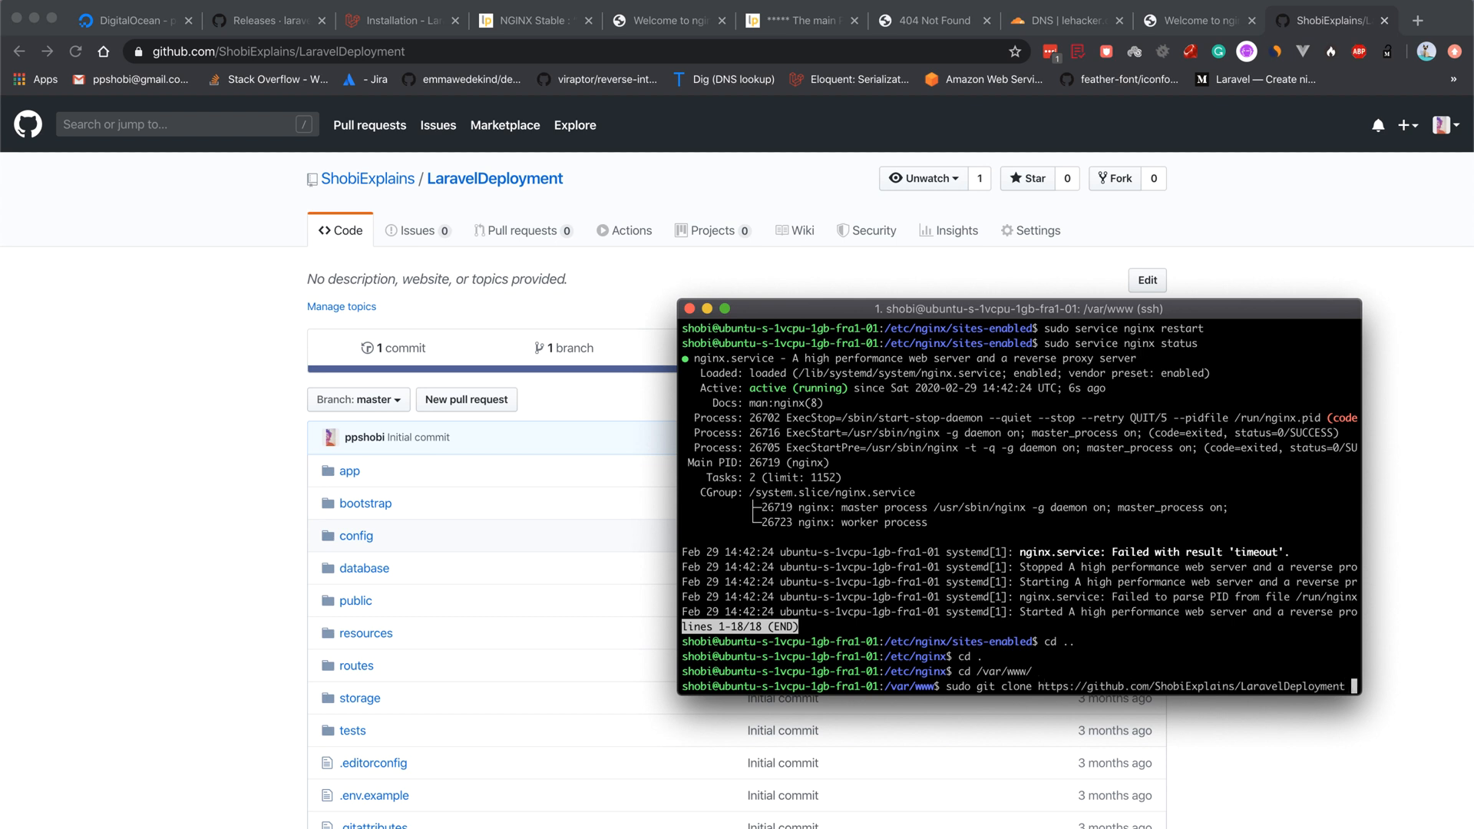
pyautogui.write('lehacker.')
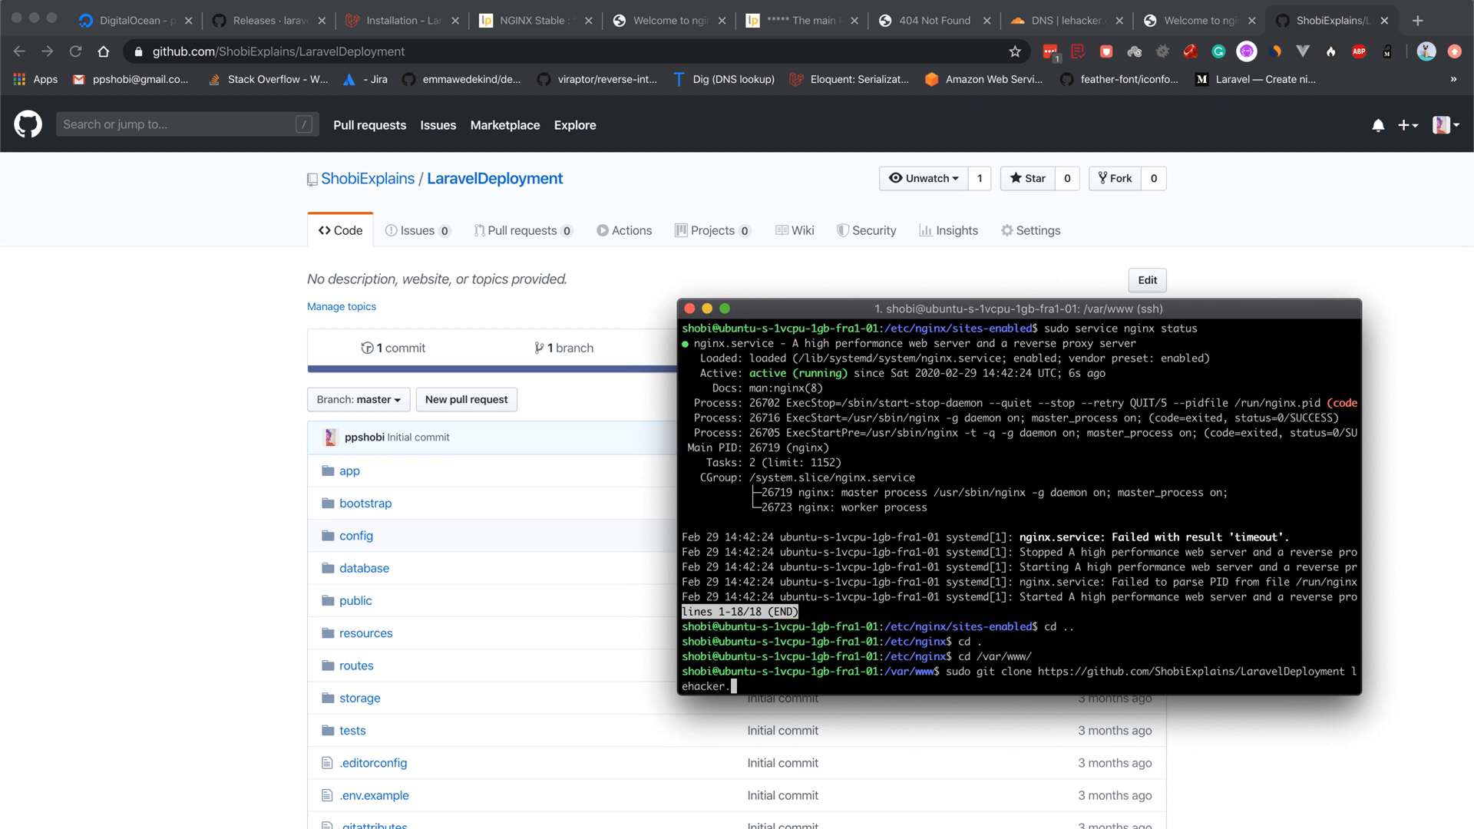
pyautogui.press('Enter')
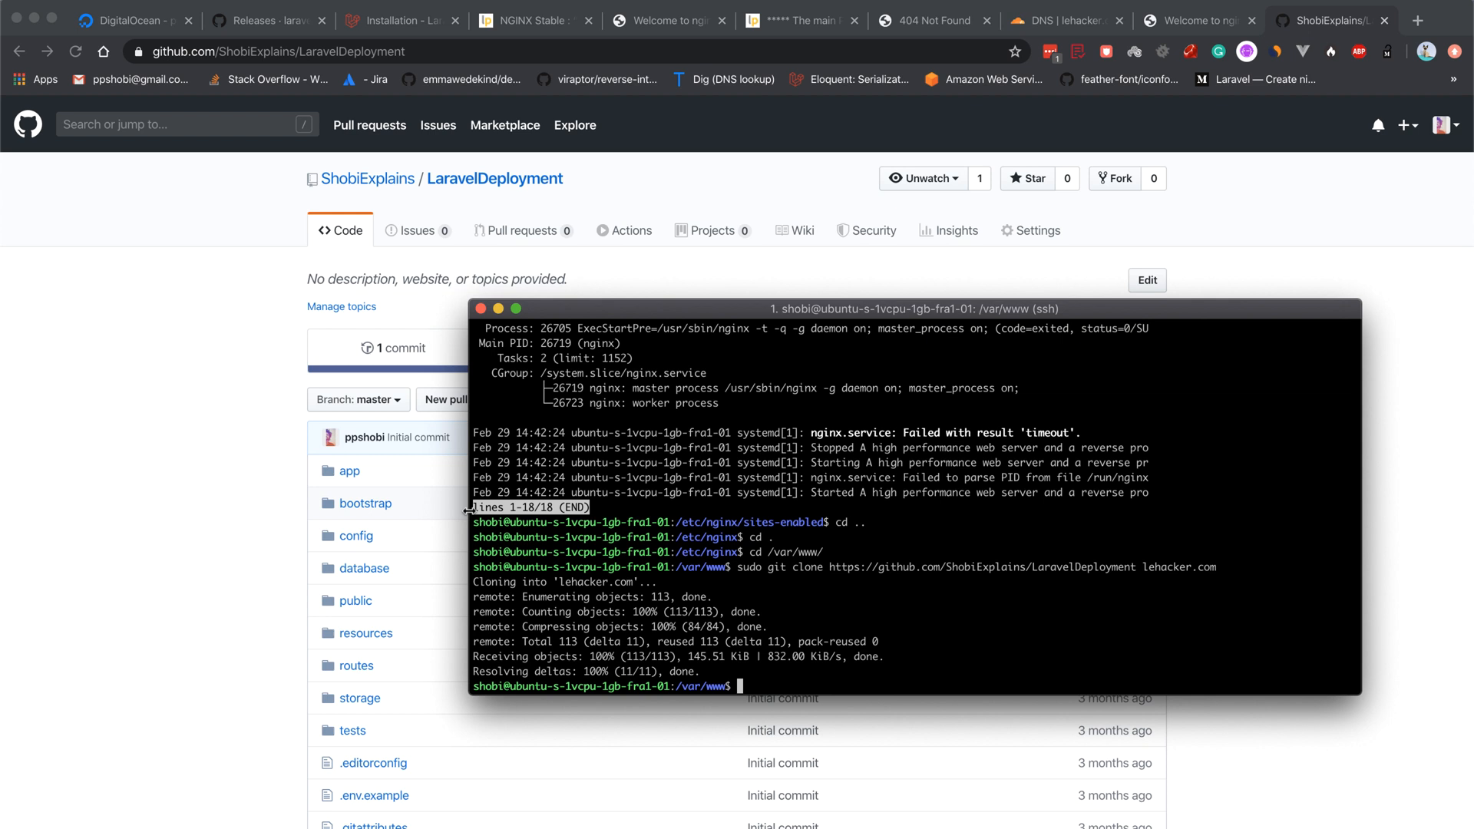
# Print the nginx config in /etc/nginx/sites-available/ and check root /var/www/lehacker.com/public and server_name lehacker.com
pyautogui.write('cd')
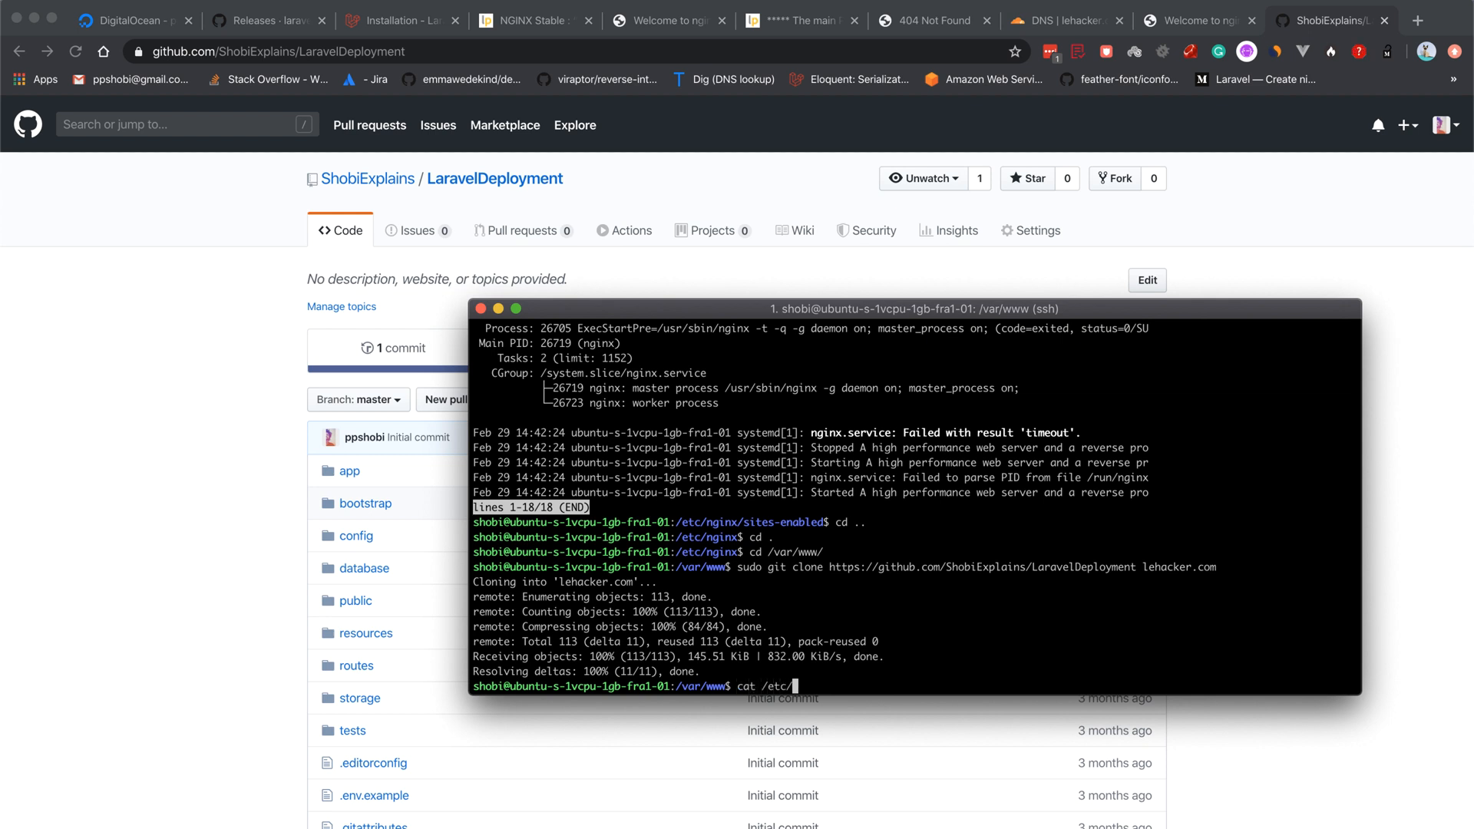
pyautogui.write('nginx/sites-')
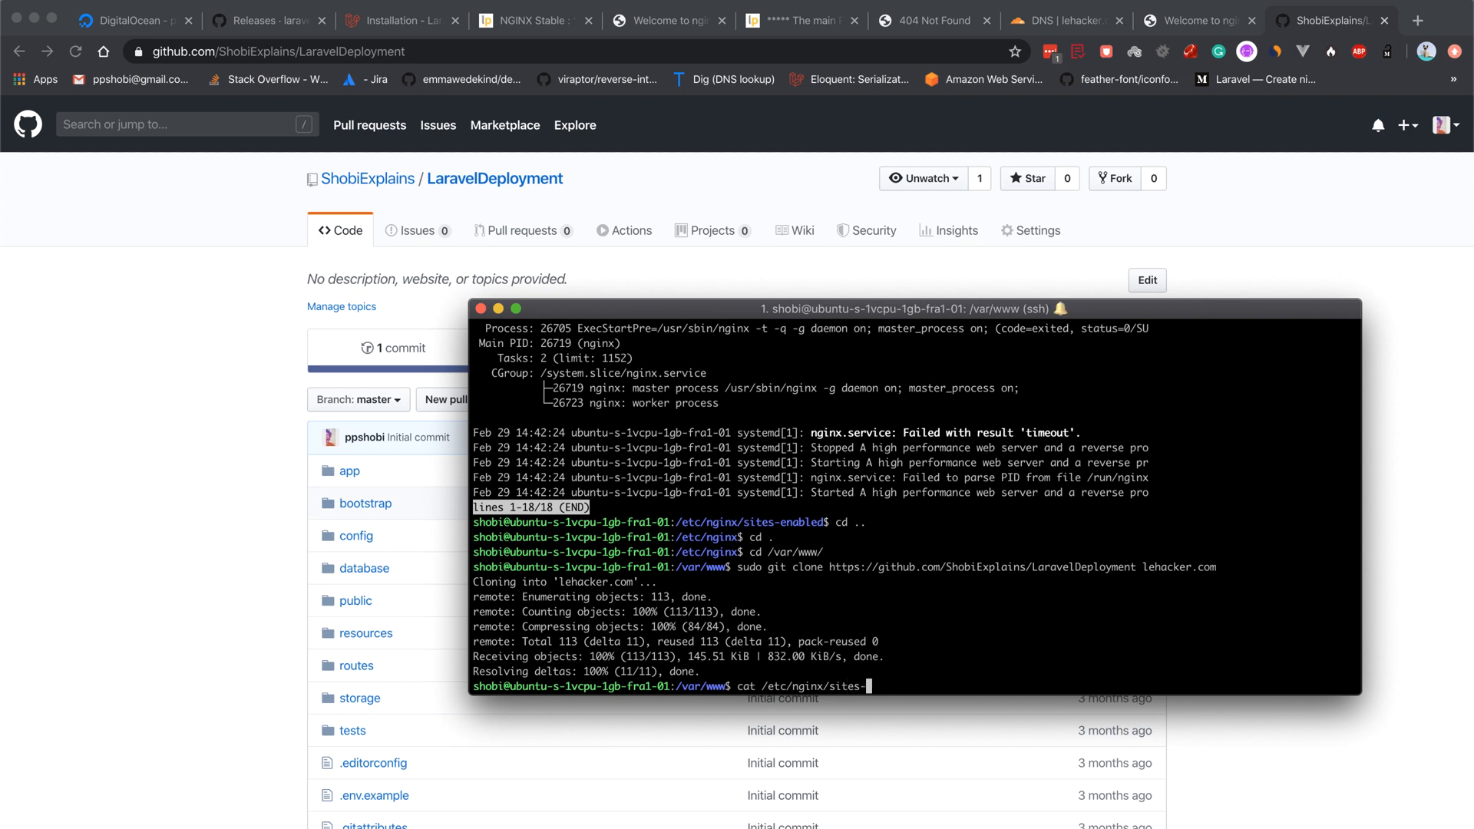
pyautogui.write('available/')
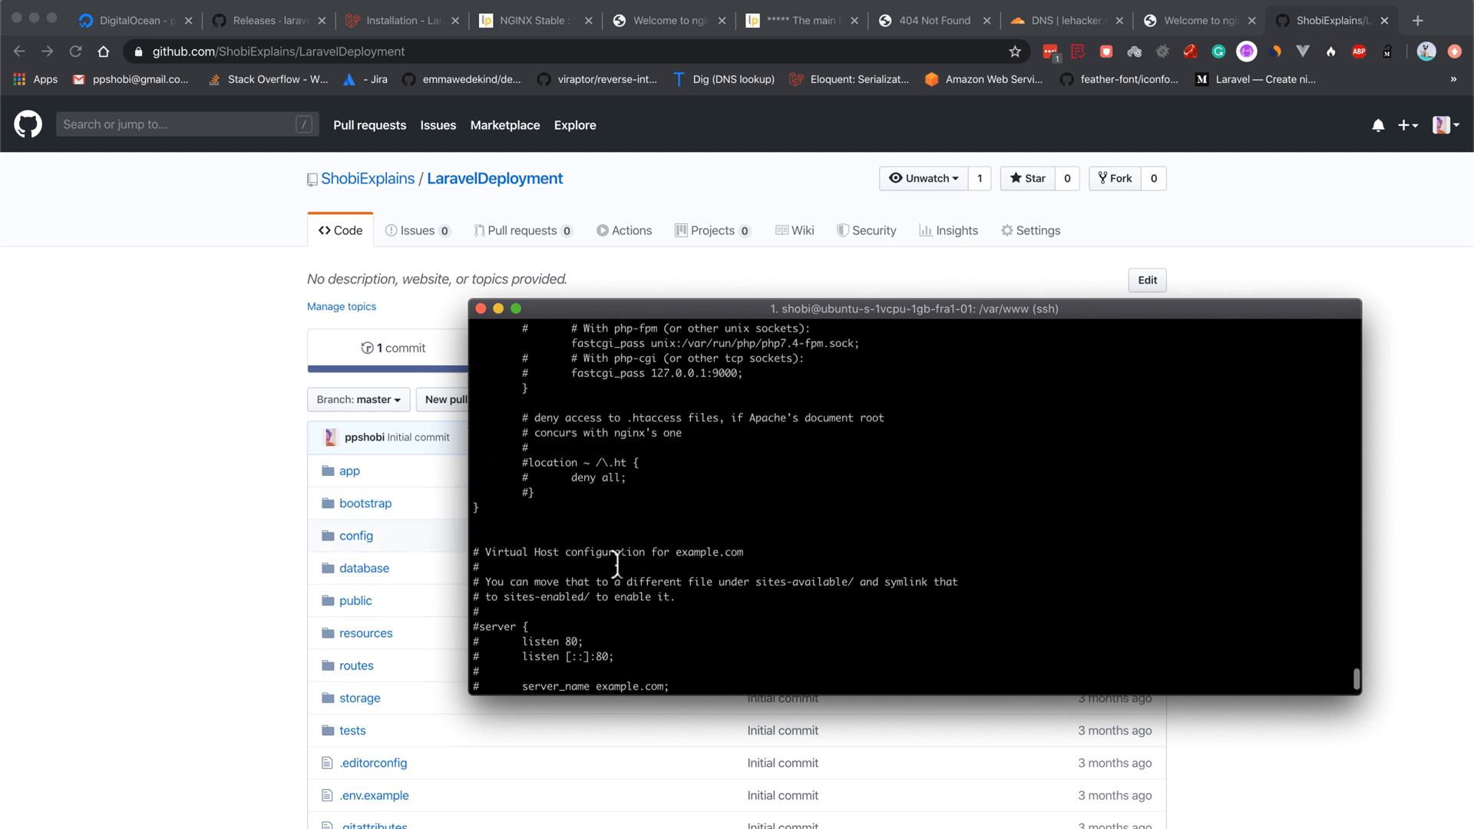
pyautogui.scroll(-3)
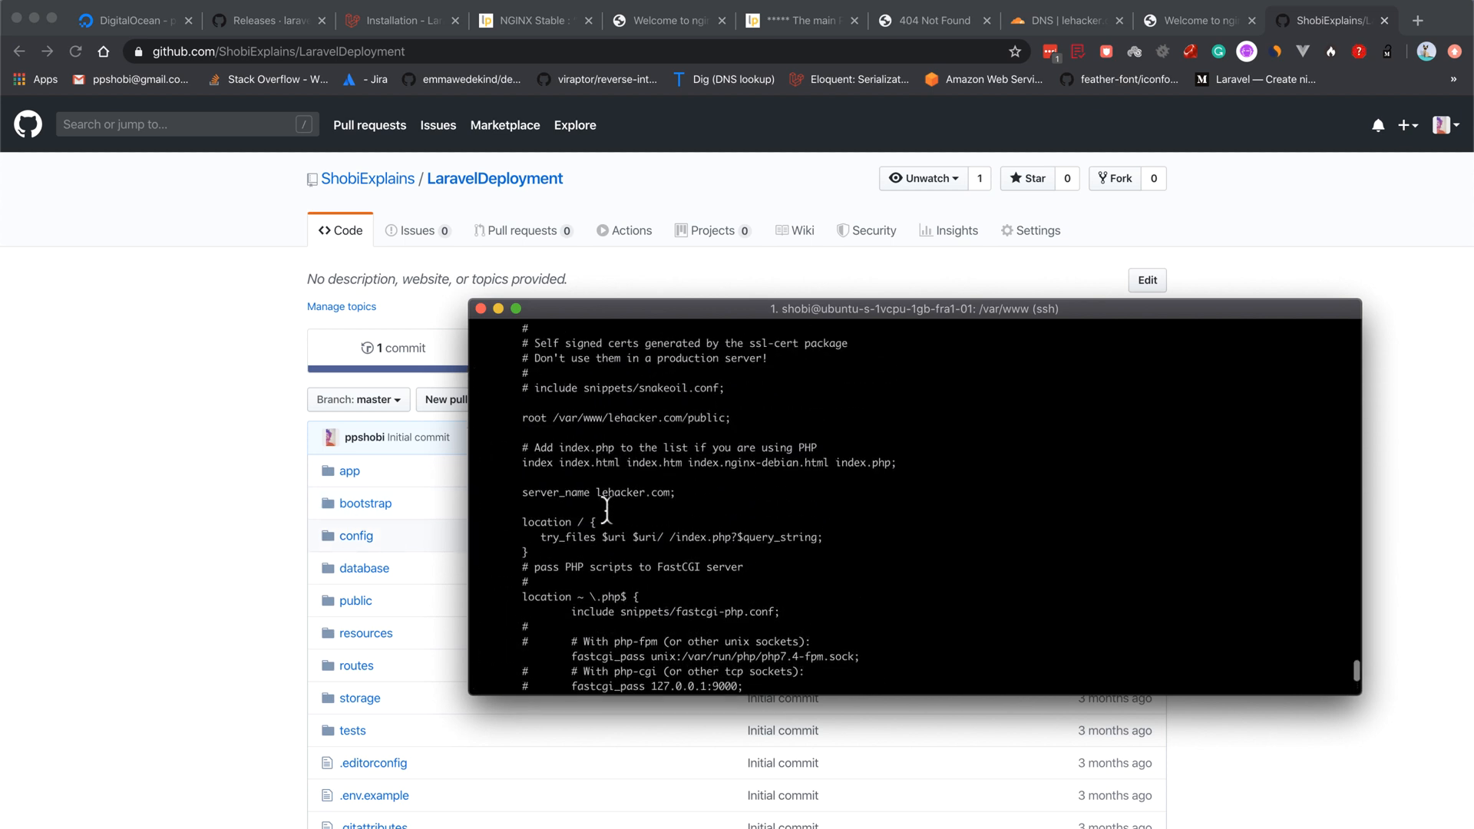
pyautogui.scroll(3)
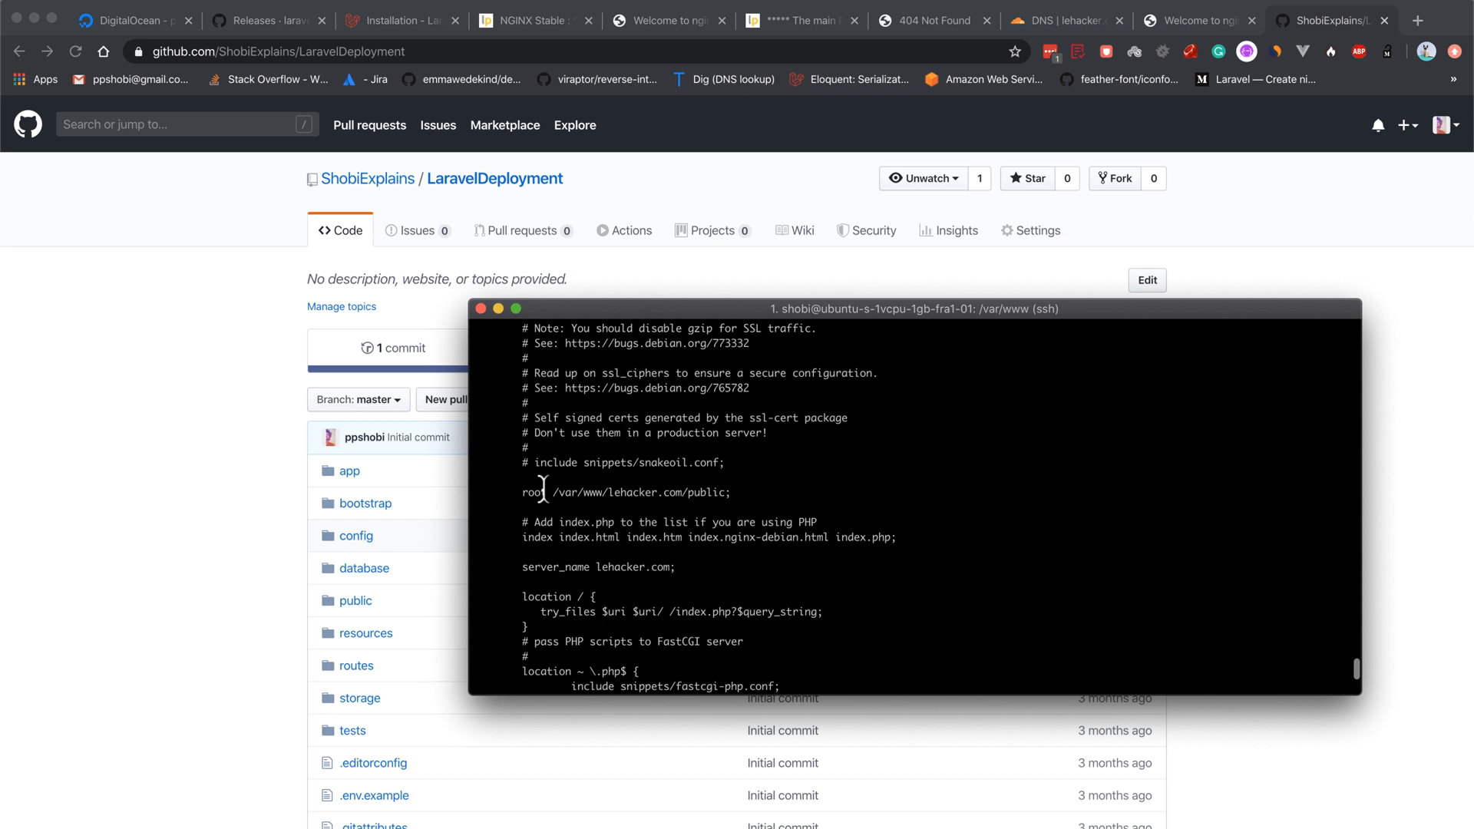
pyautogui.doubleClick(576, 491)
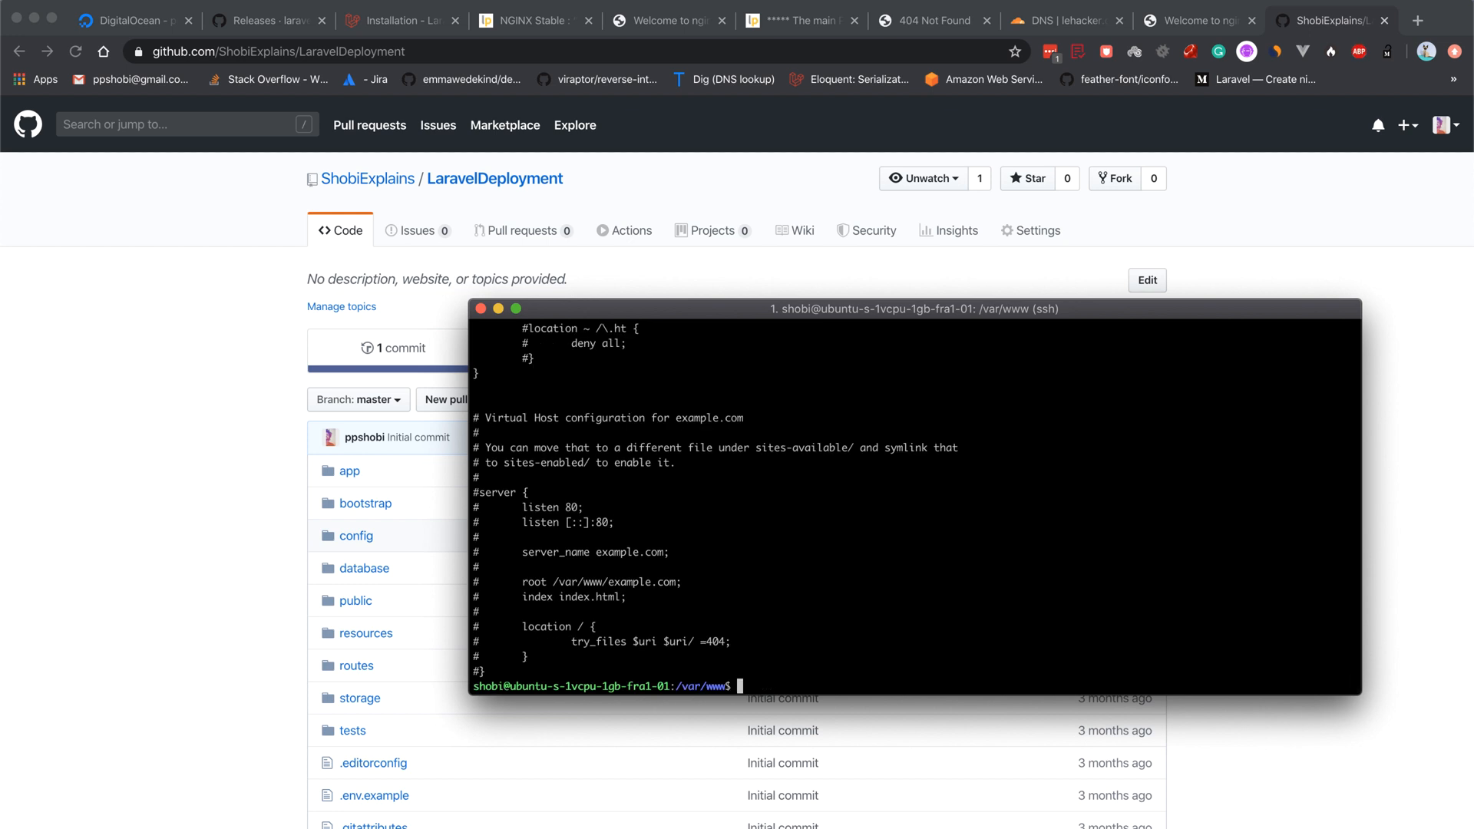
# Run the nginx configuration test (sudo nginx -t), which reports syntax ok and success
pyautogui.write('sudo git clone https://github.com/ShobiExplains/LaravelDeployment lehacker.com')
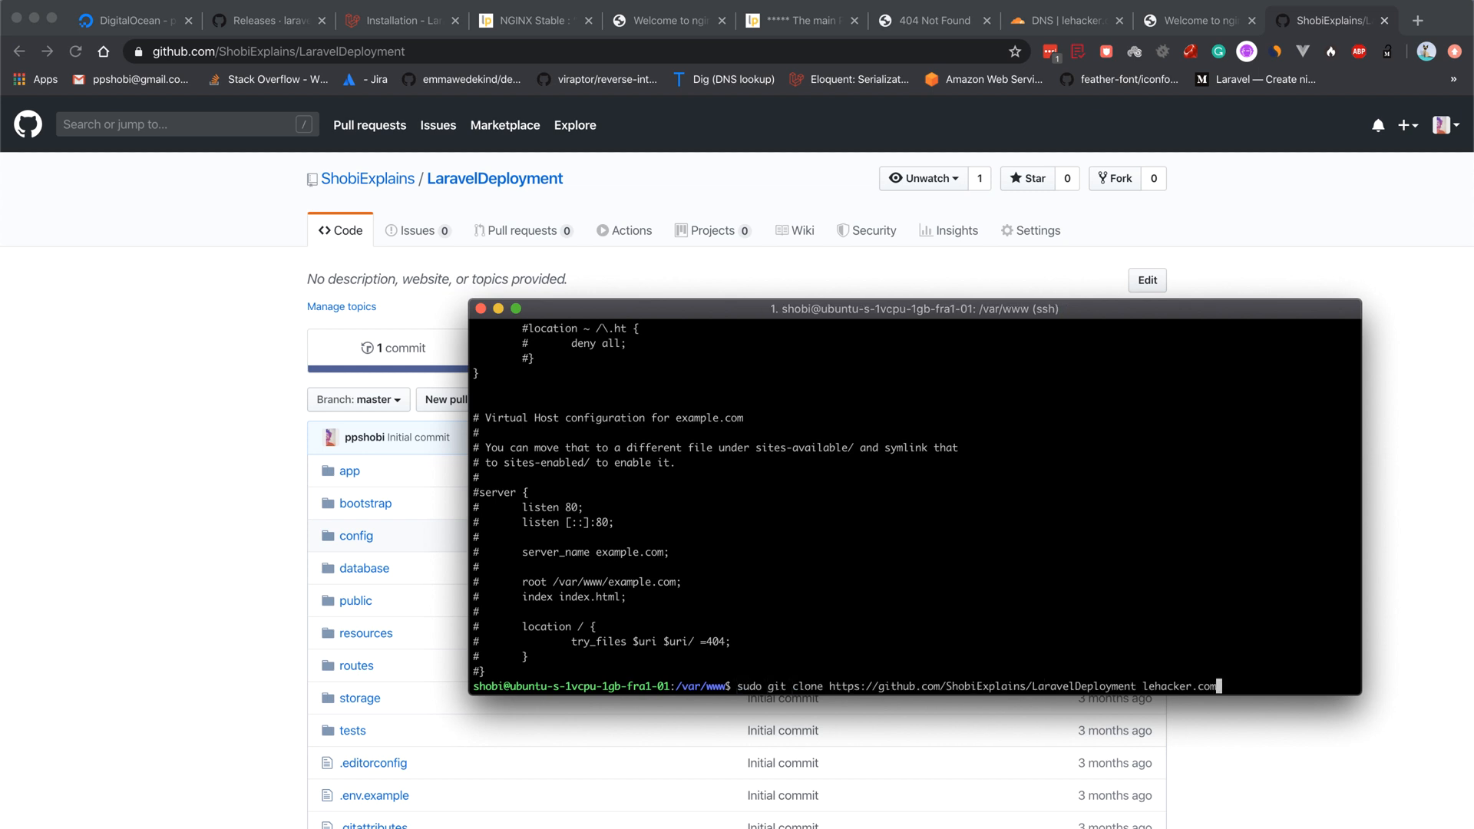
pyautogui.write('cd /var/www/')
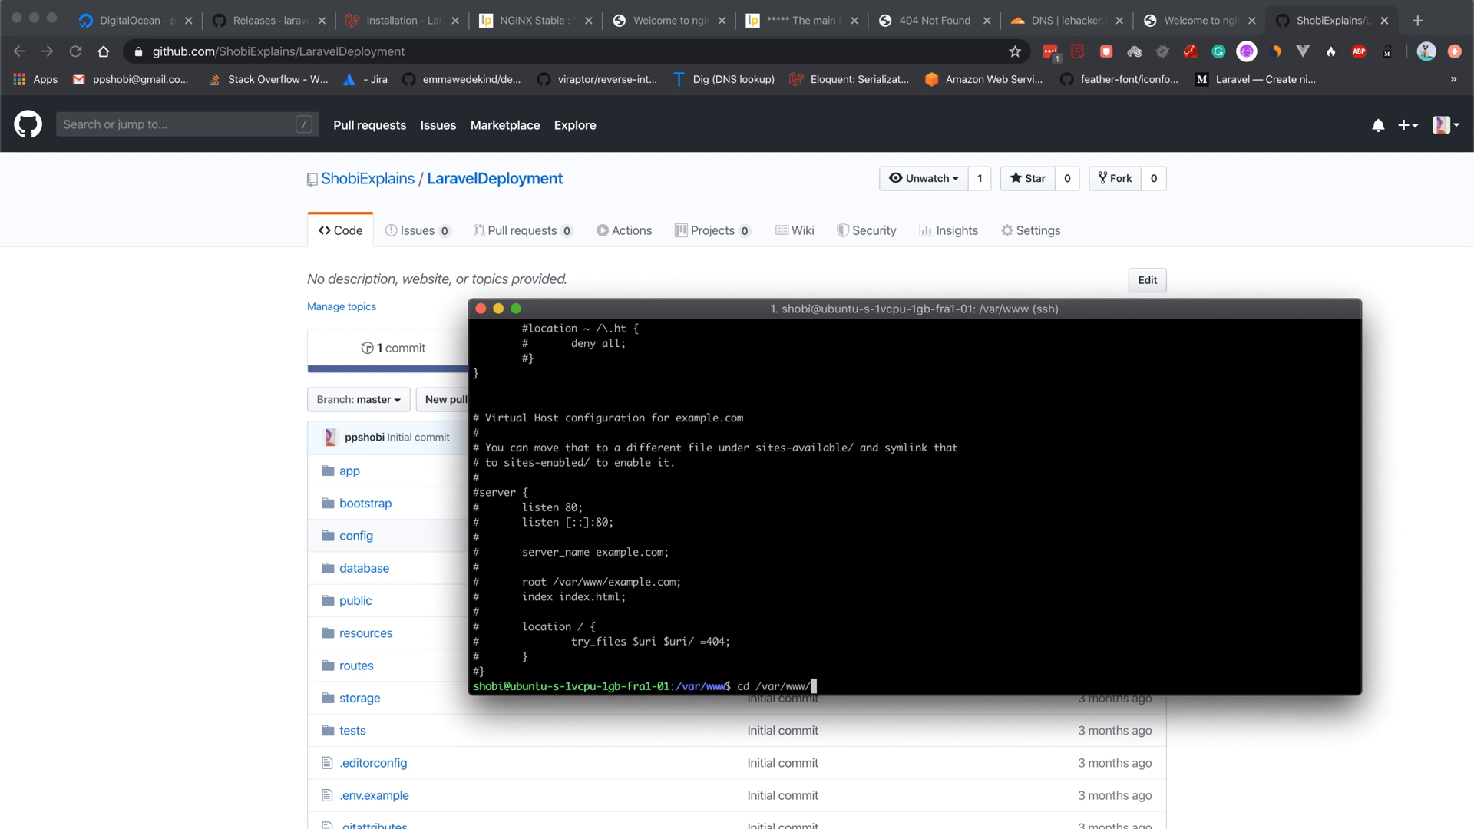
pyautogui.write('sudo service')
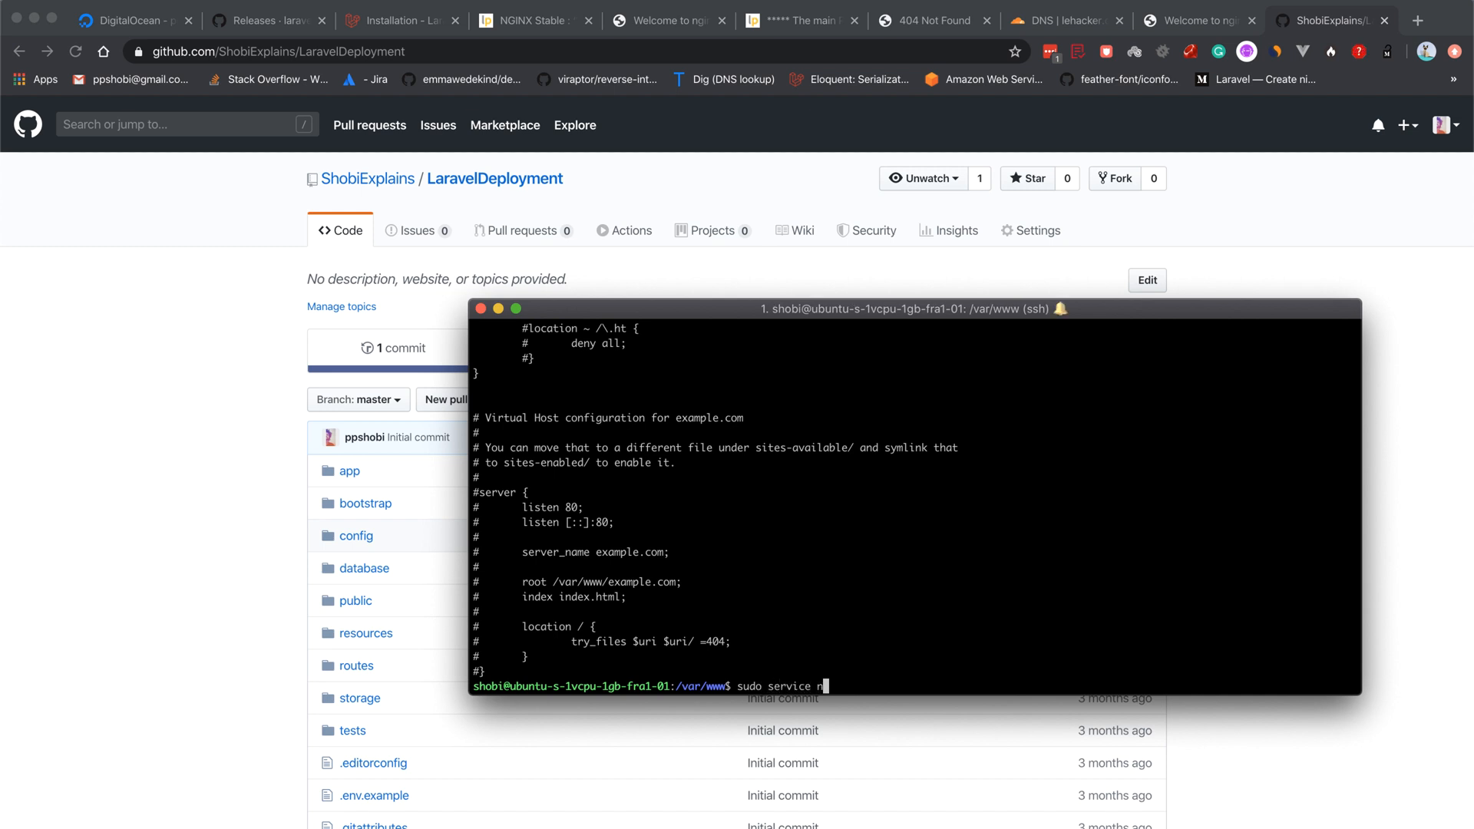
pyautogui.write('ginx -T')
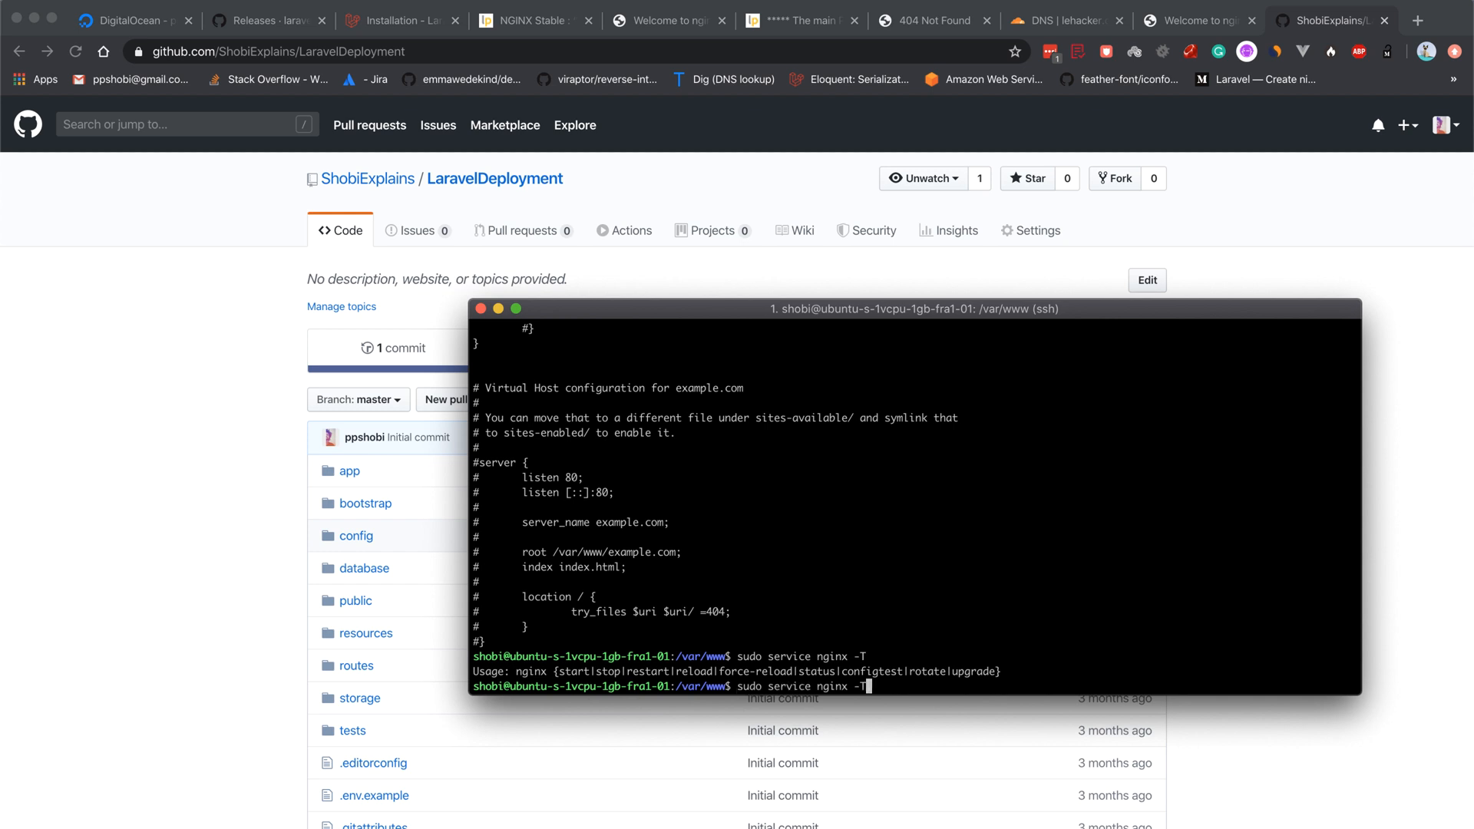
pyautogui.press('Enter')
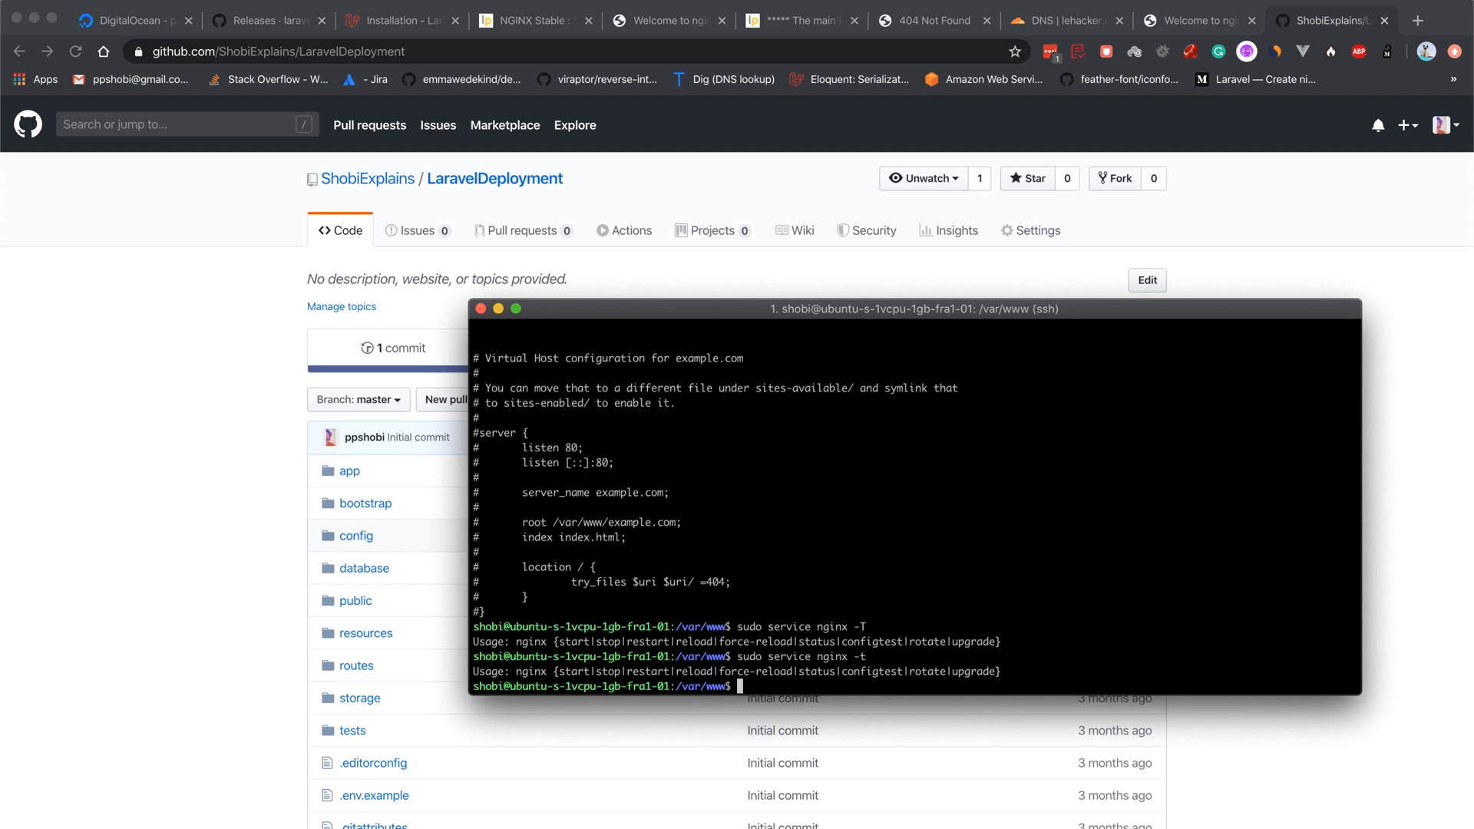
# Restart nginx with sudo service nginx restart
pyautogui.write('sudo service nginx -t')
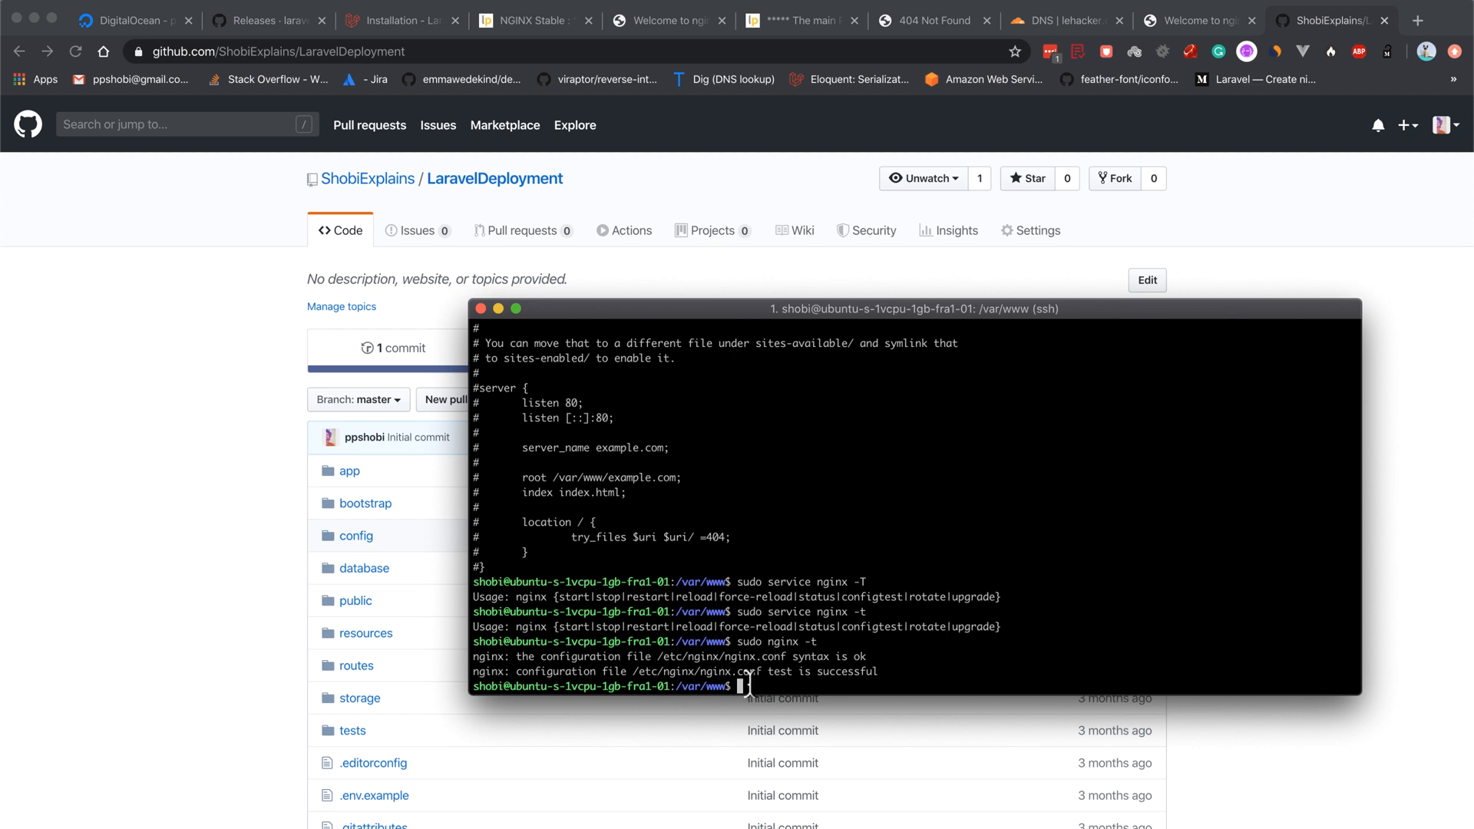
pyautogui.moveTo(788, 672)
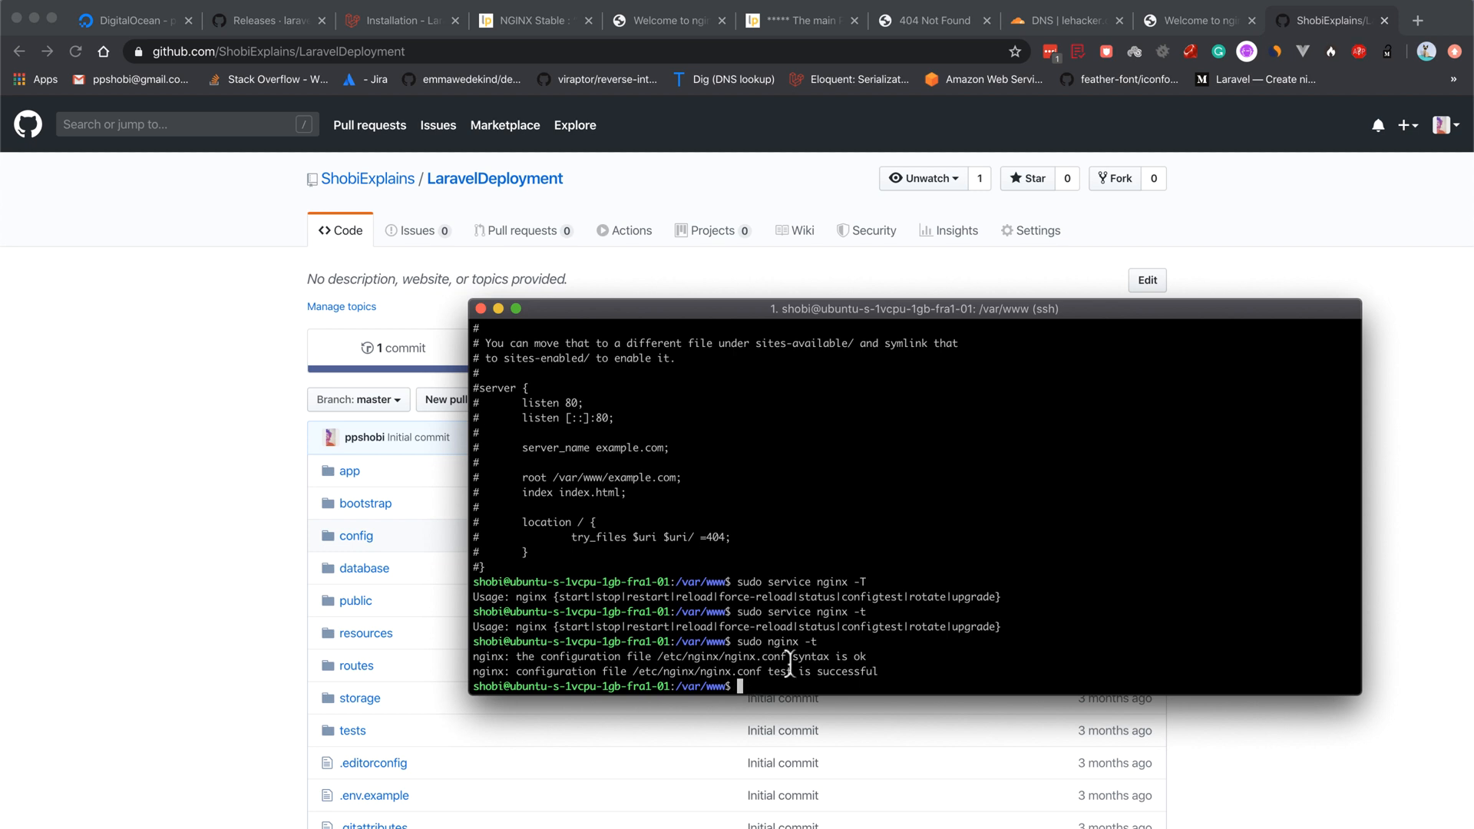
pyautogui.write('sudo service nginx -T')
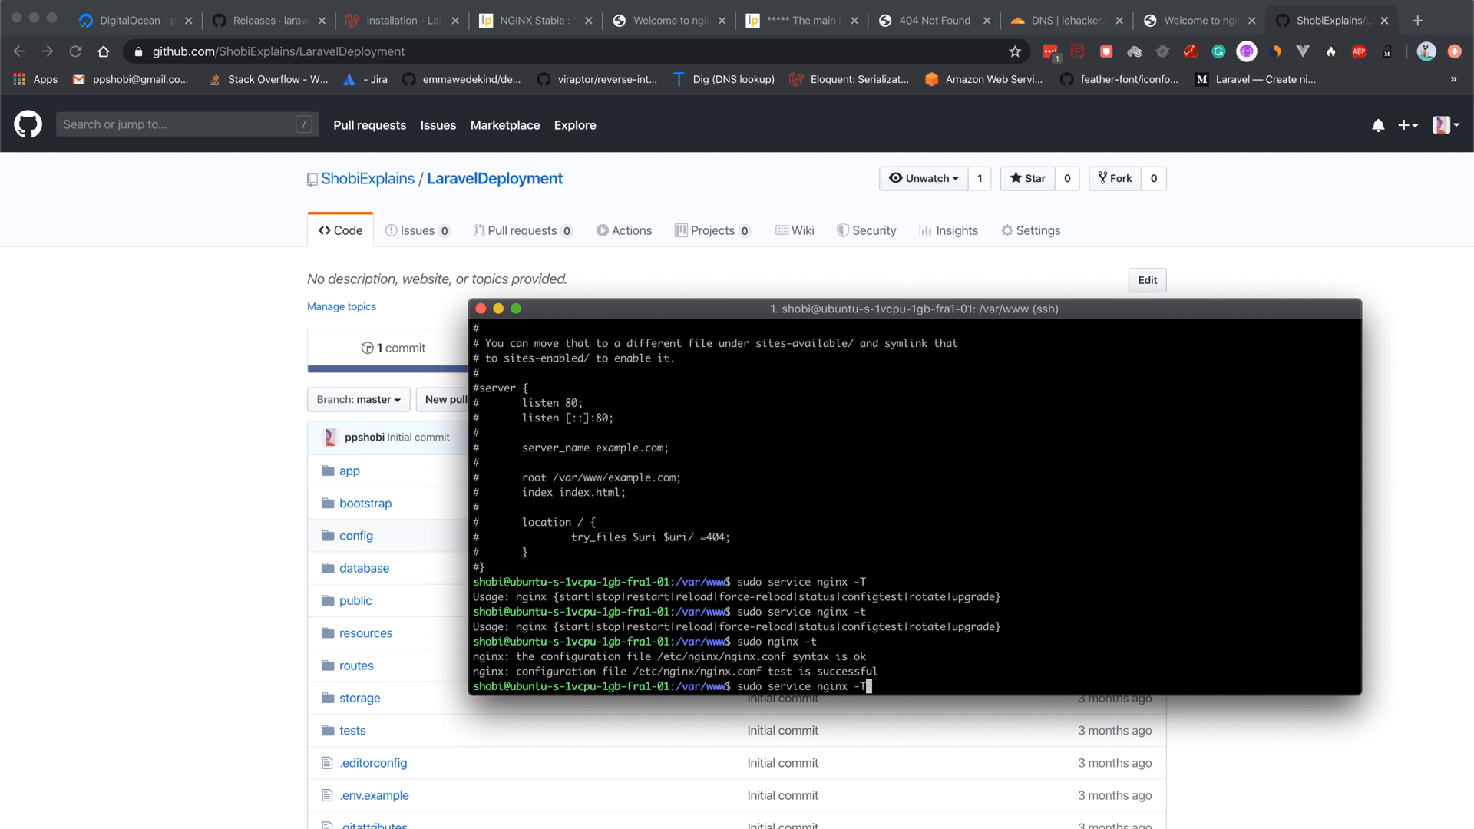
pyautogui.press('Backspace')
pyautogui.write('restart')
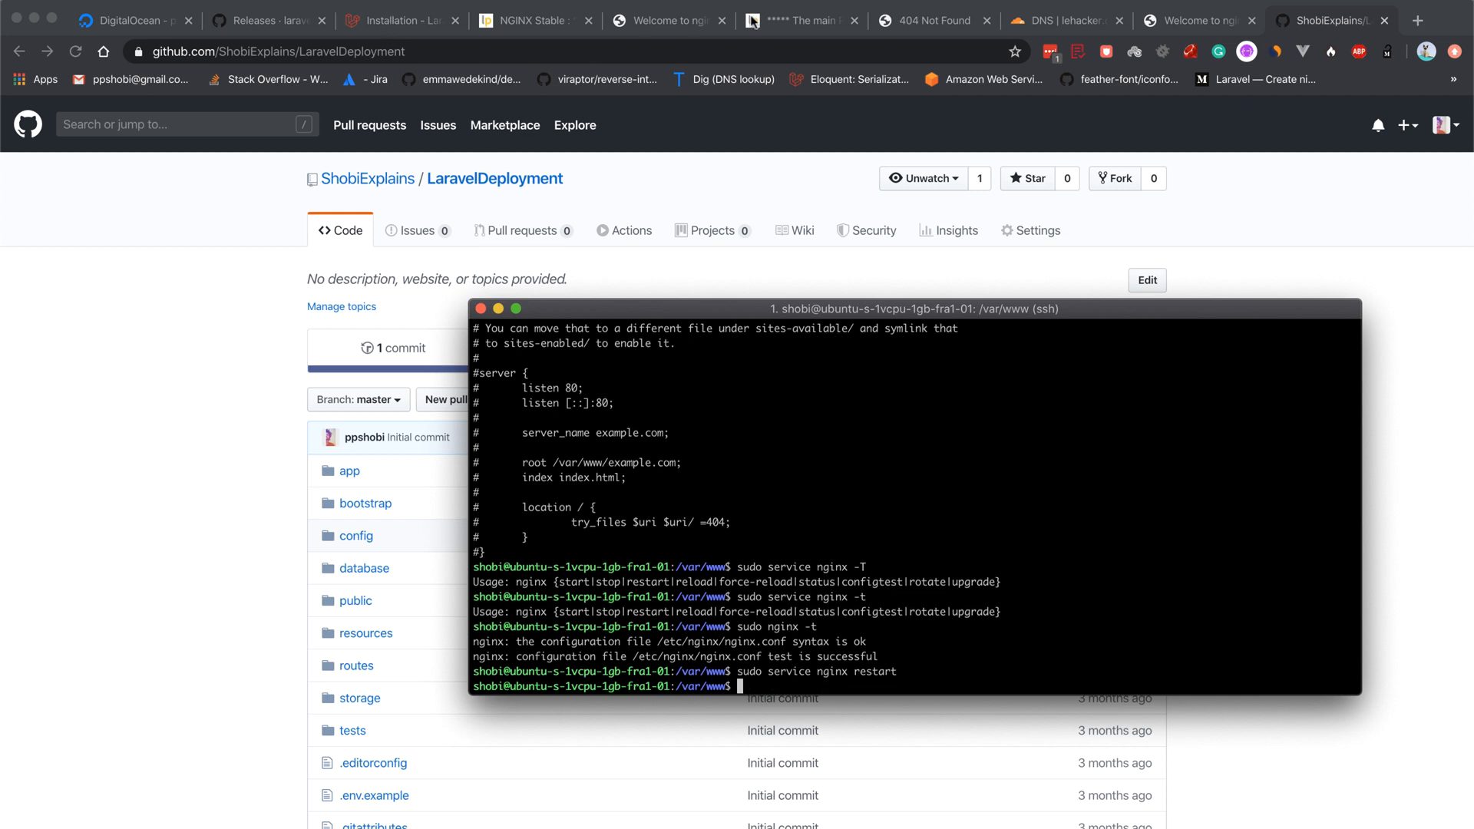
# View the Chrome tab for 104.248.37.114, which shows an HTTP ERROR 500 page
pyautogui.click(675, 22)
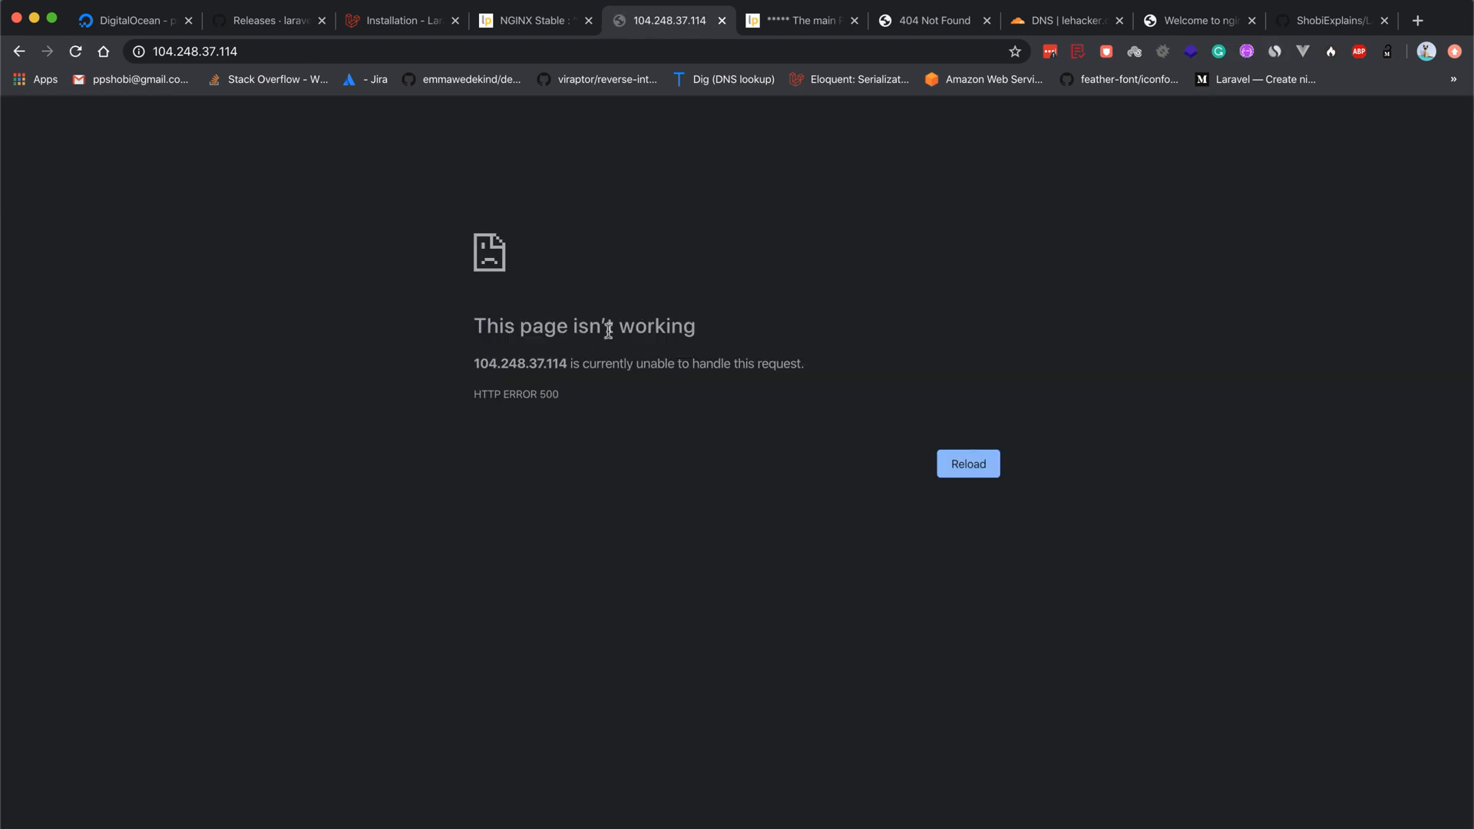
pyautogui.moveTo(811, 396)
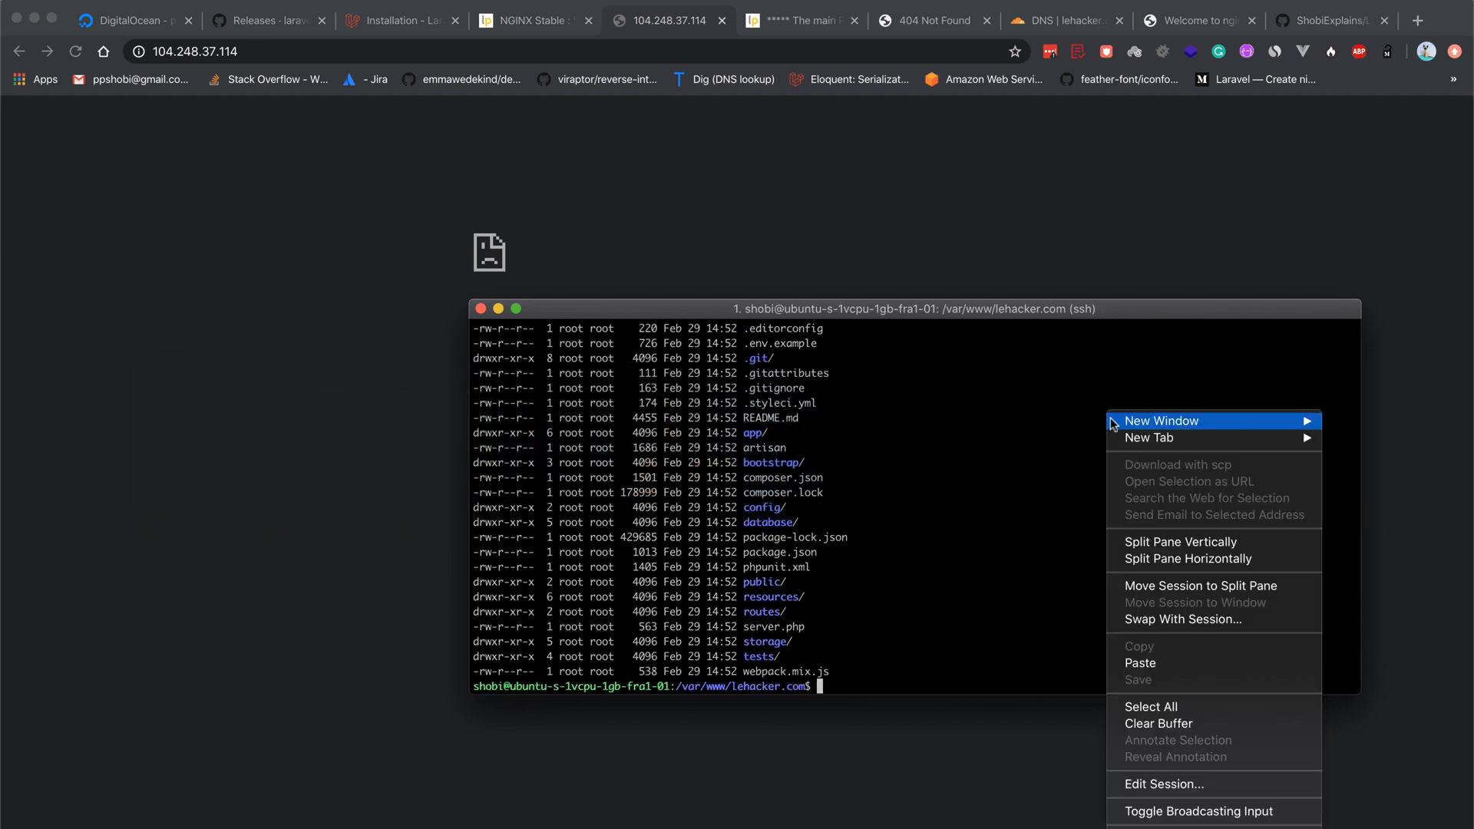
# Start a local terminal tab in the LaravelDeployment project folder beside the SSH session
pyautogui.click(1148, 438)
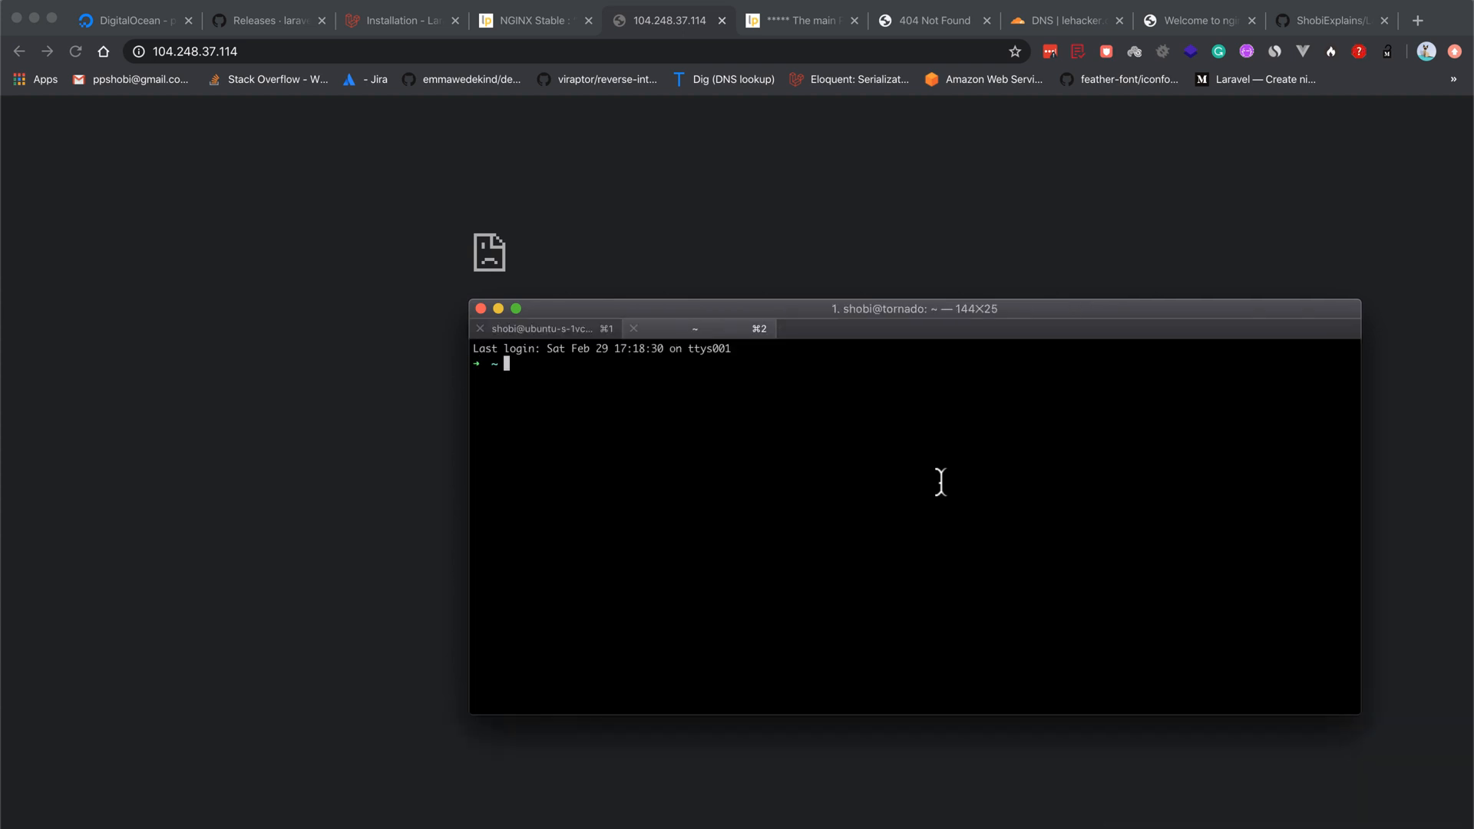
pyautogui.write('cd Projects/ahaal')
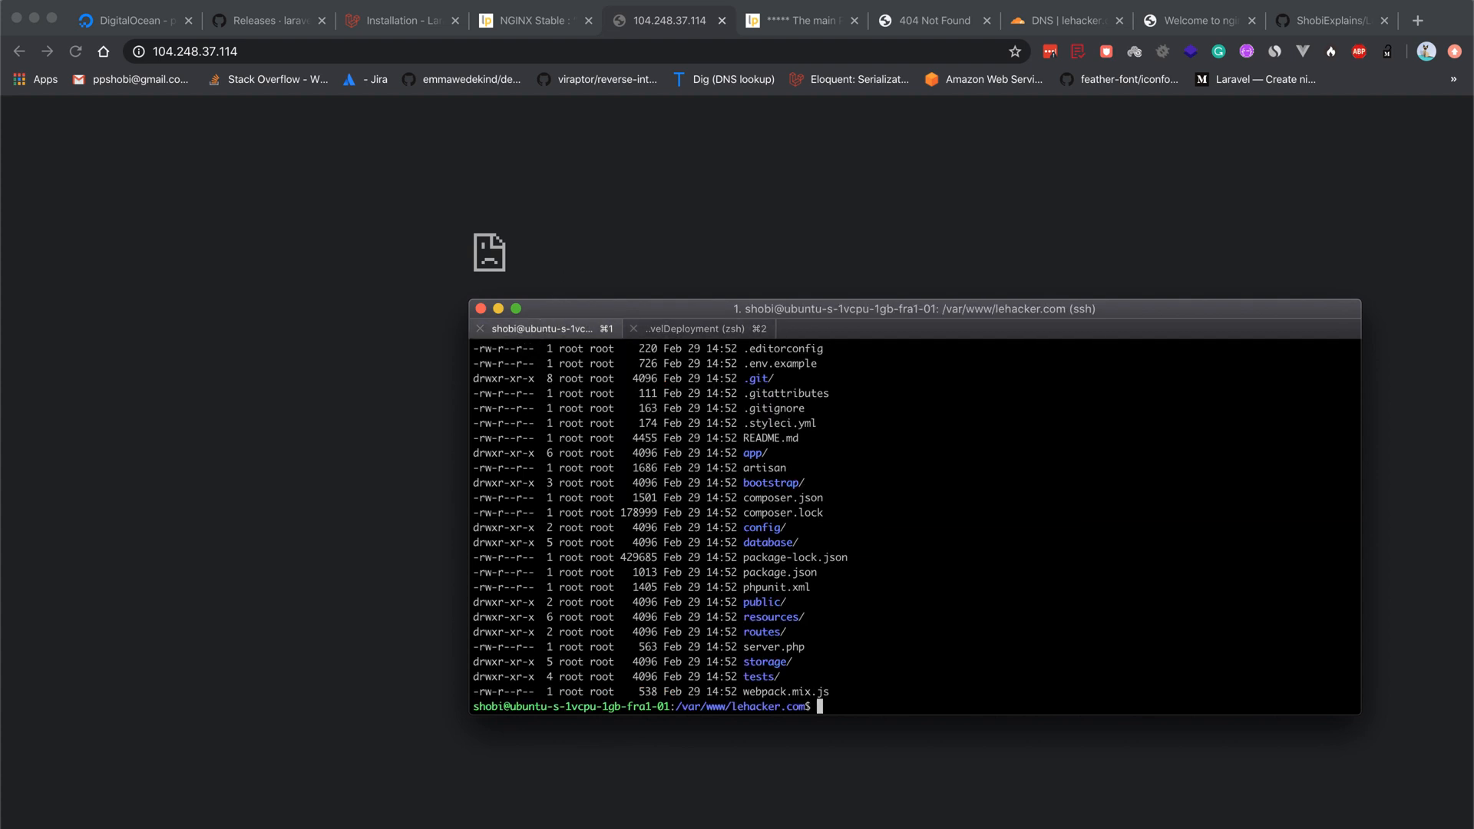
pyautogui.write('s')
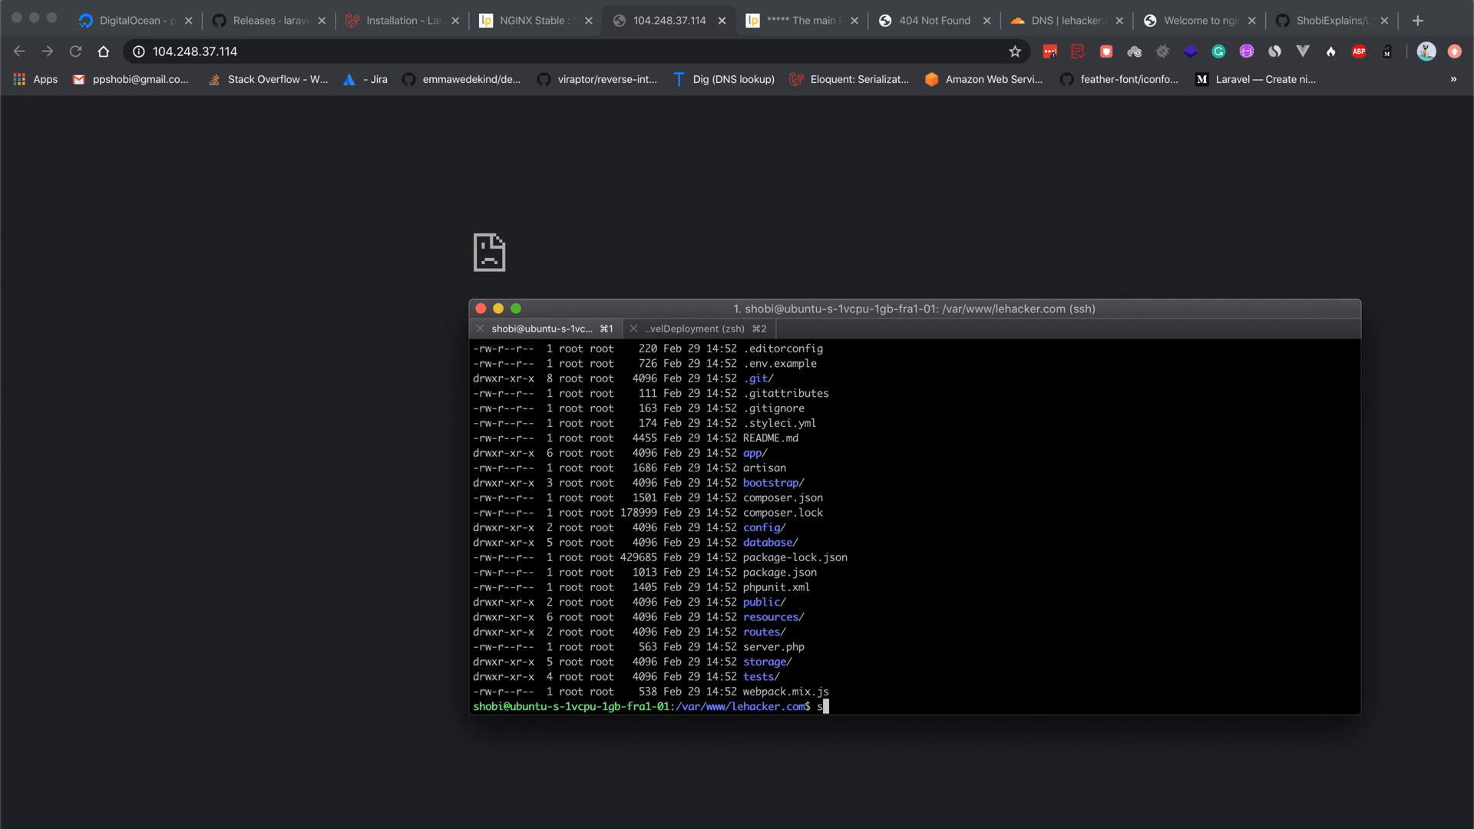
pyautogui.write('composer isn')
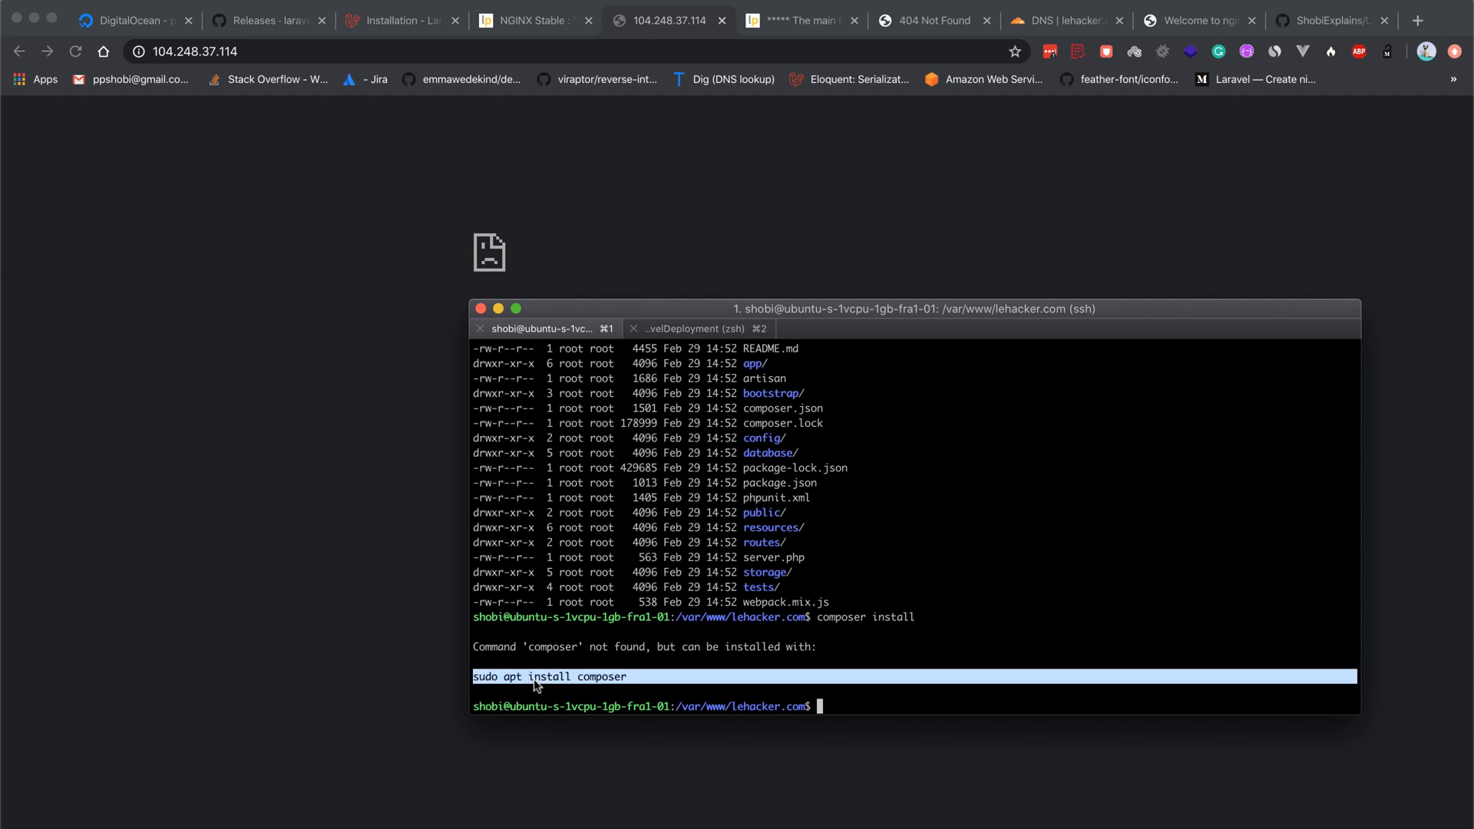
# Install Composer on the server with sudo apt-get install composer
pyautogui.write('s')
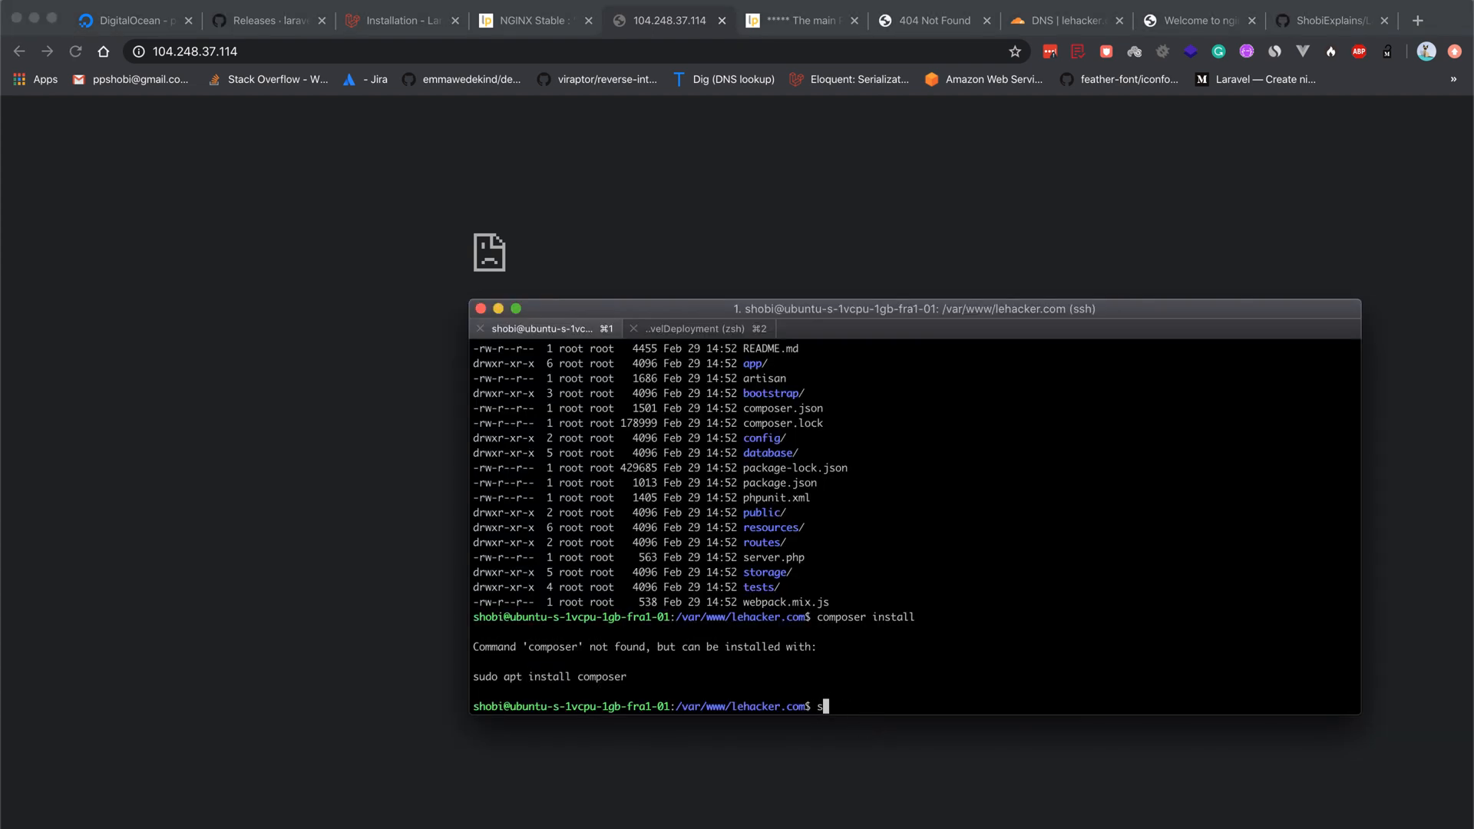
pyautogui.write('sudo apt-get')
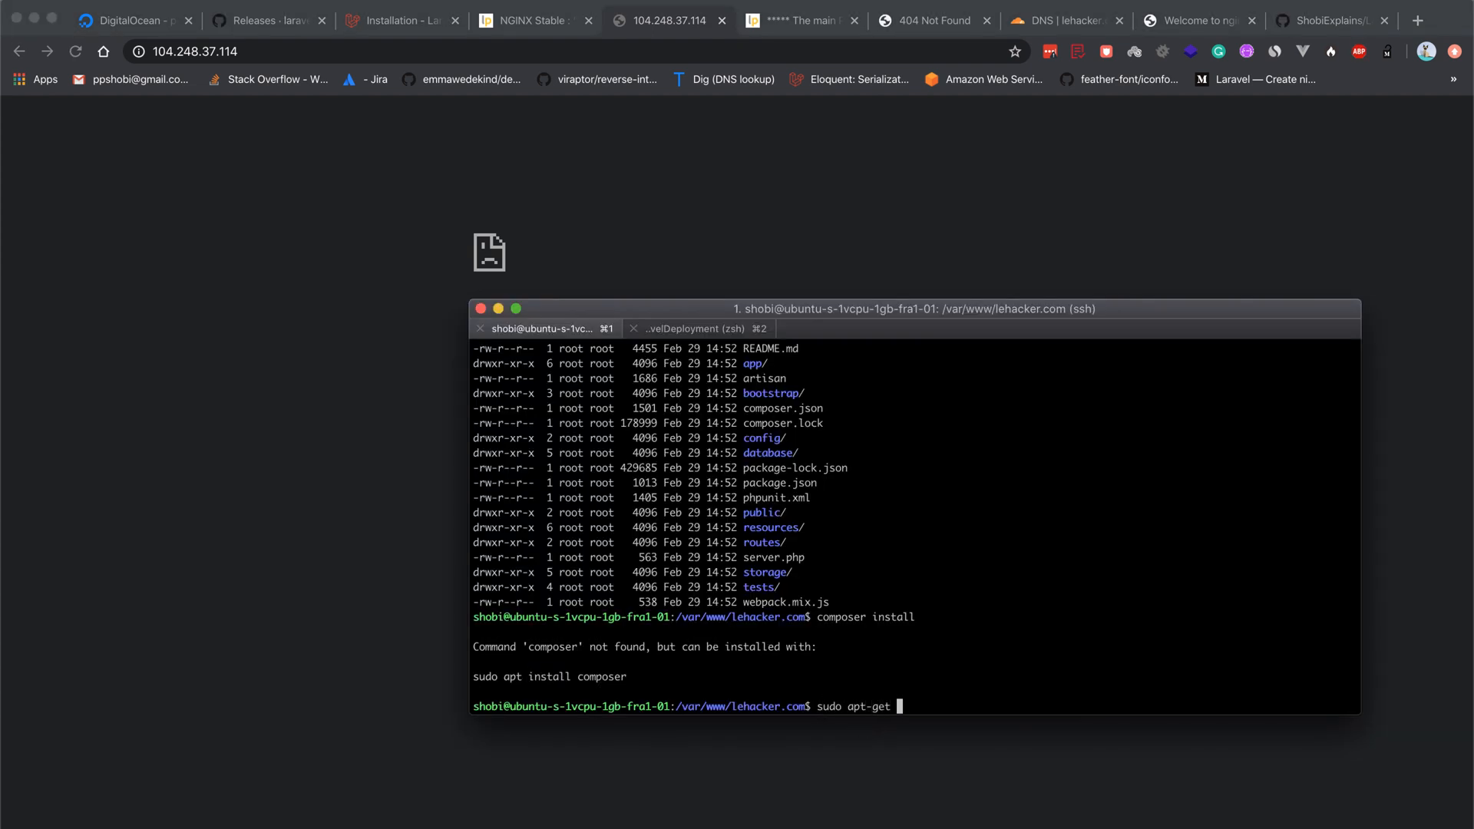
pyautogui.write('install composer')
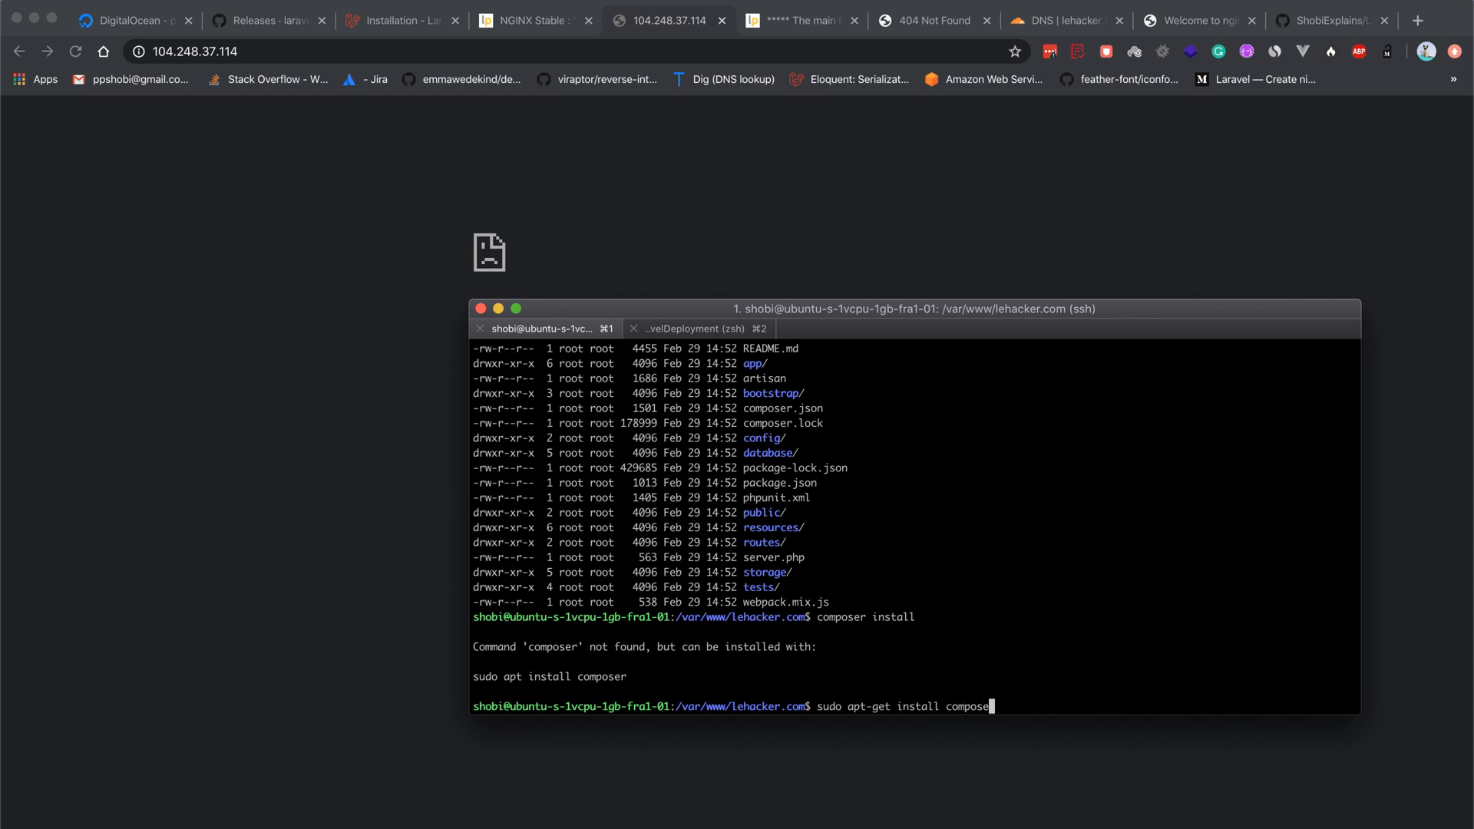
pyautogui.press('Enter')
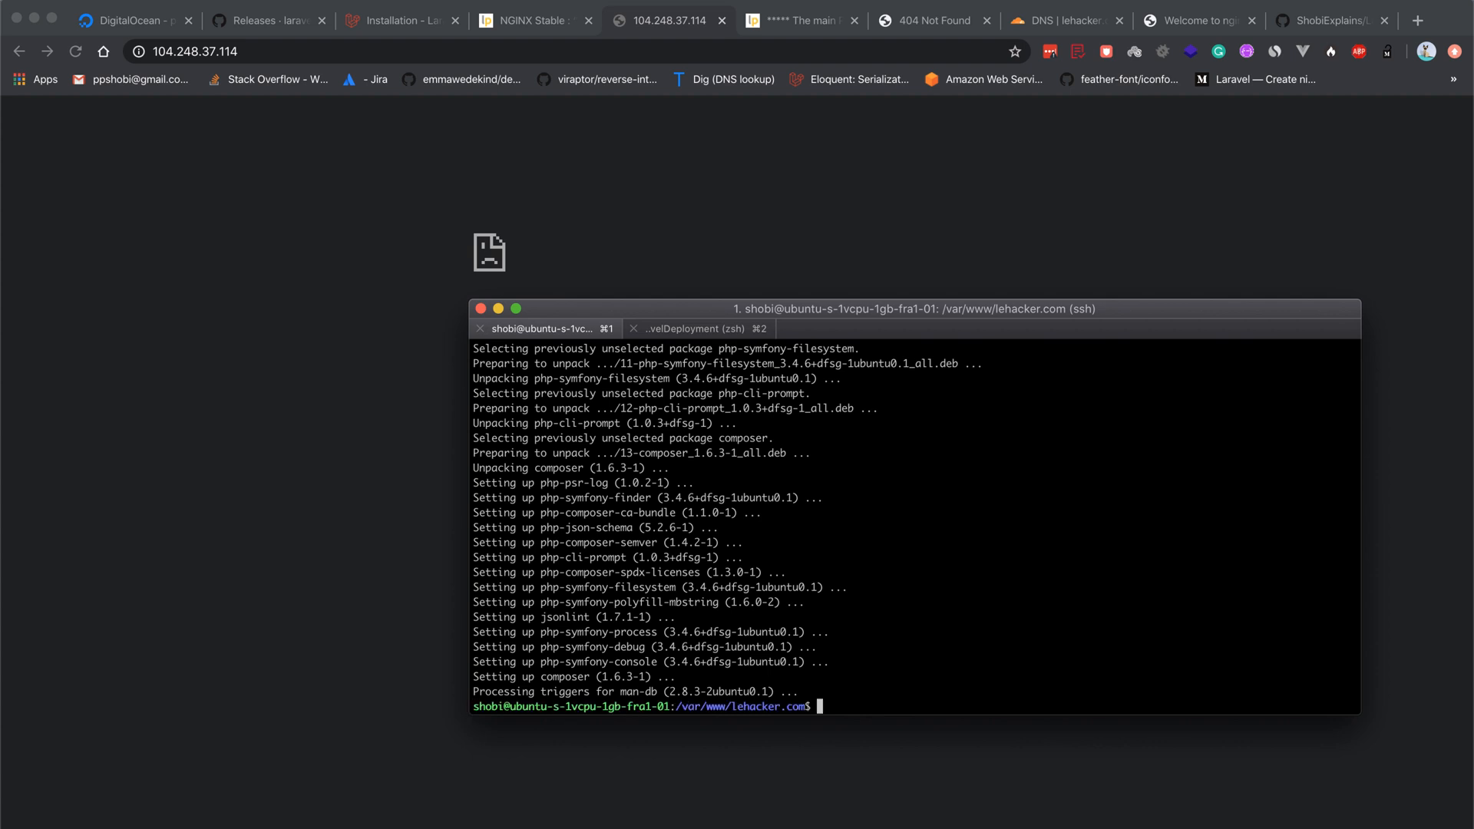
# Rerun composer install, which fails because the vendor directory cannot be created
pyautogui.write('c')
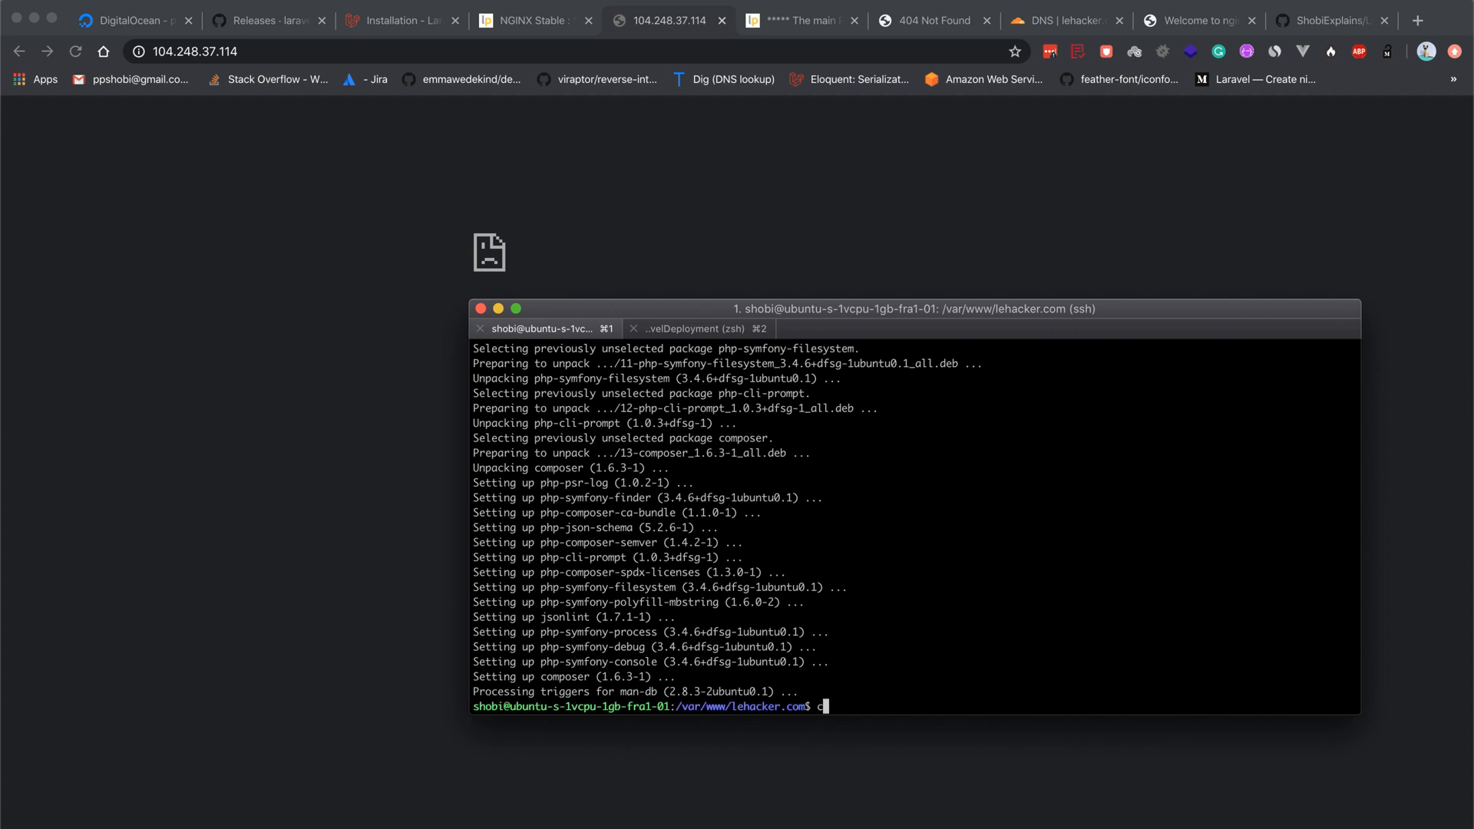
pyautogui.write('composer install')
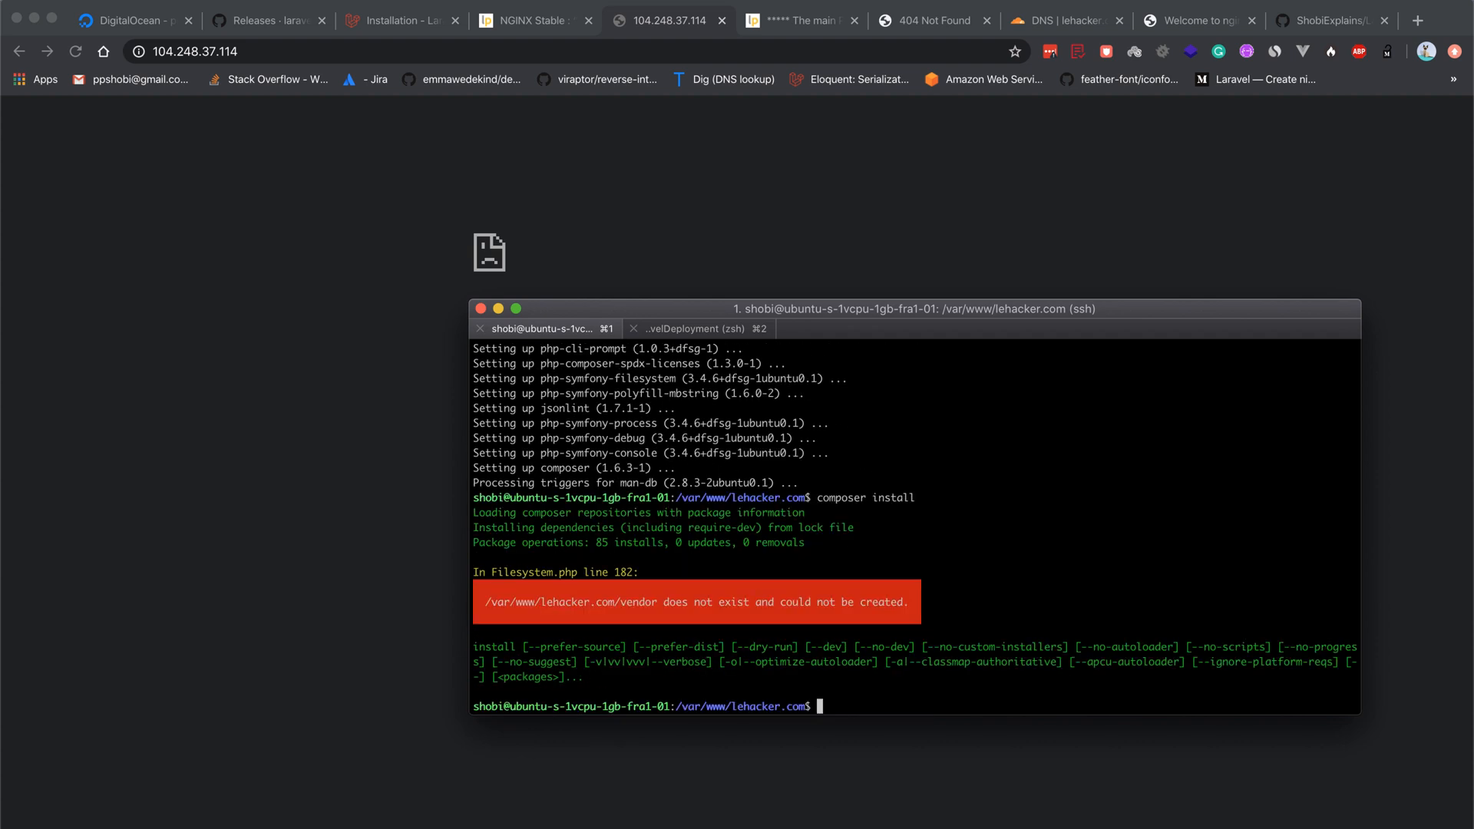
# Run composer install with sudo, generating autoload files and the package manifest
pyautogui.write('composer install')
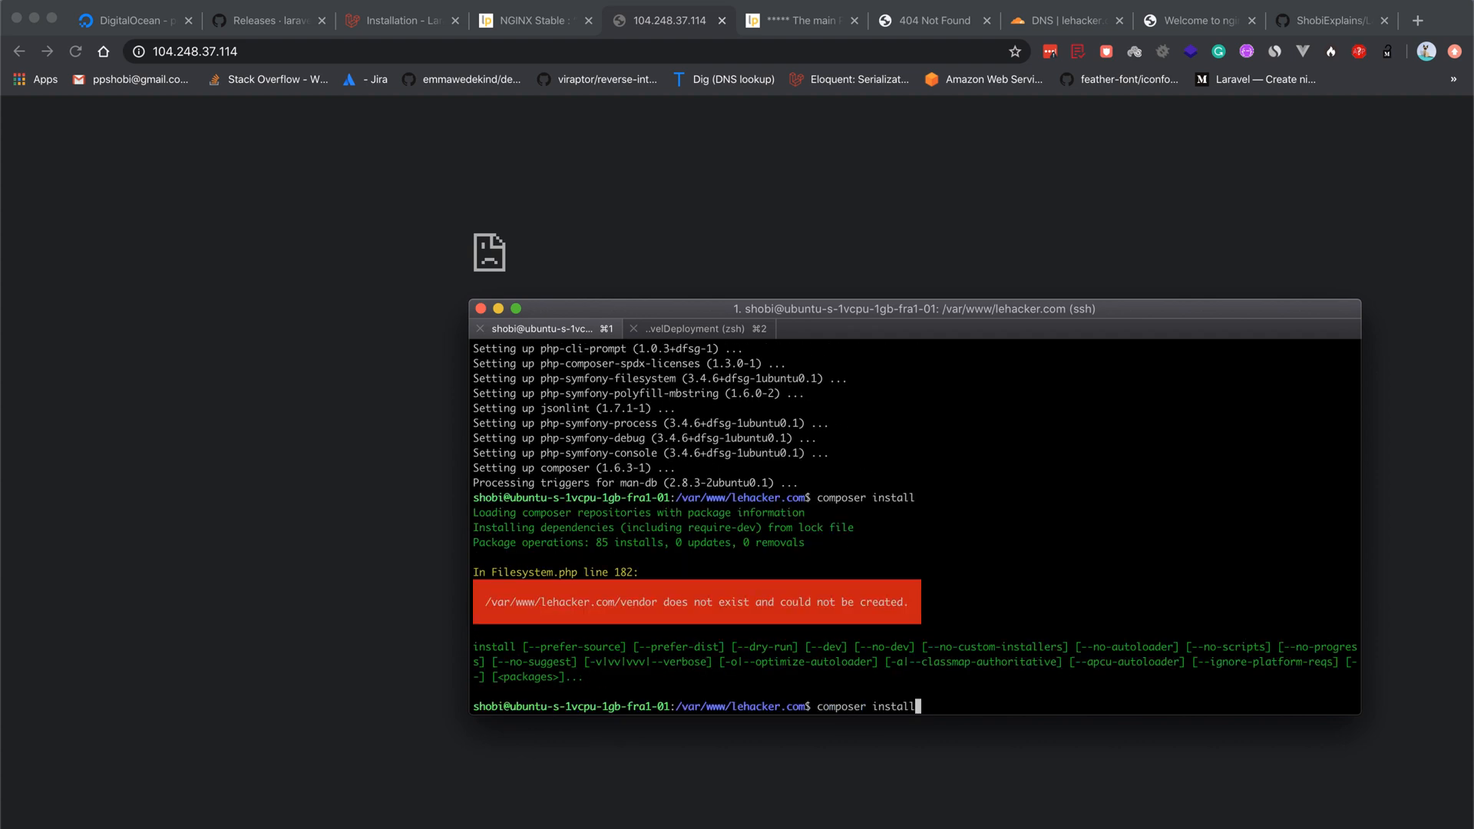
pyautogui.write('sudo')
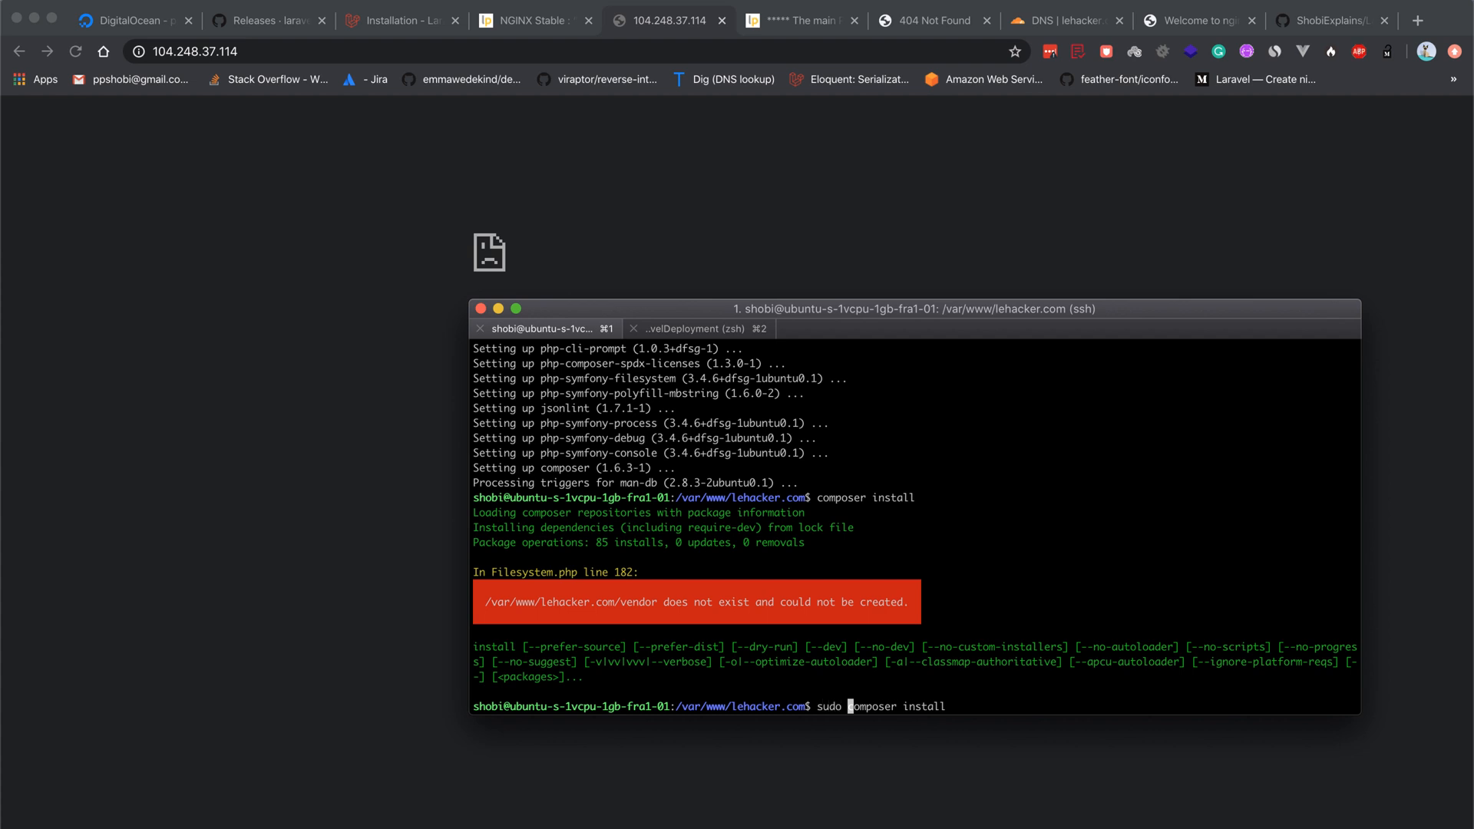
pyautogui.press('Enter')
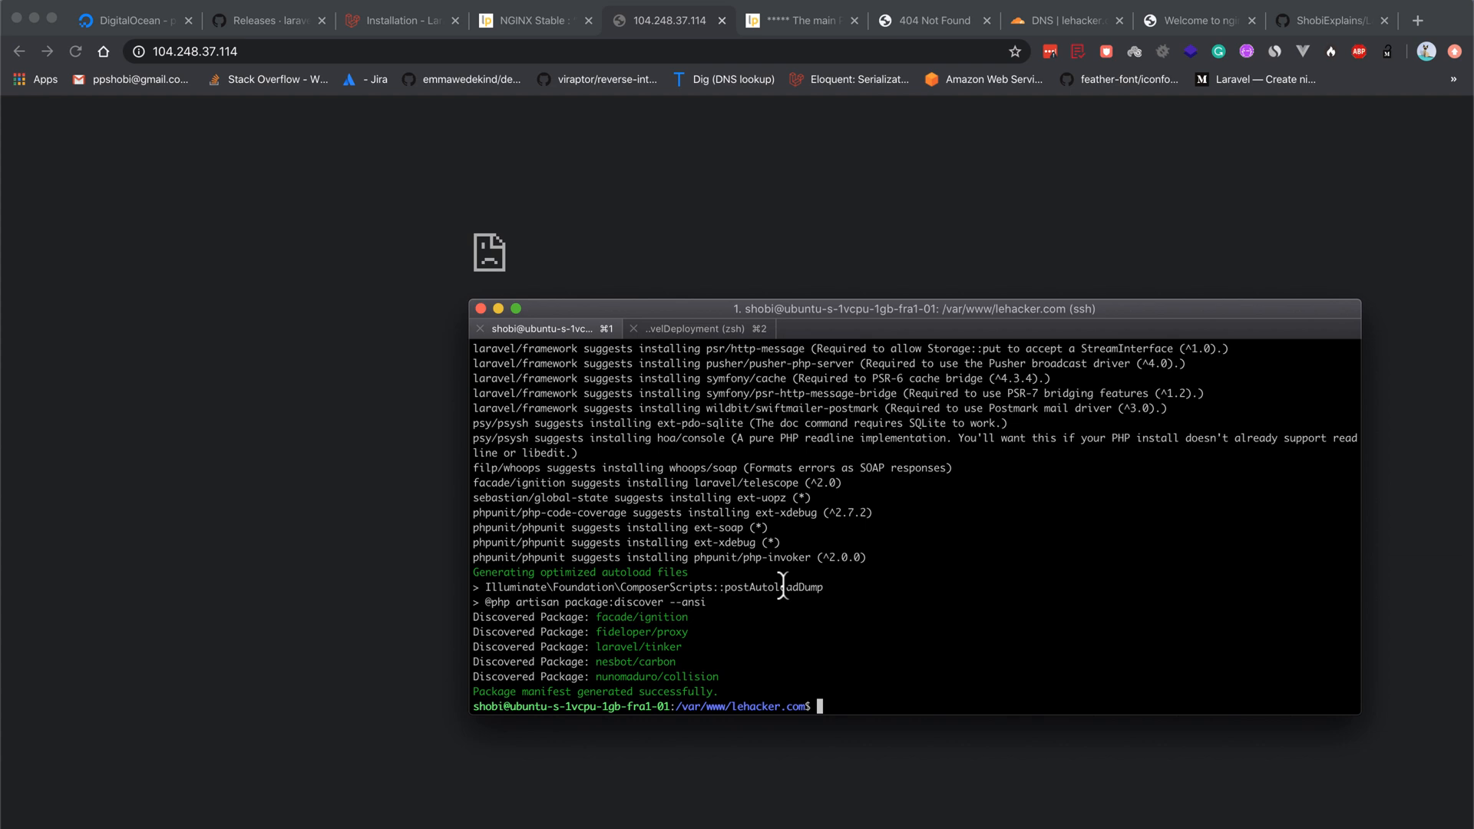
pyautogui.moveTo(75, 74)
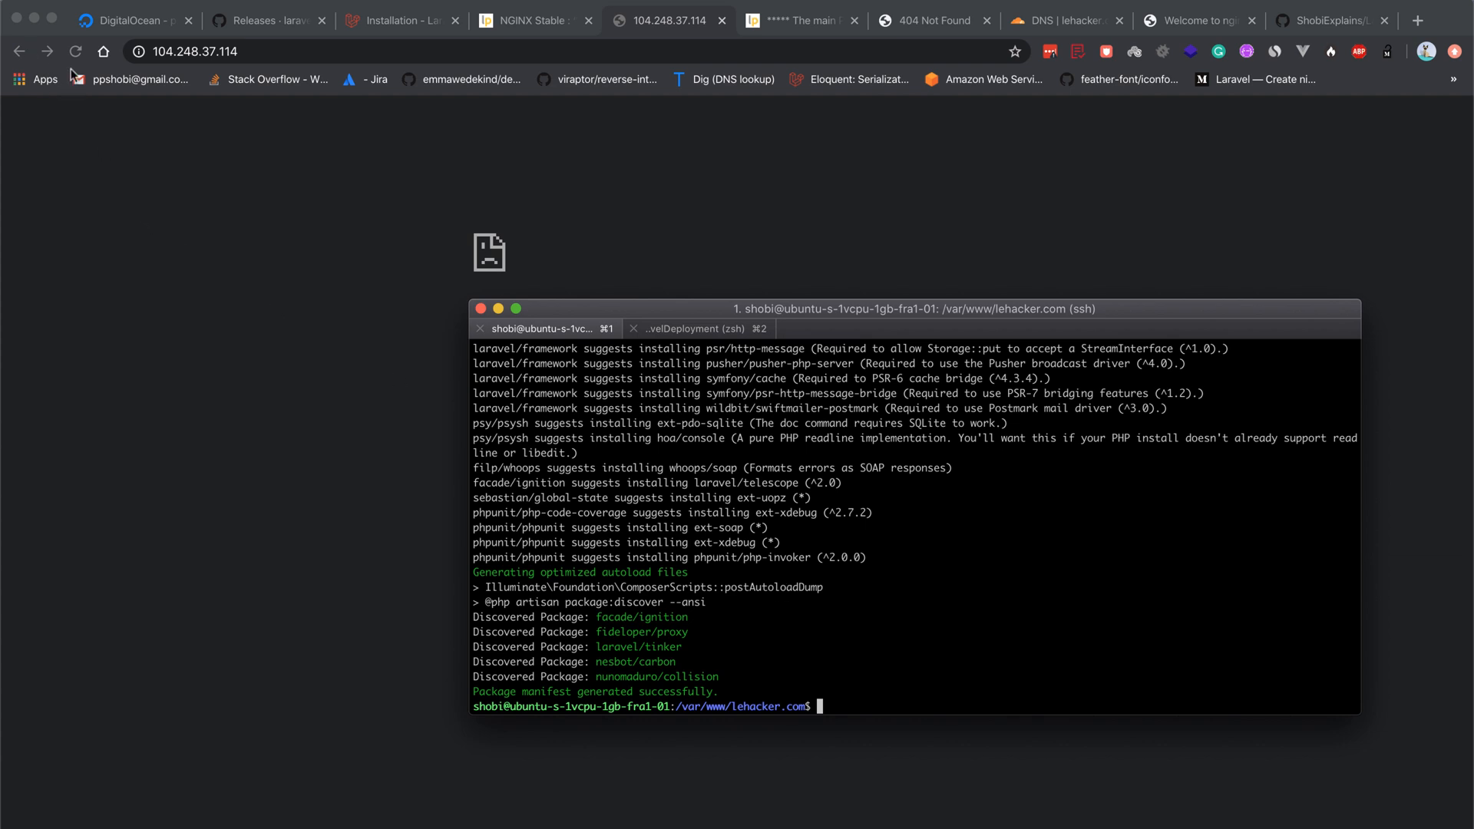
# Reload the server IP page, still HTTP 500, then load lehacker.com instead
pyautogui.click(74, 53)
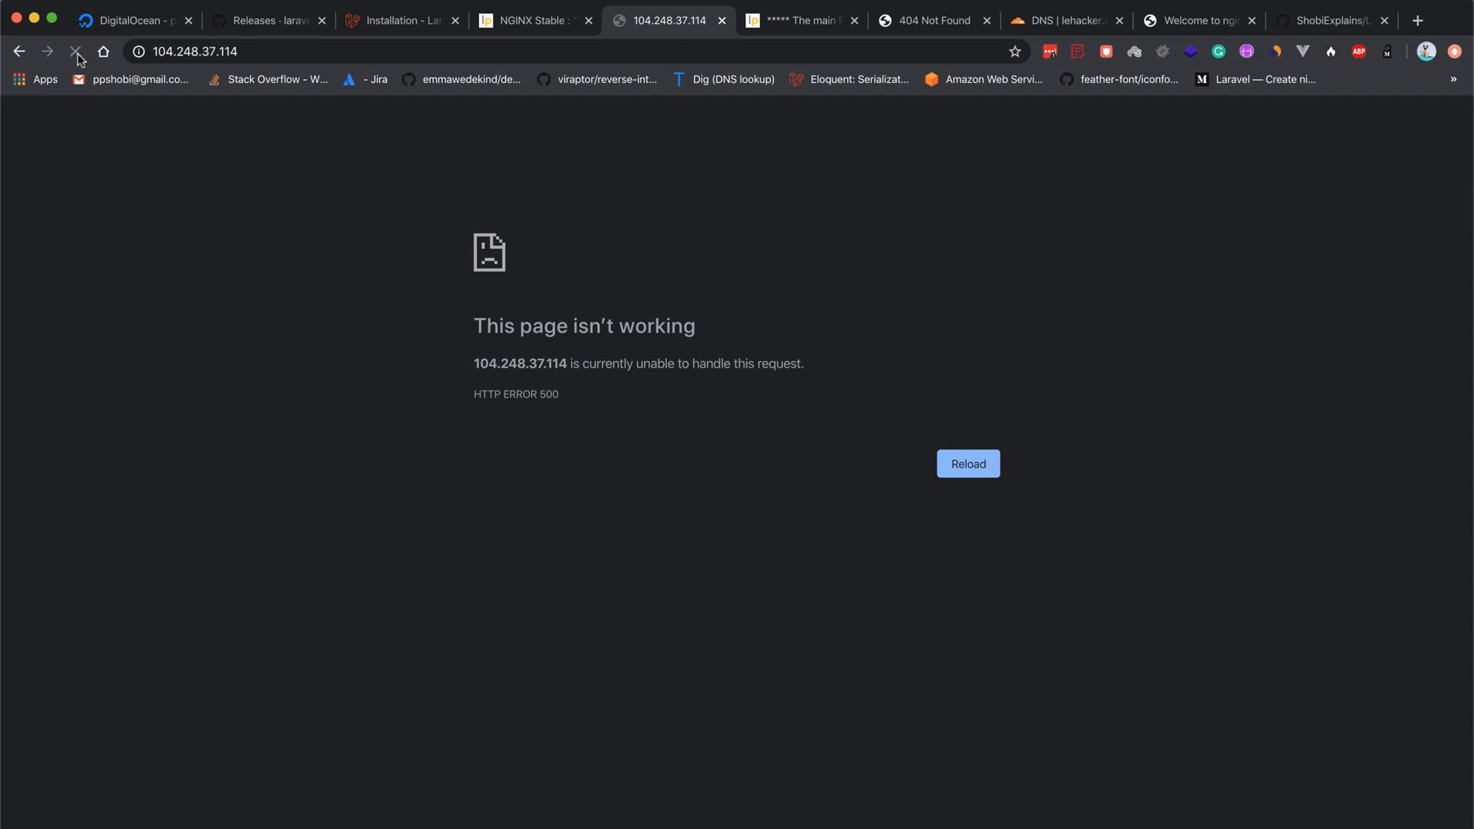
pyautogui.click(73, 52)
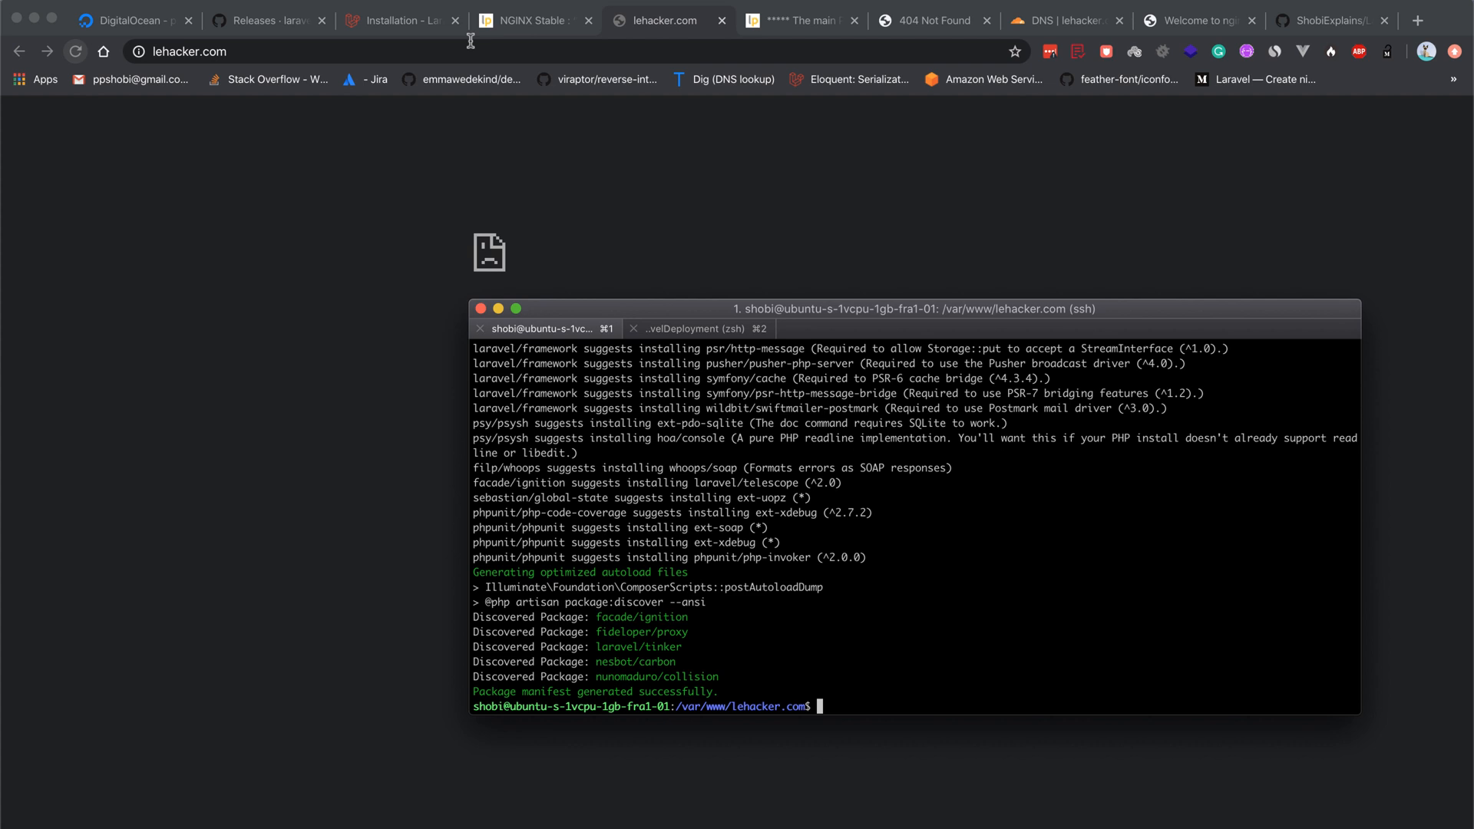
# List the contents of /var/www/lehacker.com to check file ownership
pyautogui.write('ls')
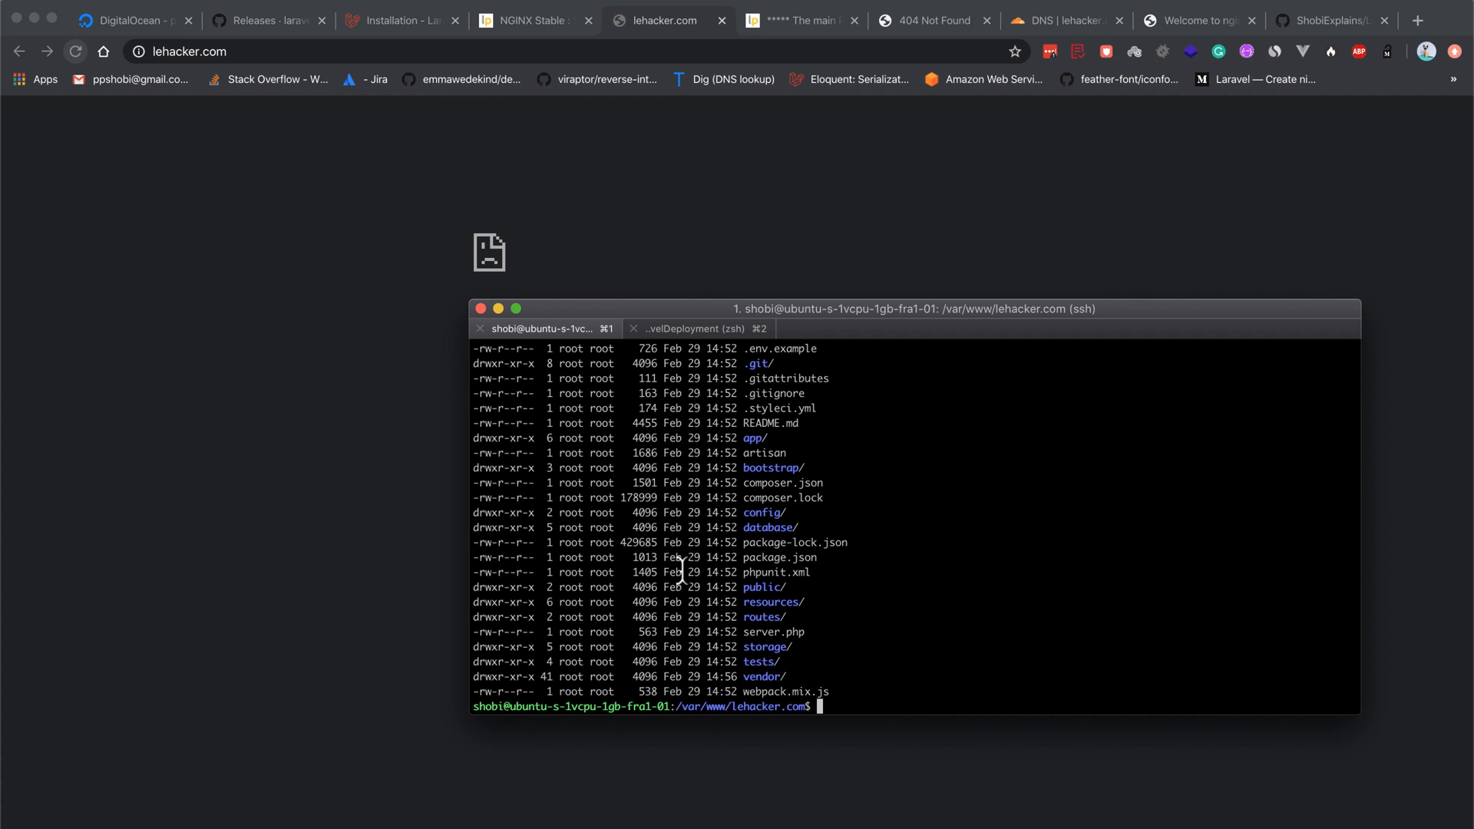
pyautogui.write('ll')
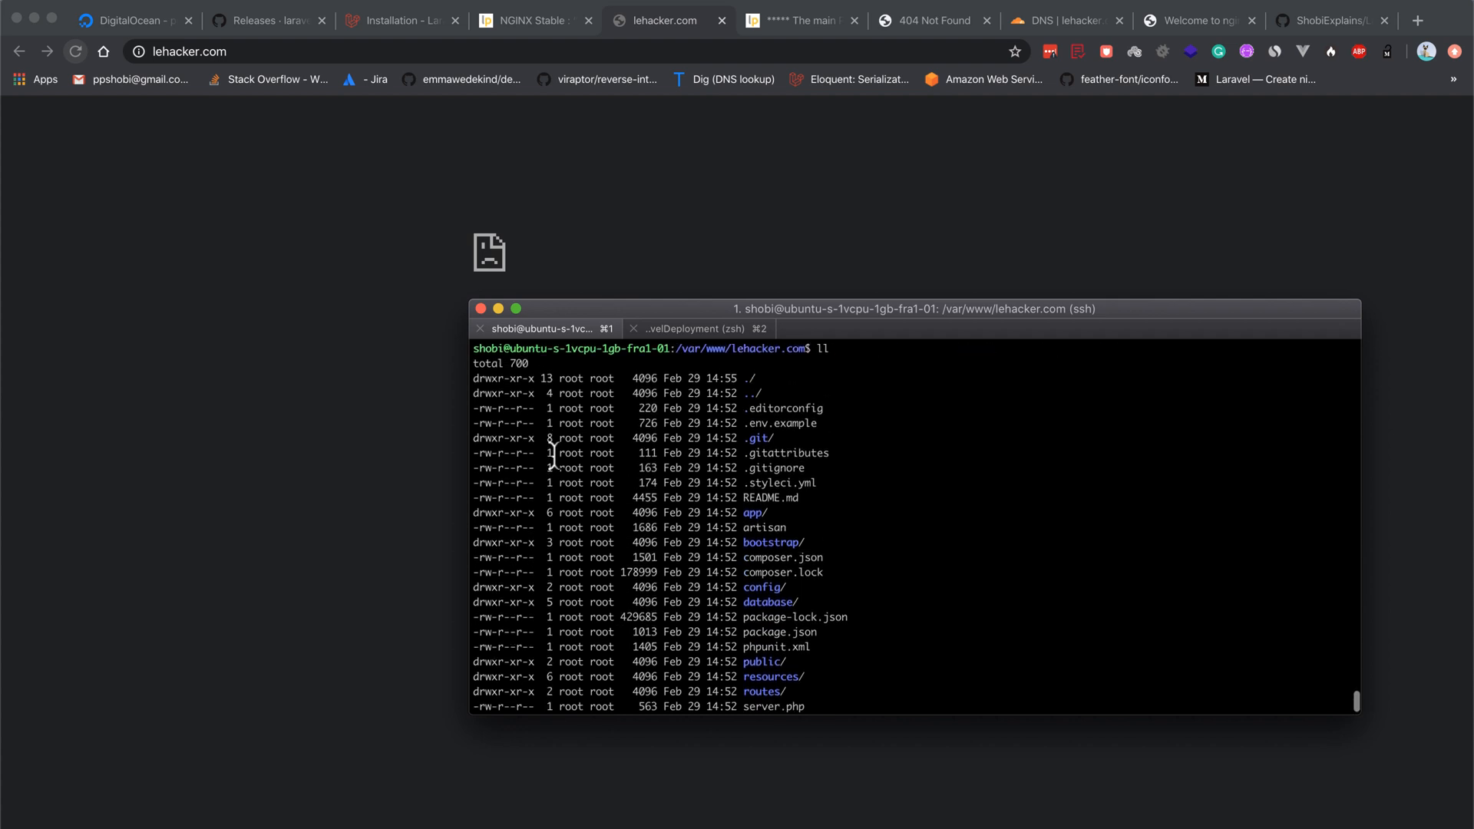
pyautogui.scroll(-3)
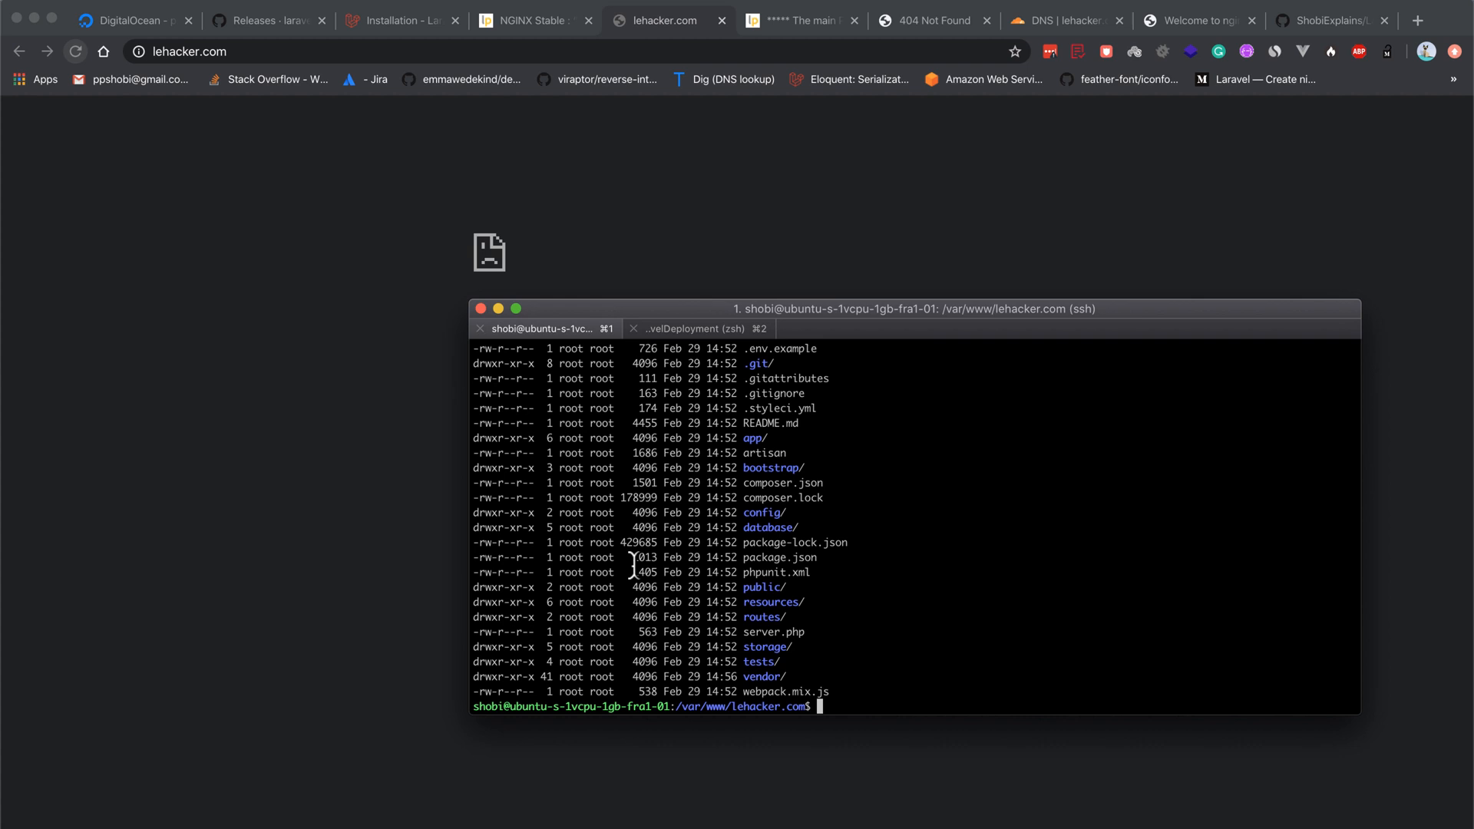
# Recursively change ownership of the directory to www-data:www-data with sudo chown -R
pyautogui.write('s')
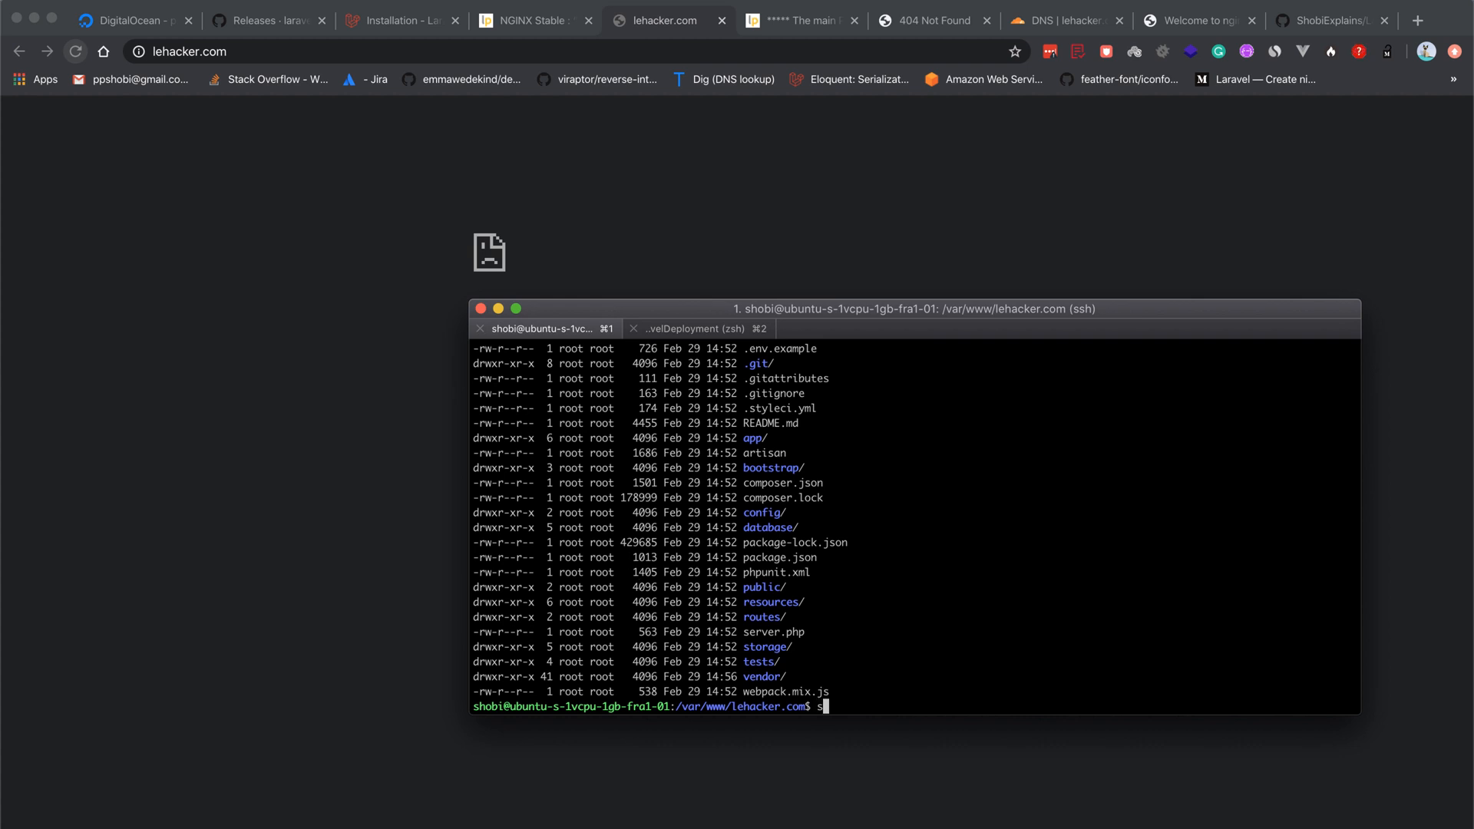
pyautogui.write('udo')
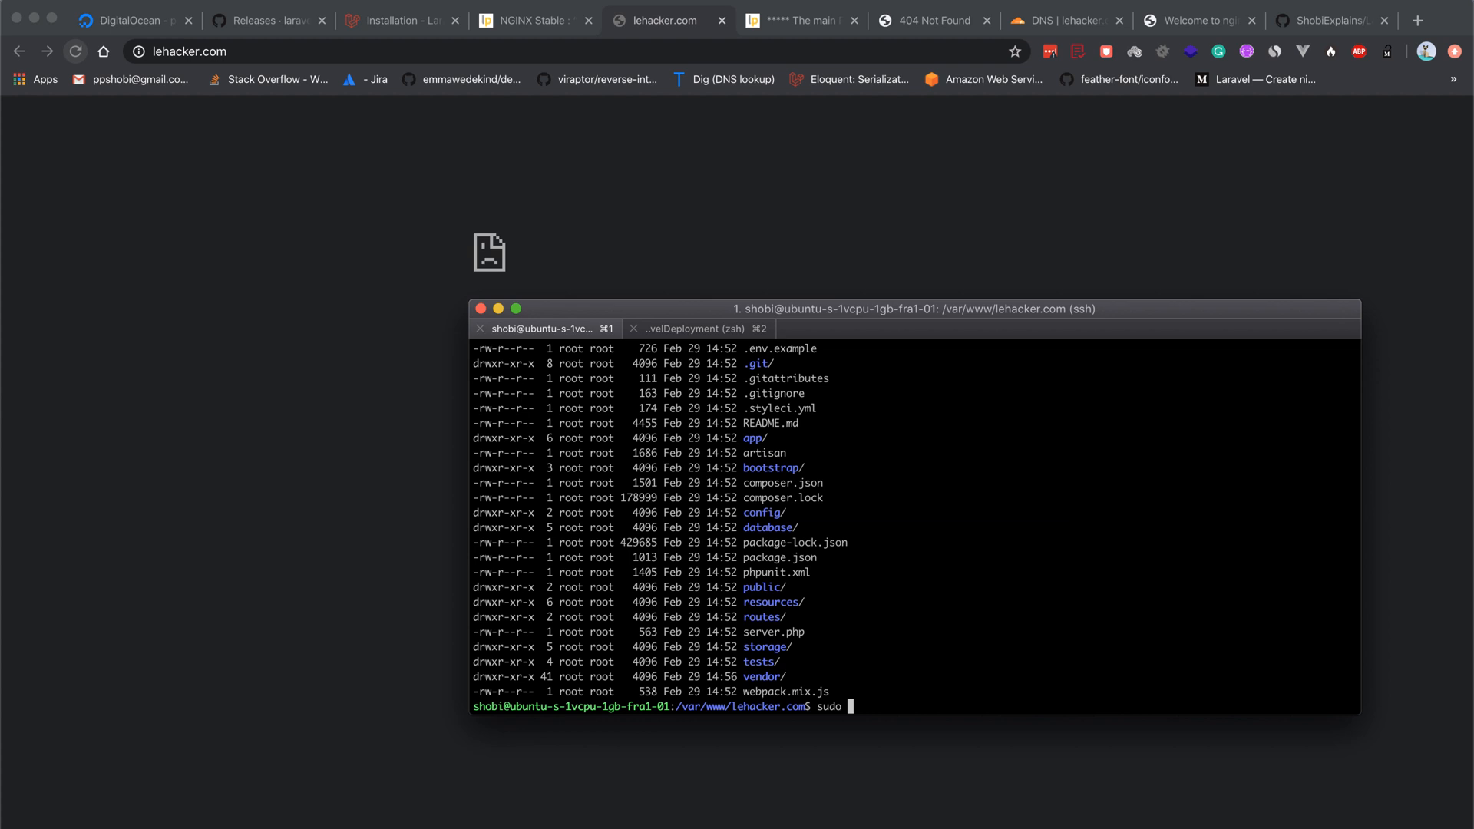
pyautogui.write('chown -R')
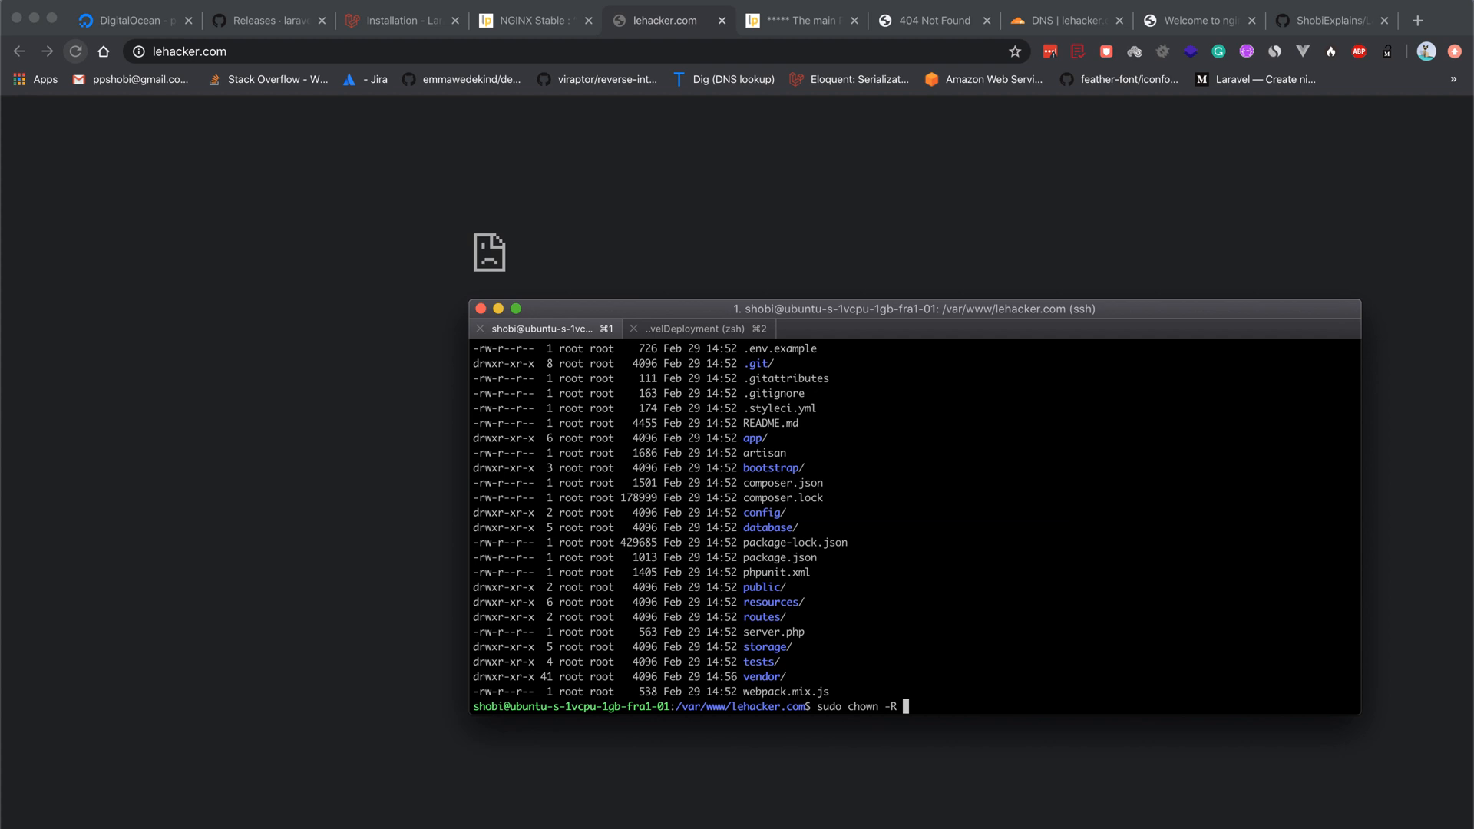
pyautogui.write('www-d')
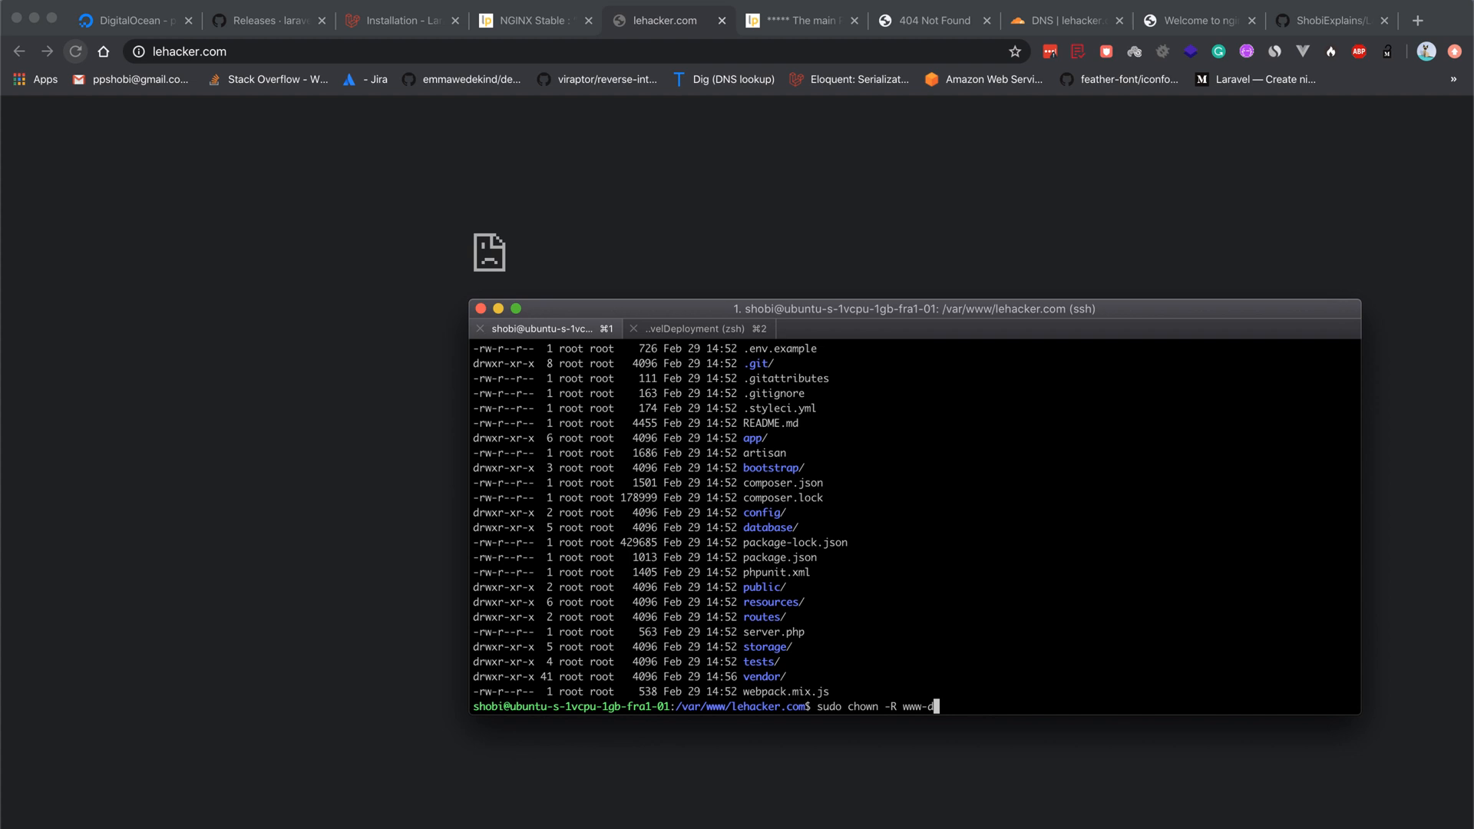
pyautogui.write('ata:')
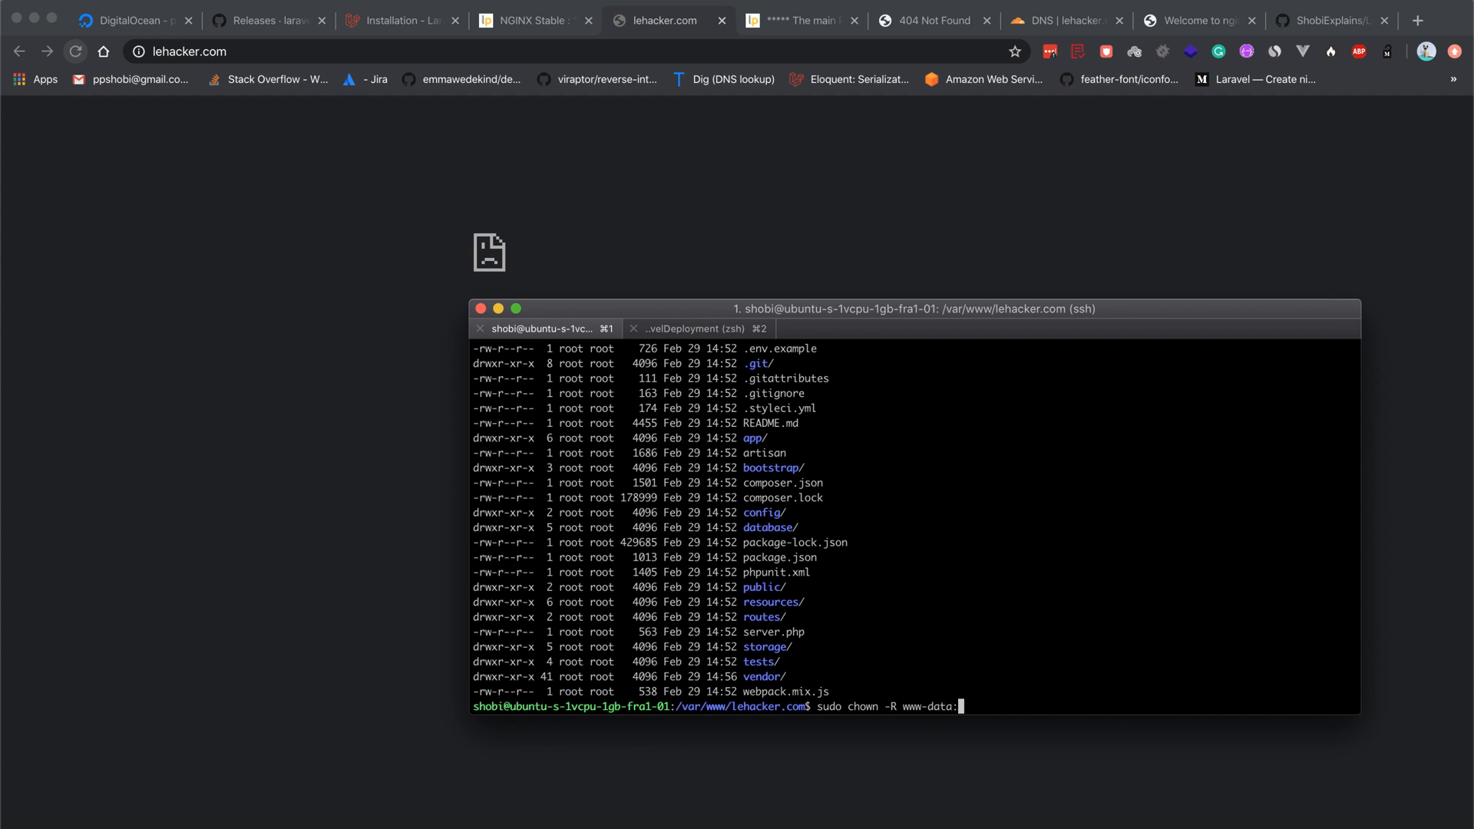
pyautogui.write('www-')
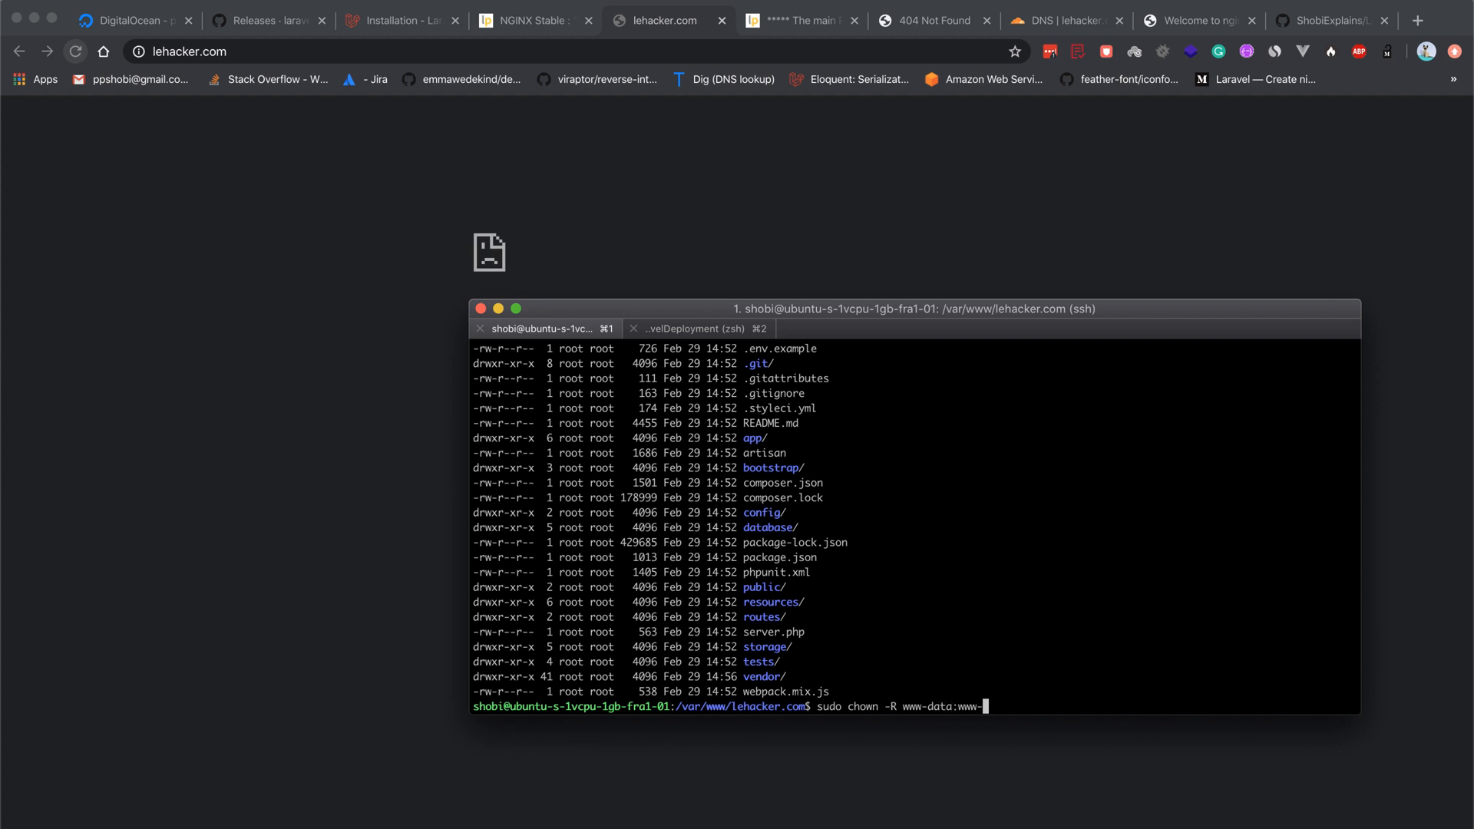
pyautogui.write('data')
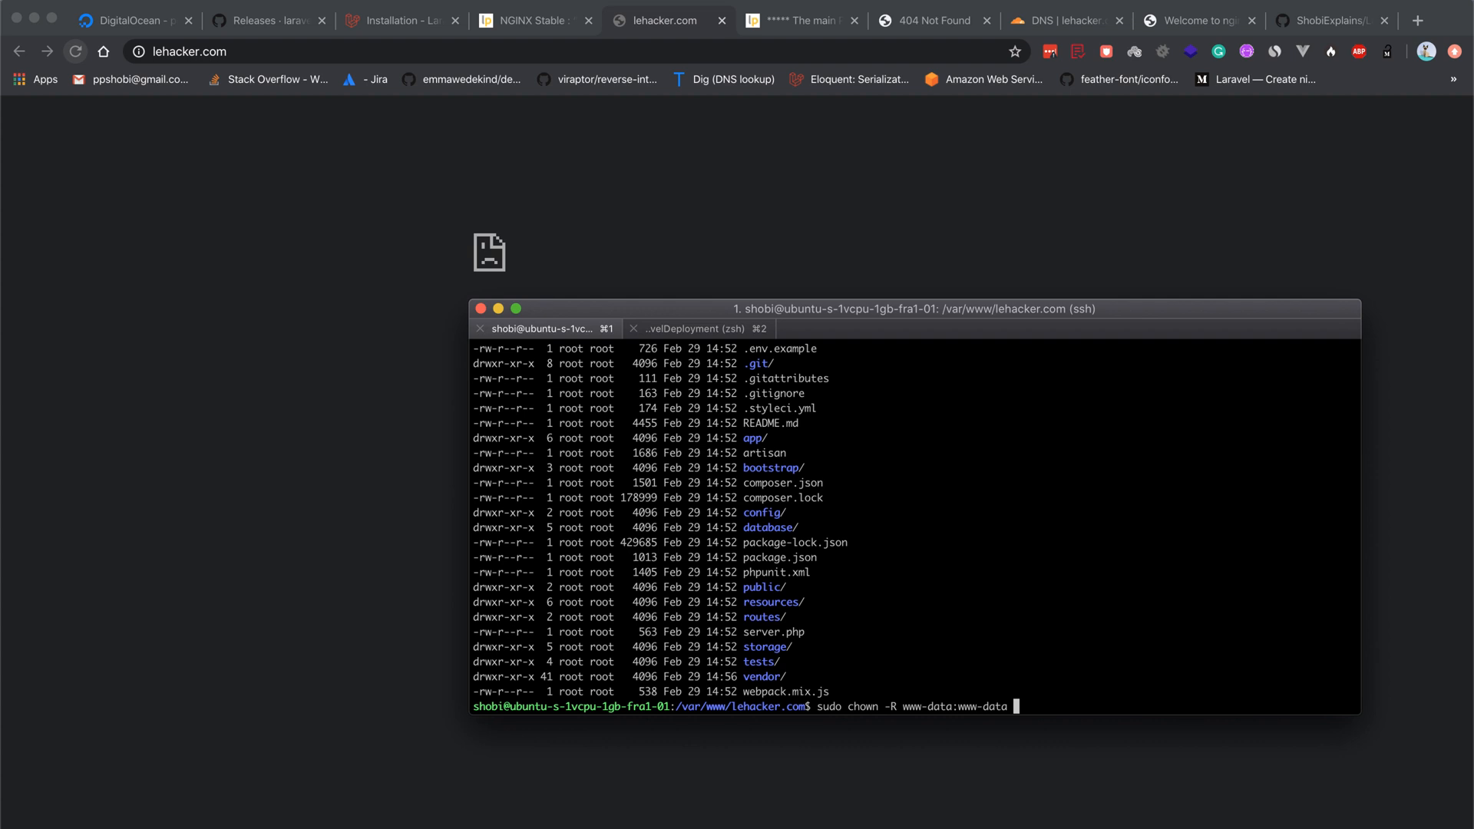
pyautogui.write('.')
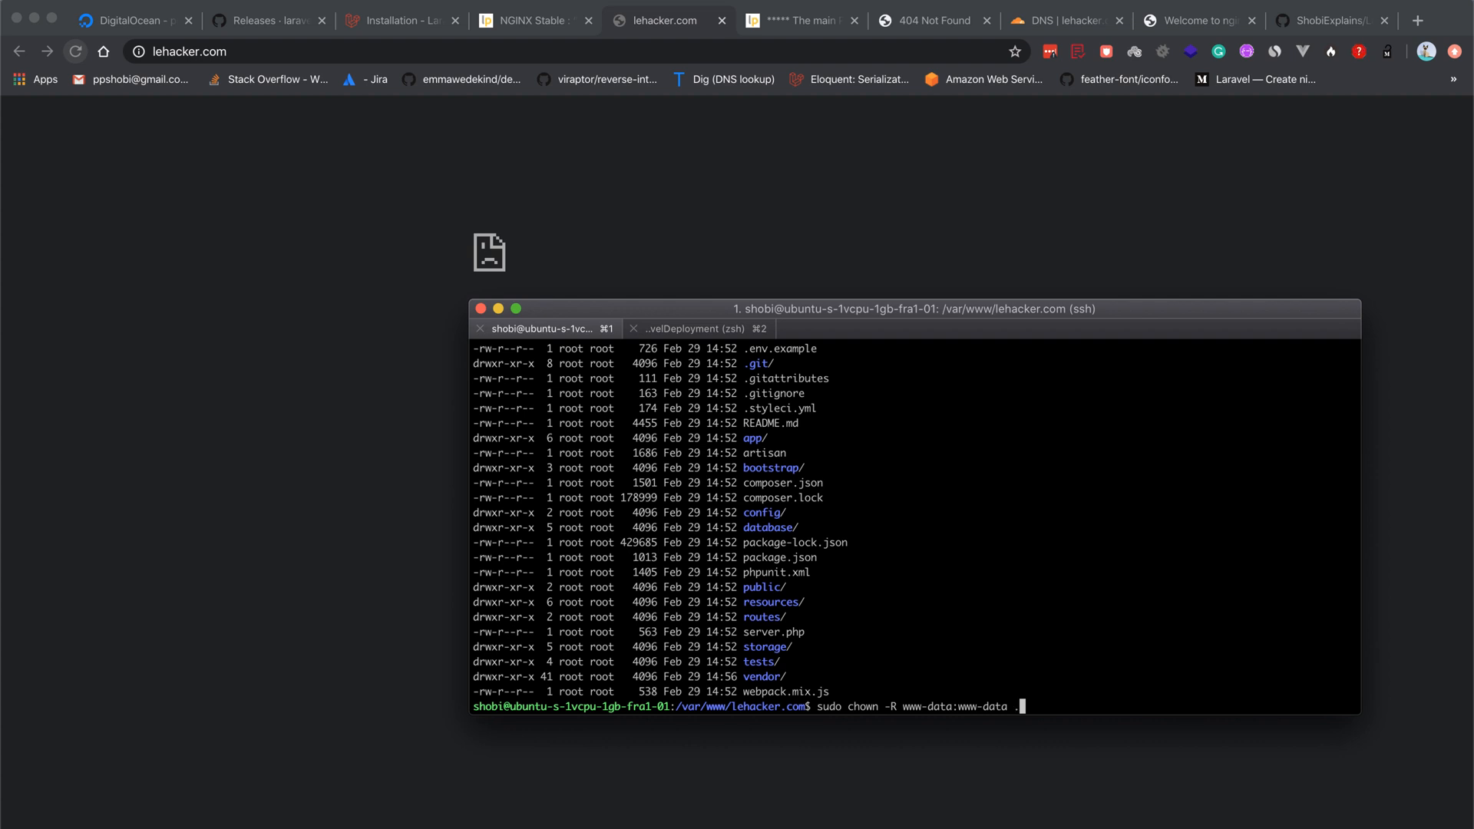
pyautogui.press('Enter')
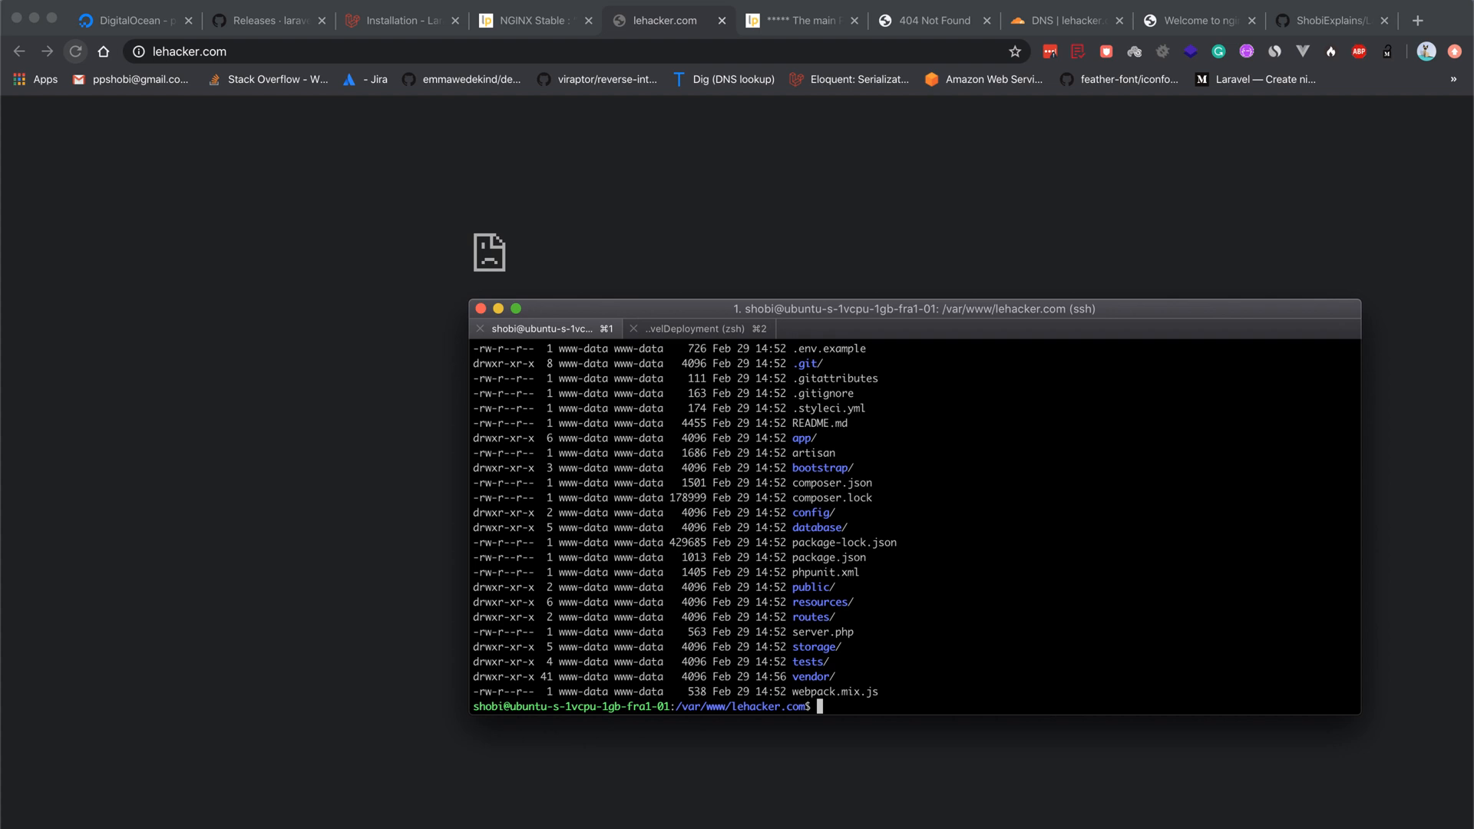
# Copy .env.example to .env with sudo in /var/www/lehacker.com and list the directory
pyautogui.write('cp')
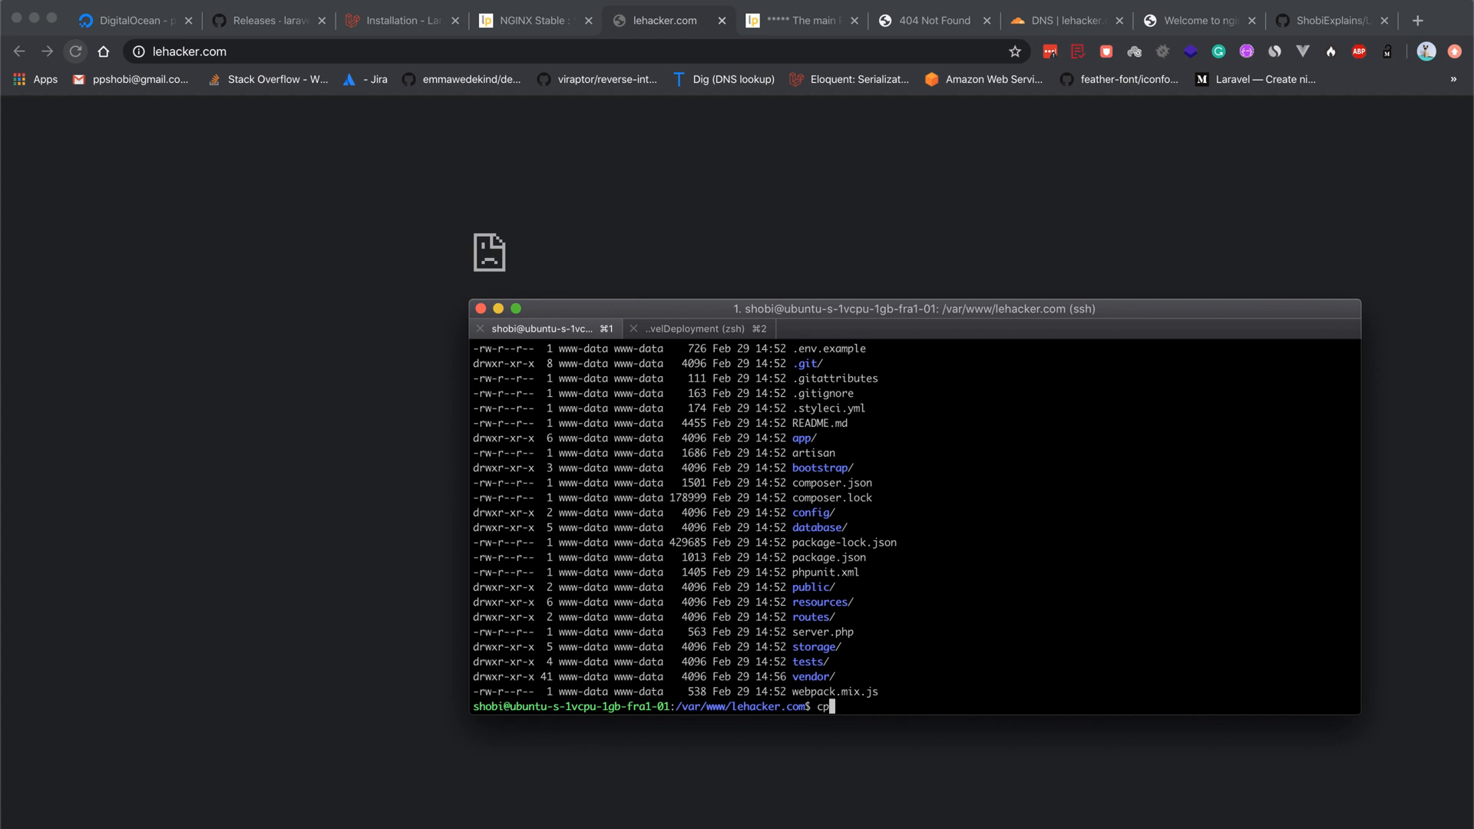
pyautogui.write('.env.example')
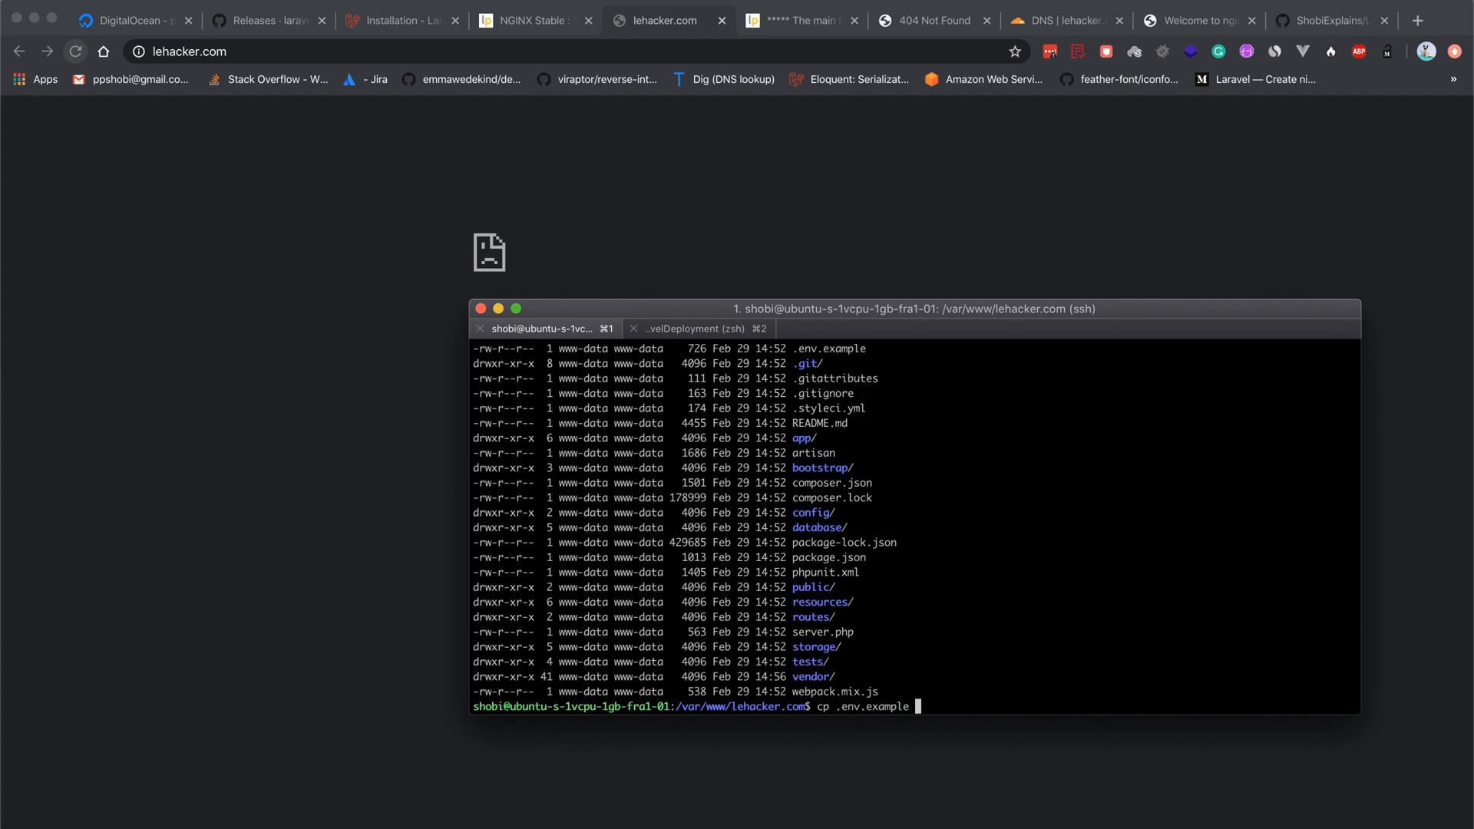
pyautogui.press('Enter')
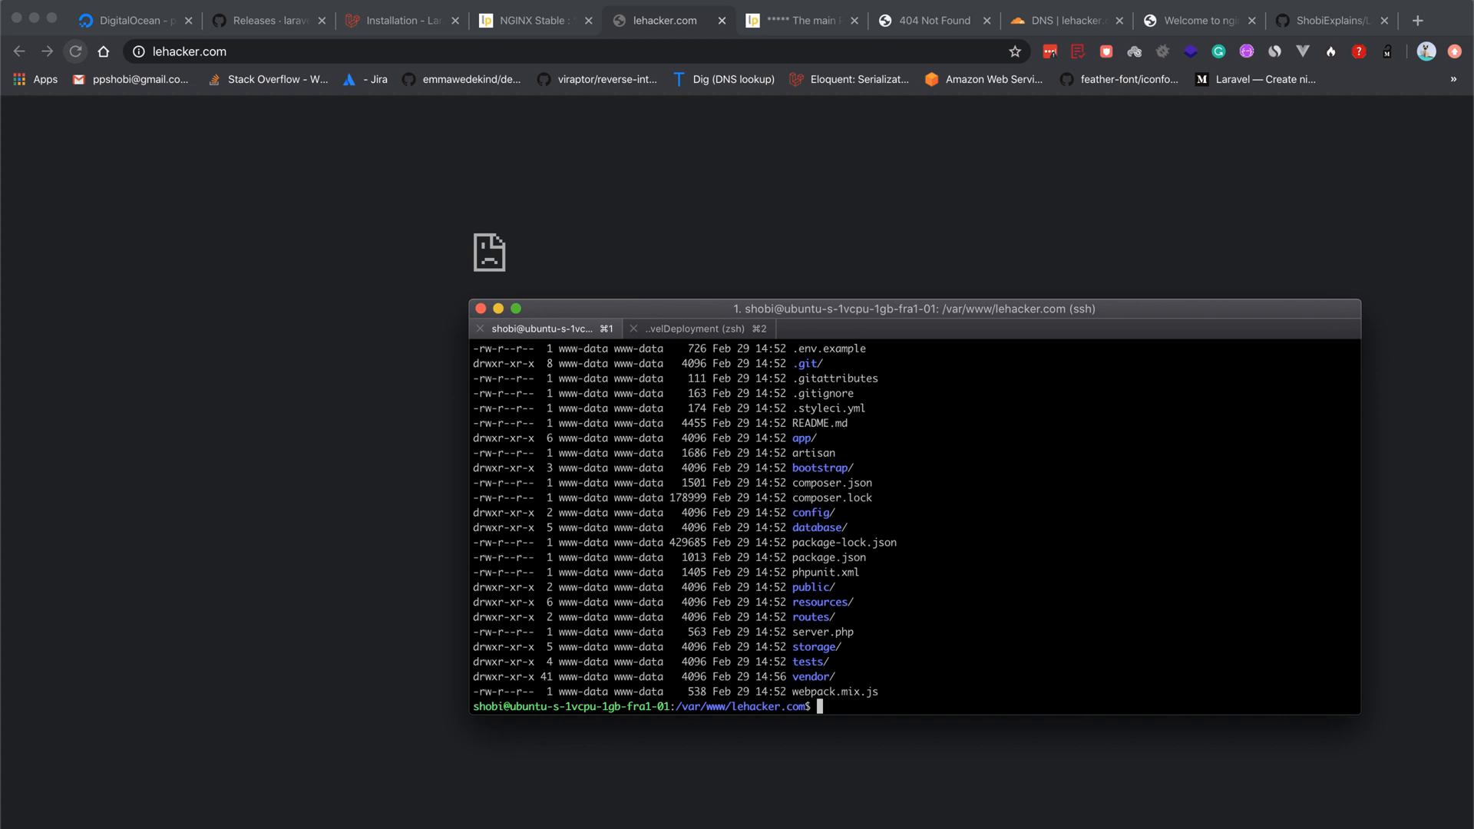
pyautogui.write('cp .env.example .env')
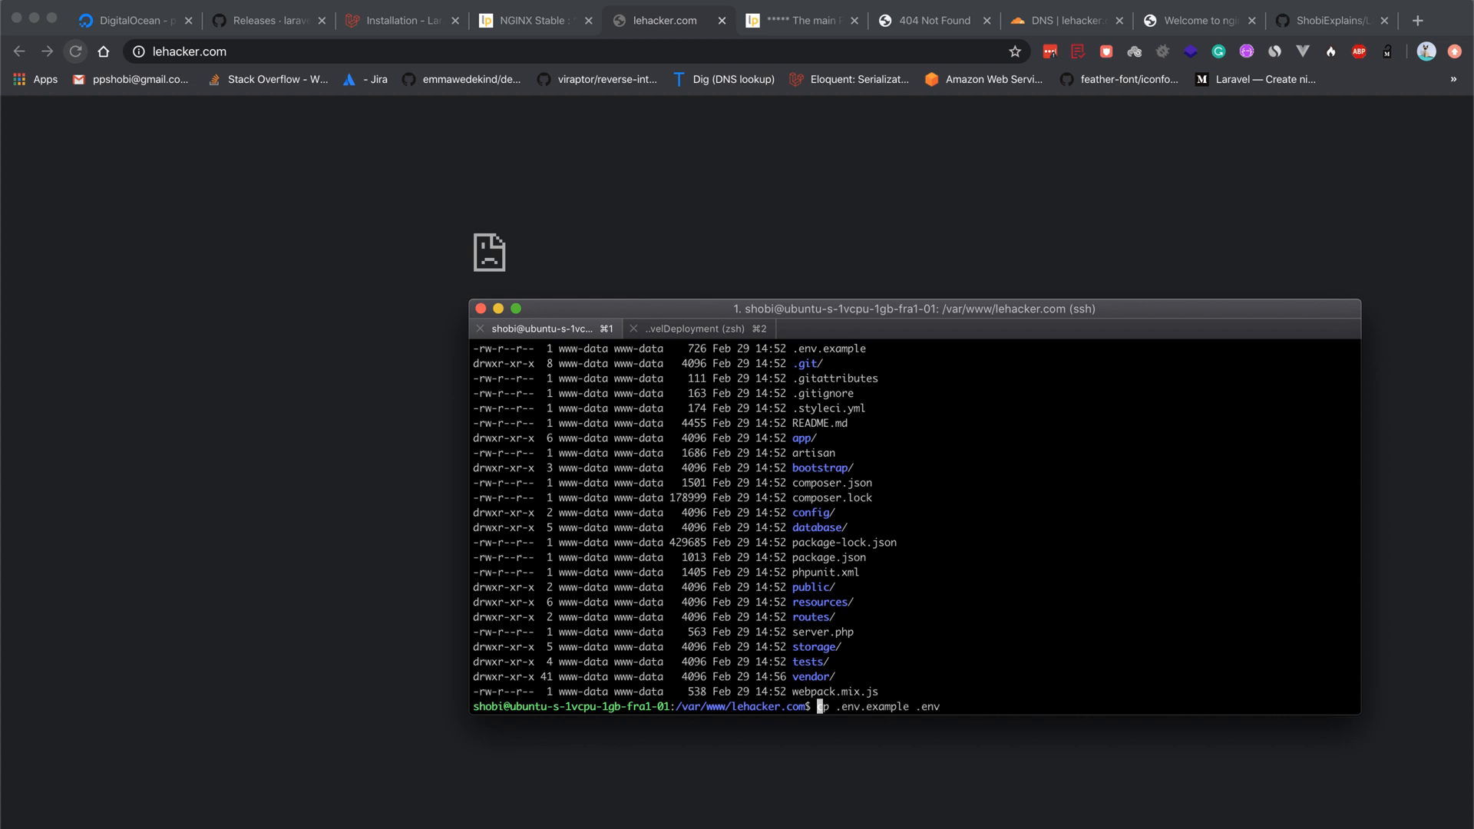
pyautogui.write('sudo')
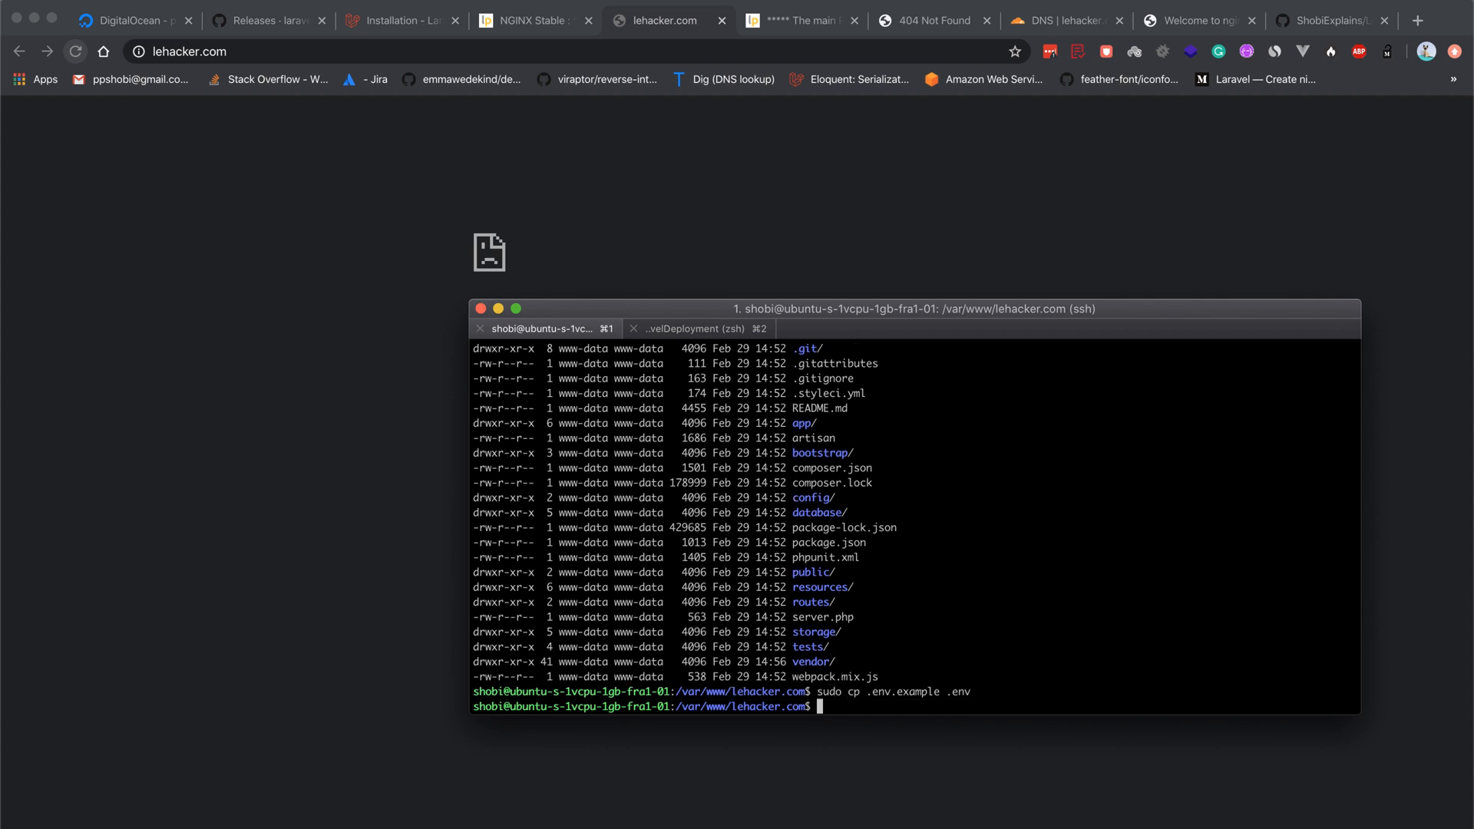
pyautogui.write('ll')
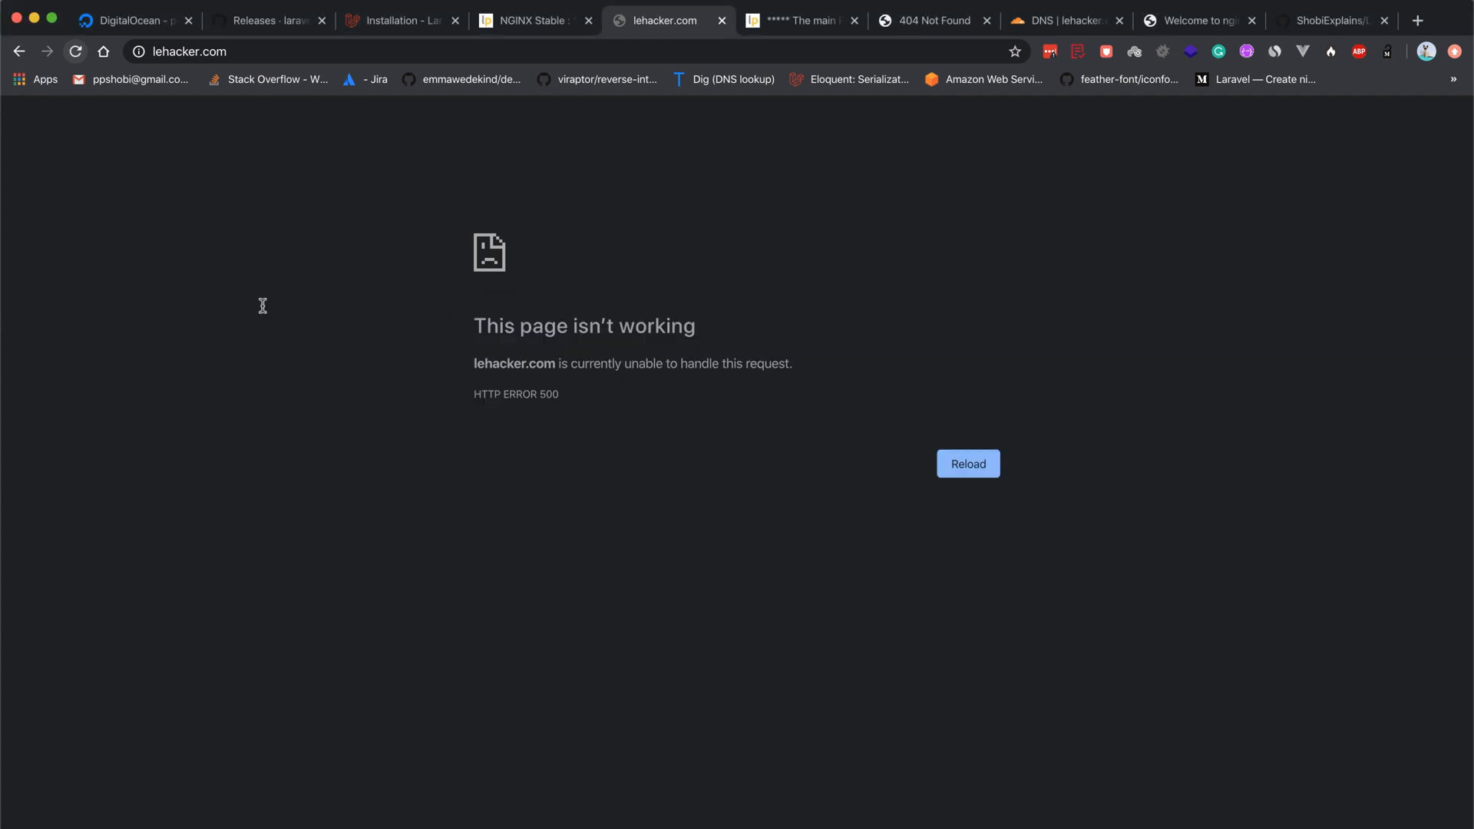
# Reload lehacker.com, now showing Laravel's missing application encryption key error
pyautogui.click(968, 464)
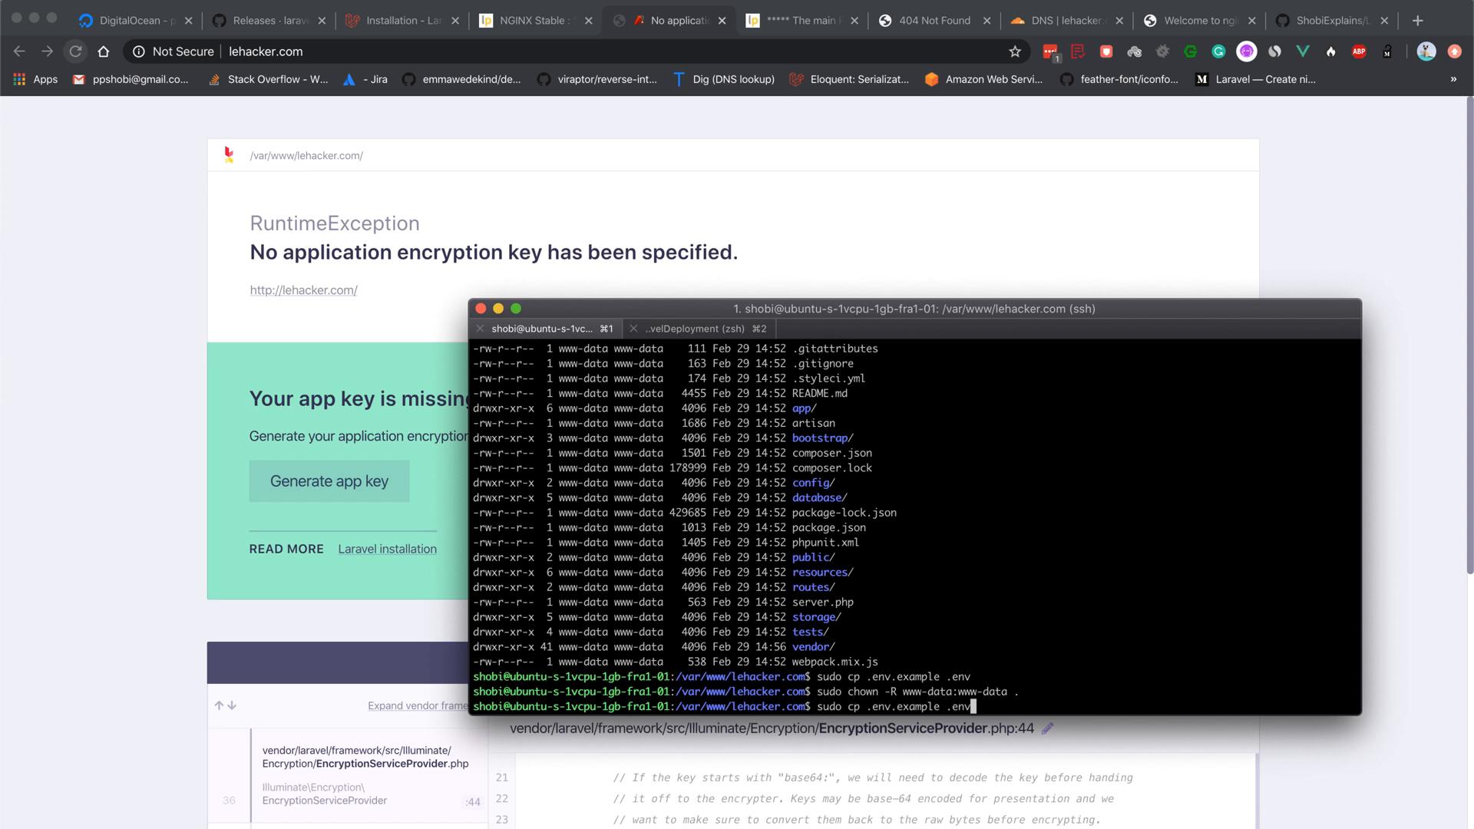
# Edit .env with sudo vi and fill APP_KEY with a placeholder string
pyautogui.write('ll')
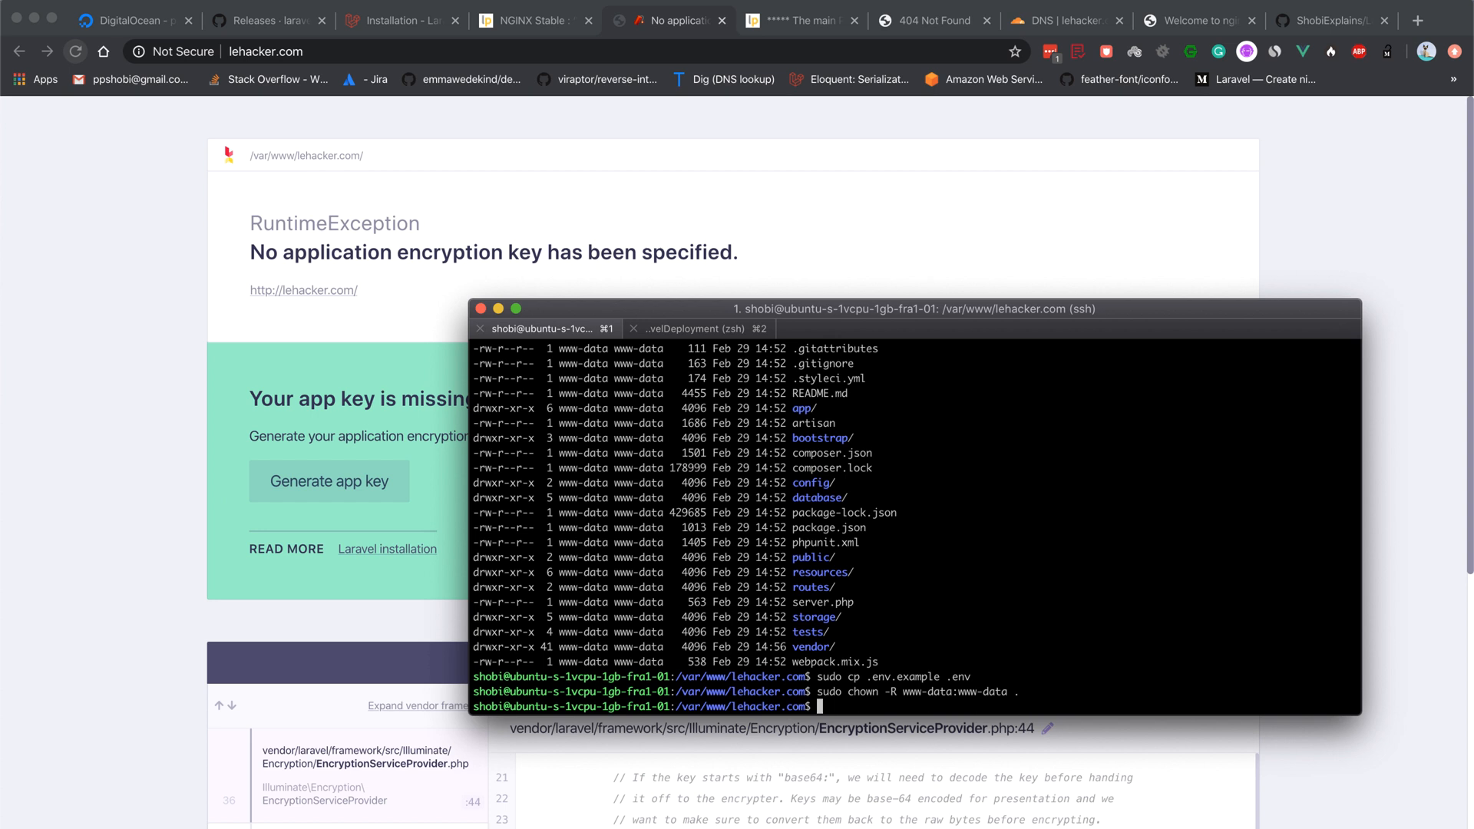
pyautogui.write('sudo vi .e')
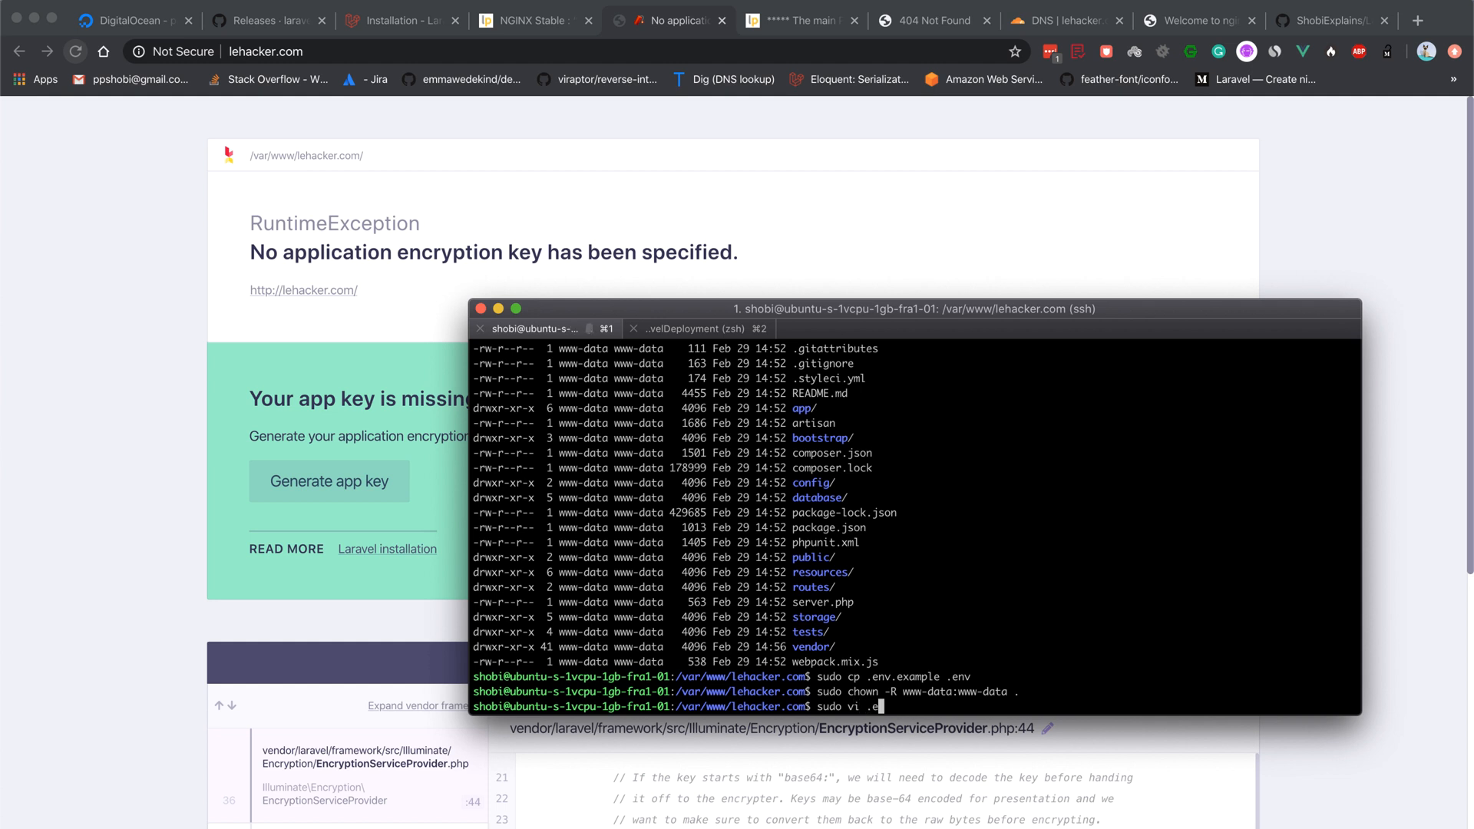
pyautogui.write('nv')
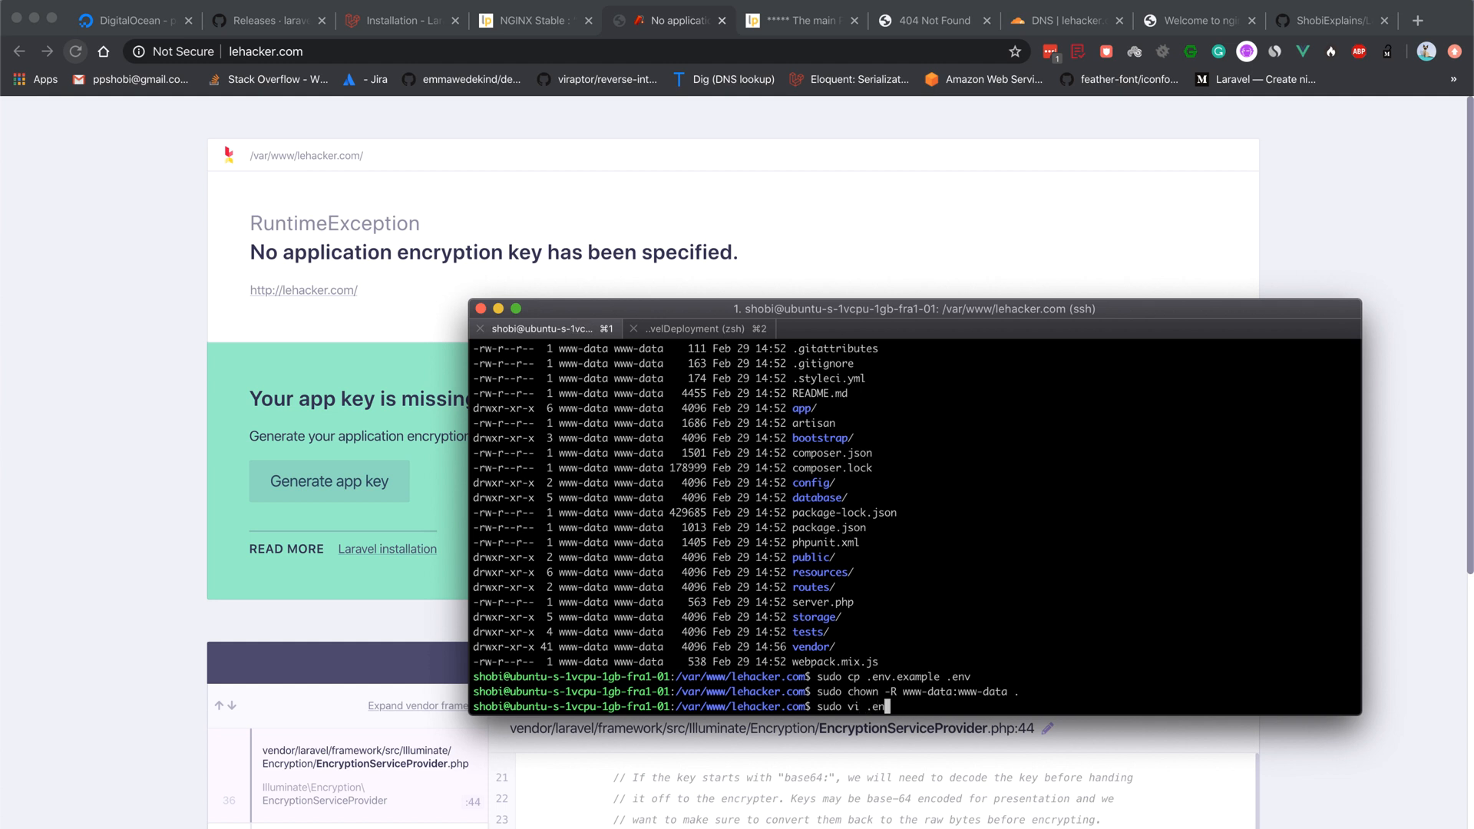
pyautogui.press('Enter')
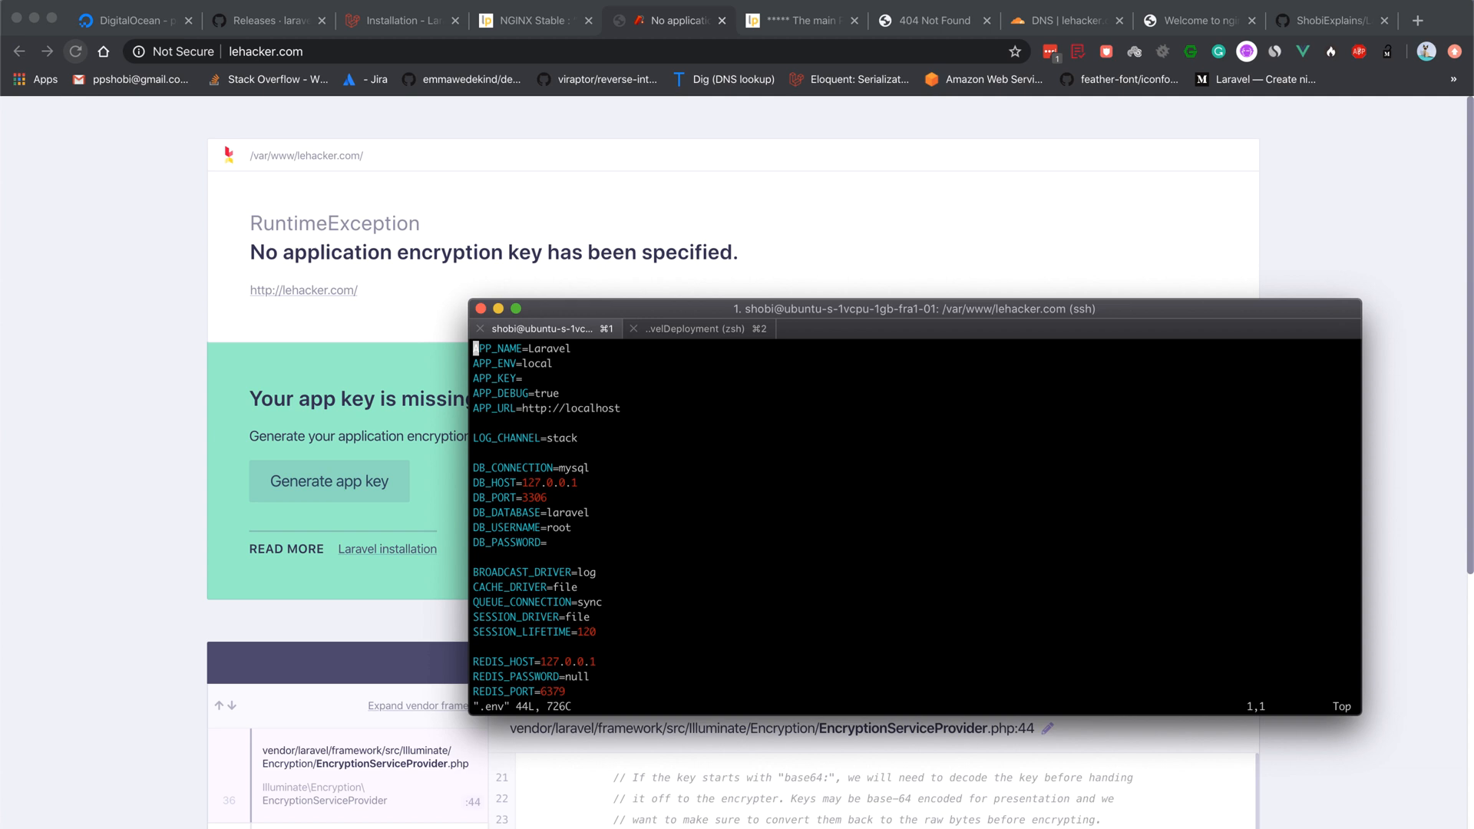
pyautogui.press('Down')
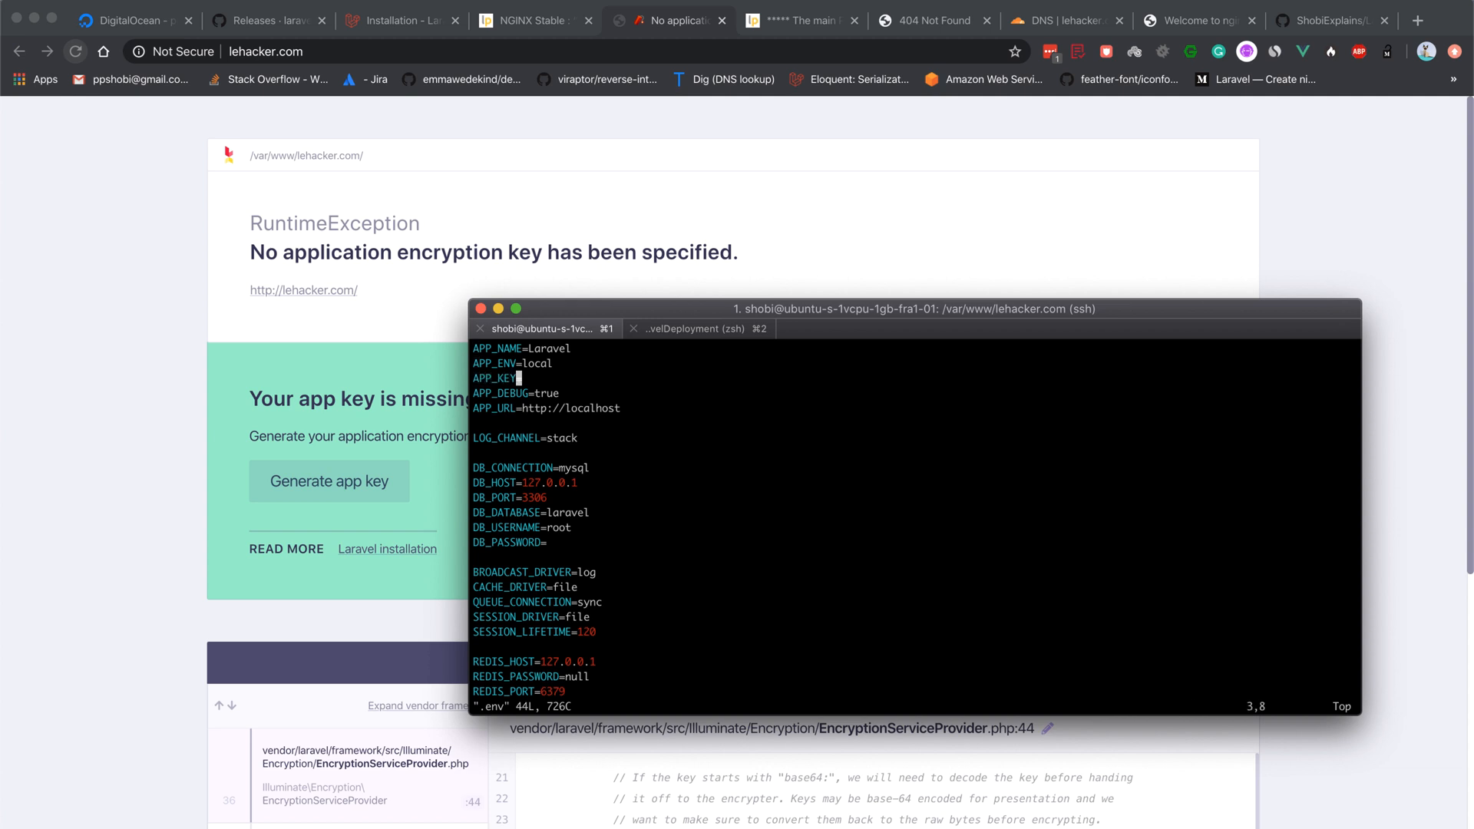
pyautogui.press('i')
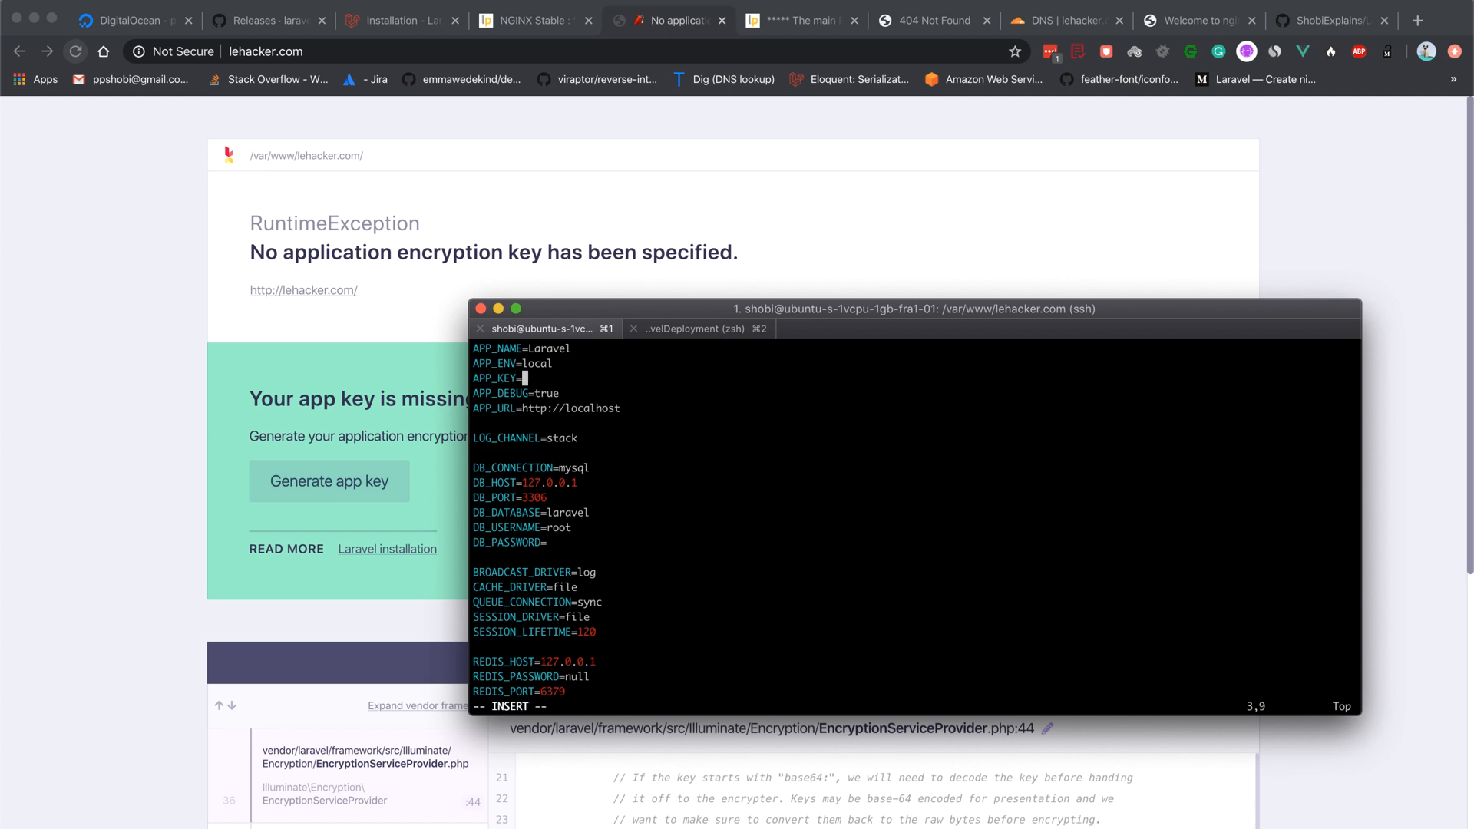
pyautogui.write('kajkjfhakhsdk fahsdjfhajks')
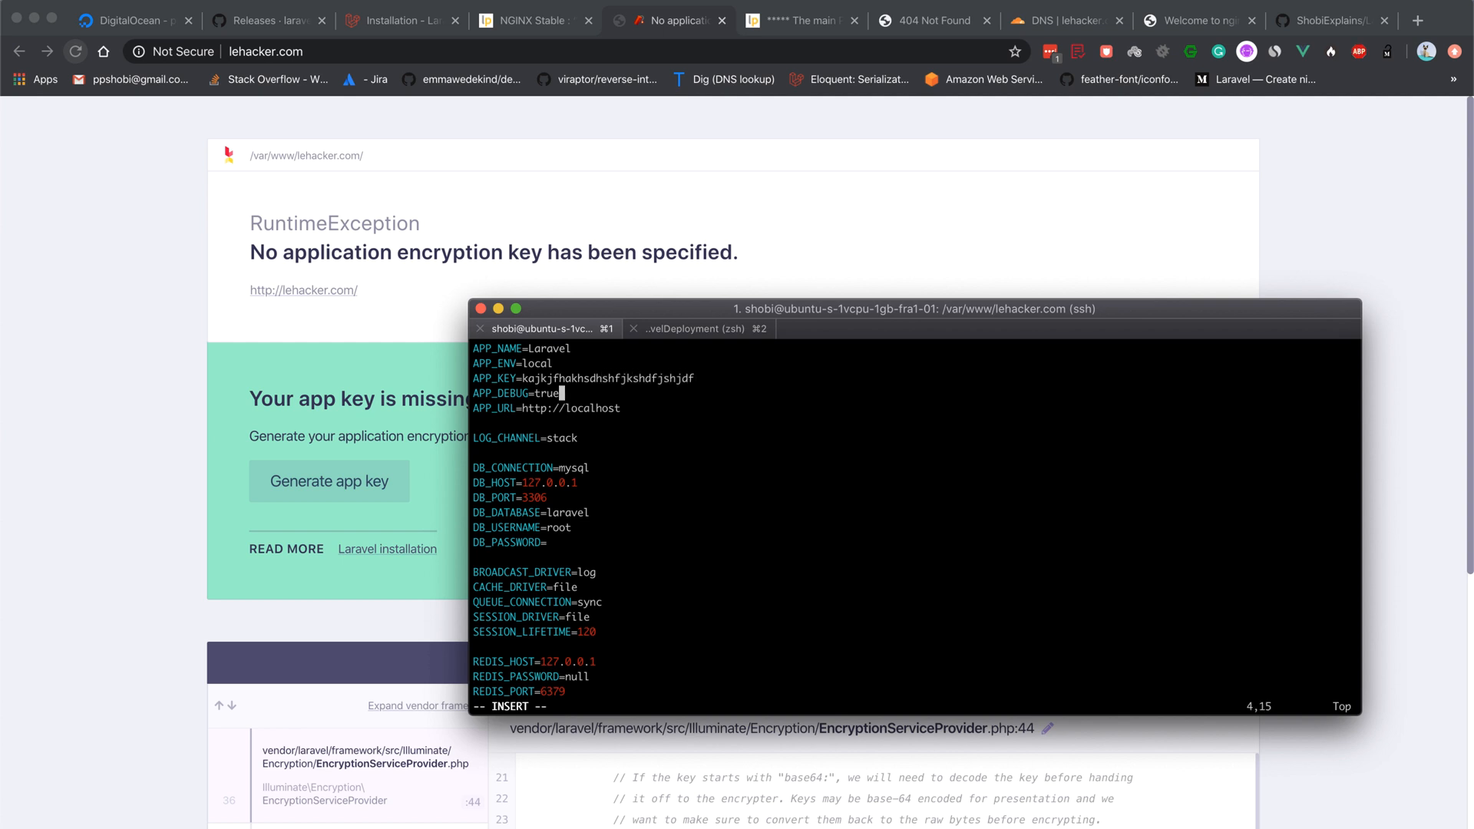
# Set APP_DEBUG=false and APP_ENV=production, then save and quit vi
pyautogui.press('BackSpace')
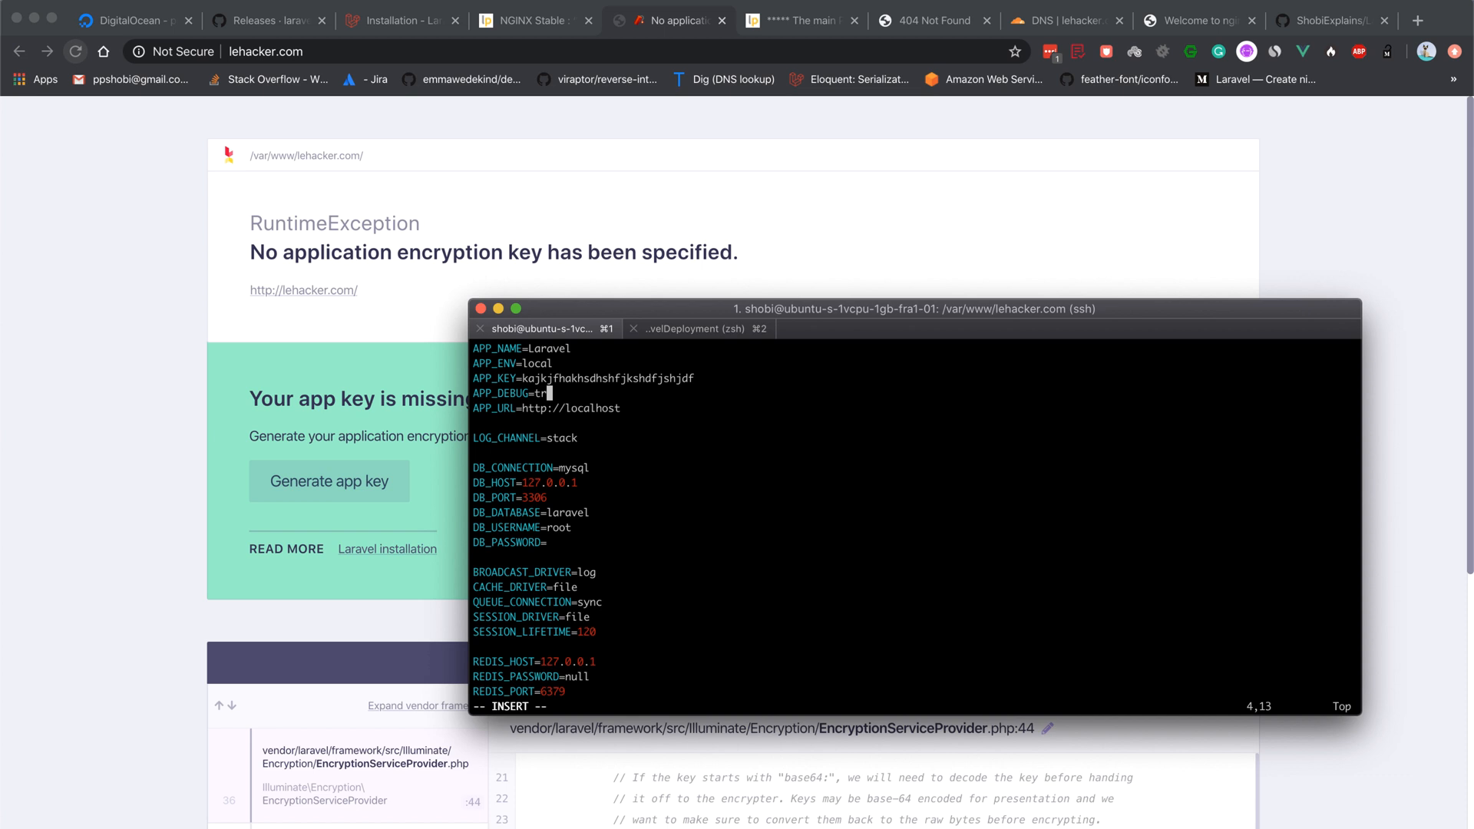
pyautogui.write('alse')
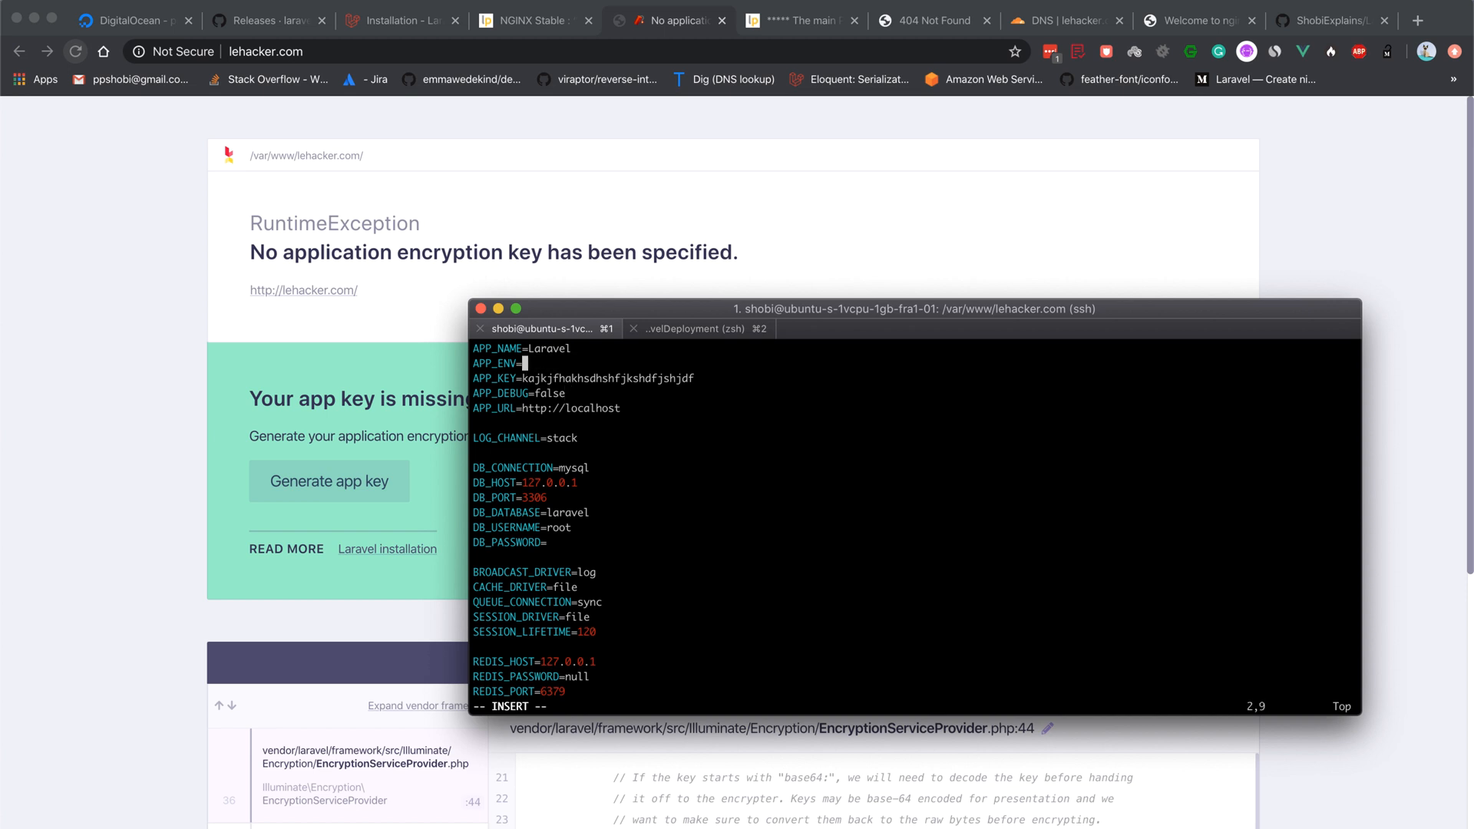
pyautogui.write('production')
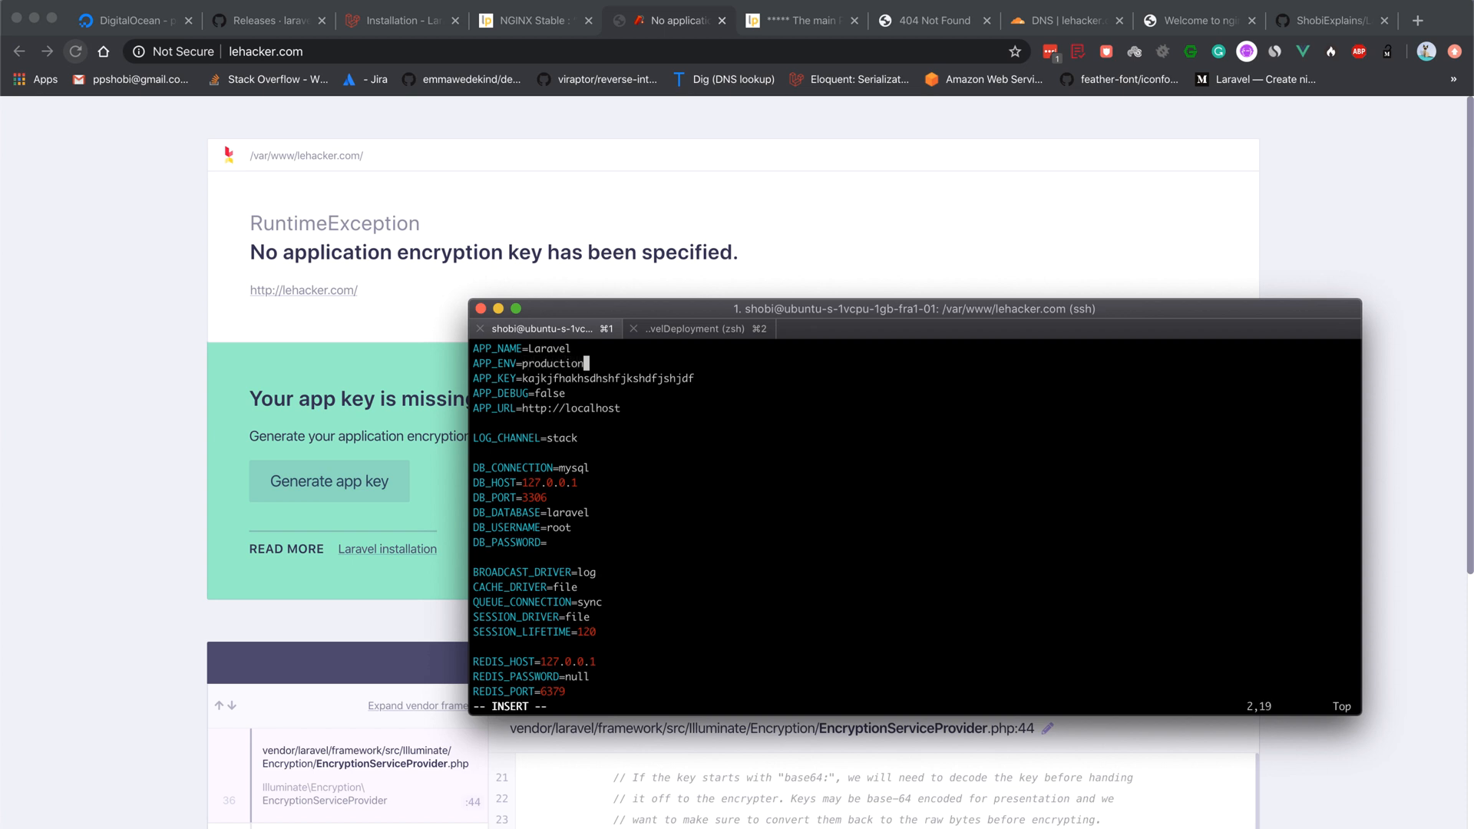
pyautogui.press('Escape')
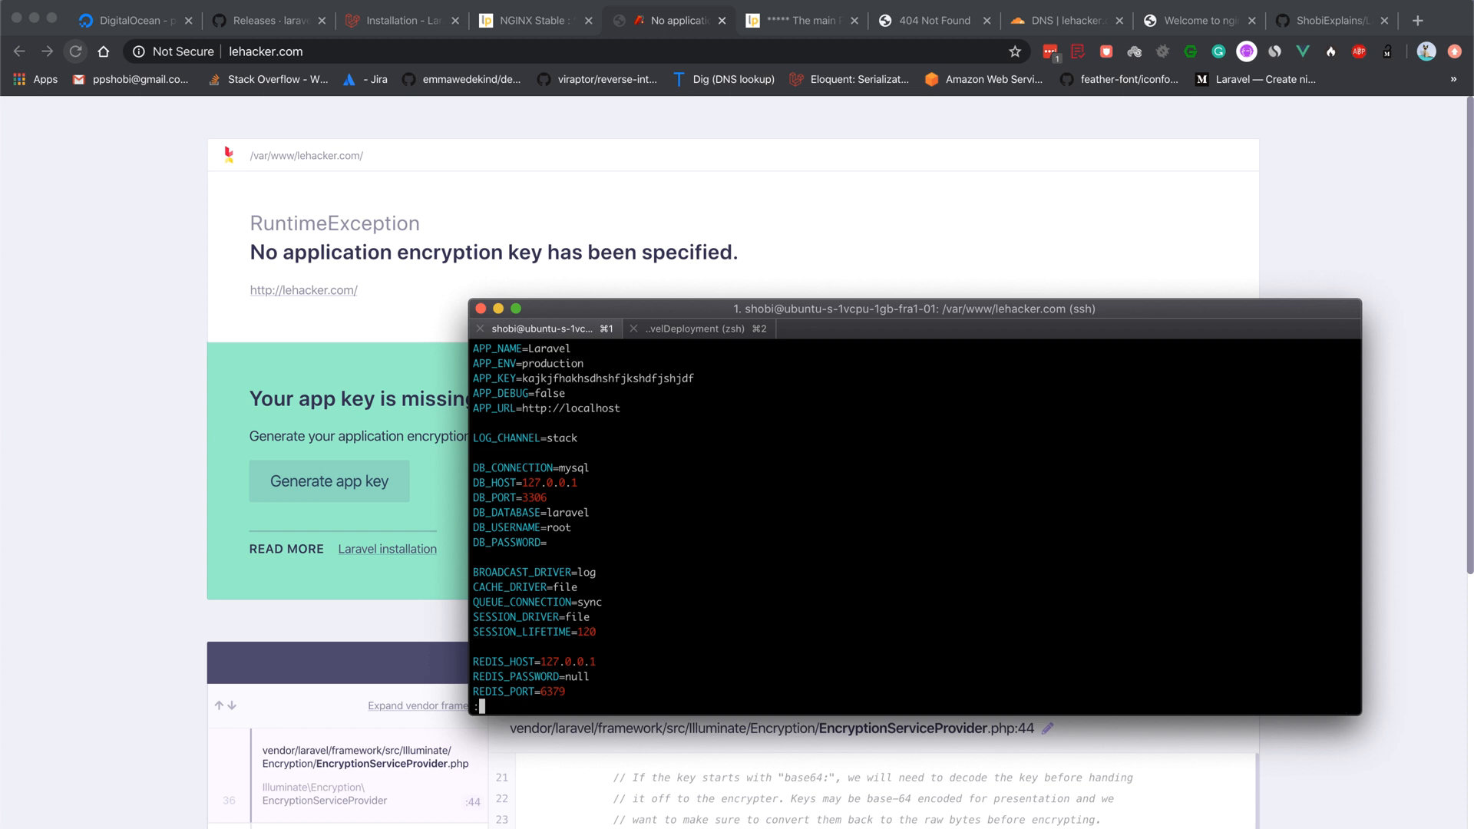
pyautogui.write(':wq')
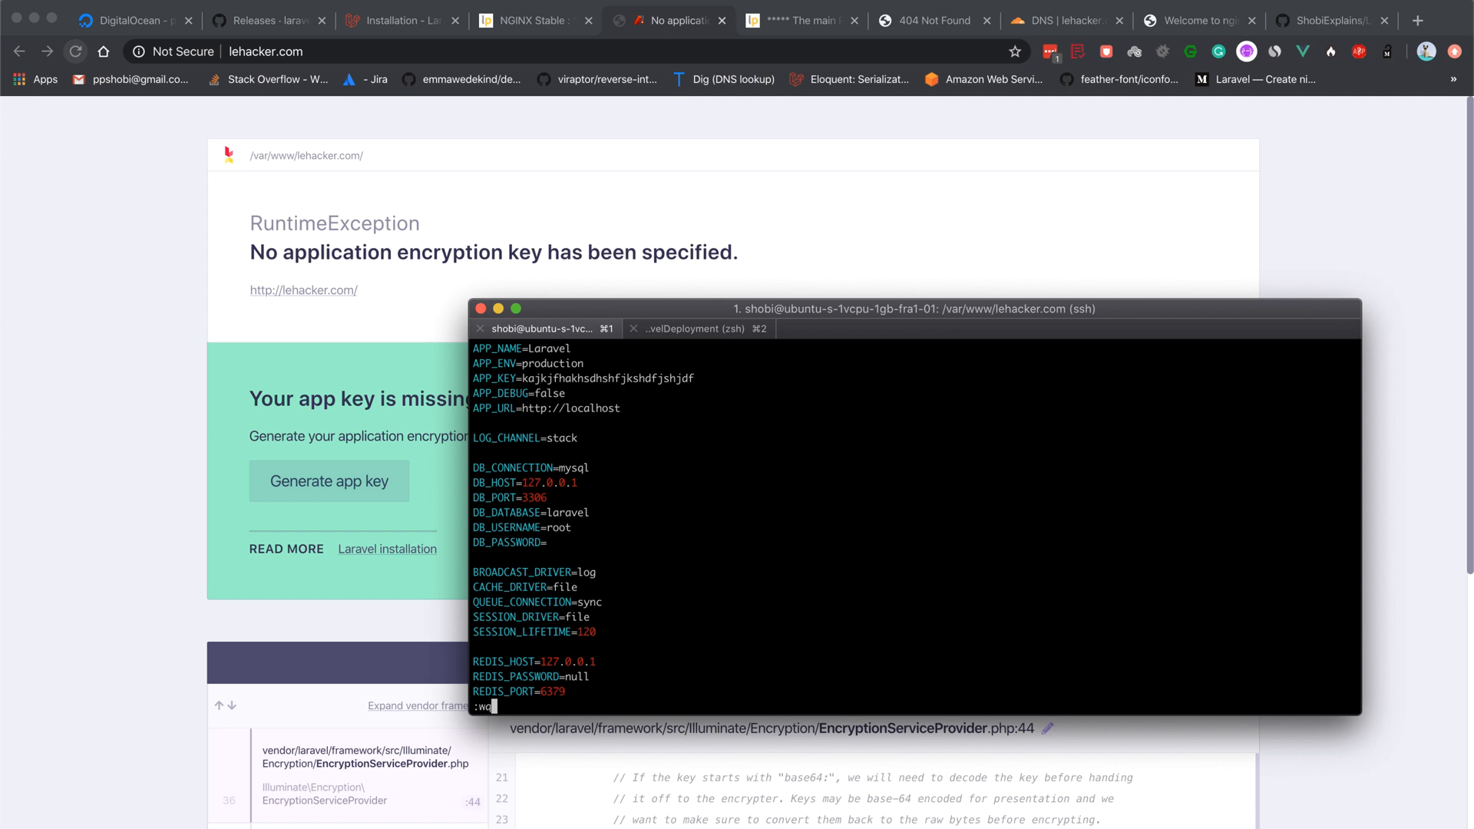
pyautogui.press('Enter')
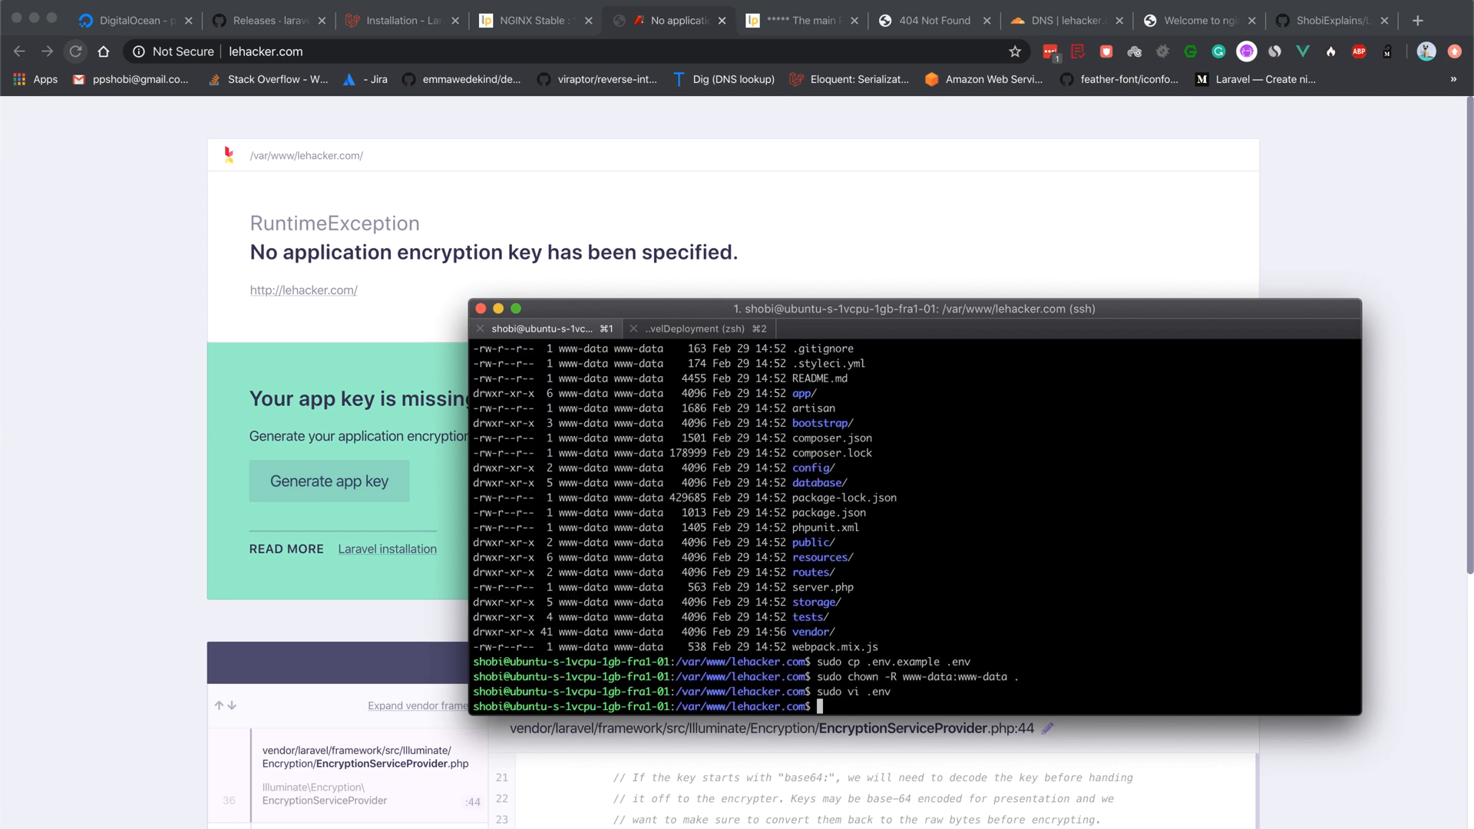
# Go into storage/logs, list it and tail the Laravel log with sudo
pyautogui.press('Return')
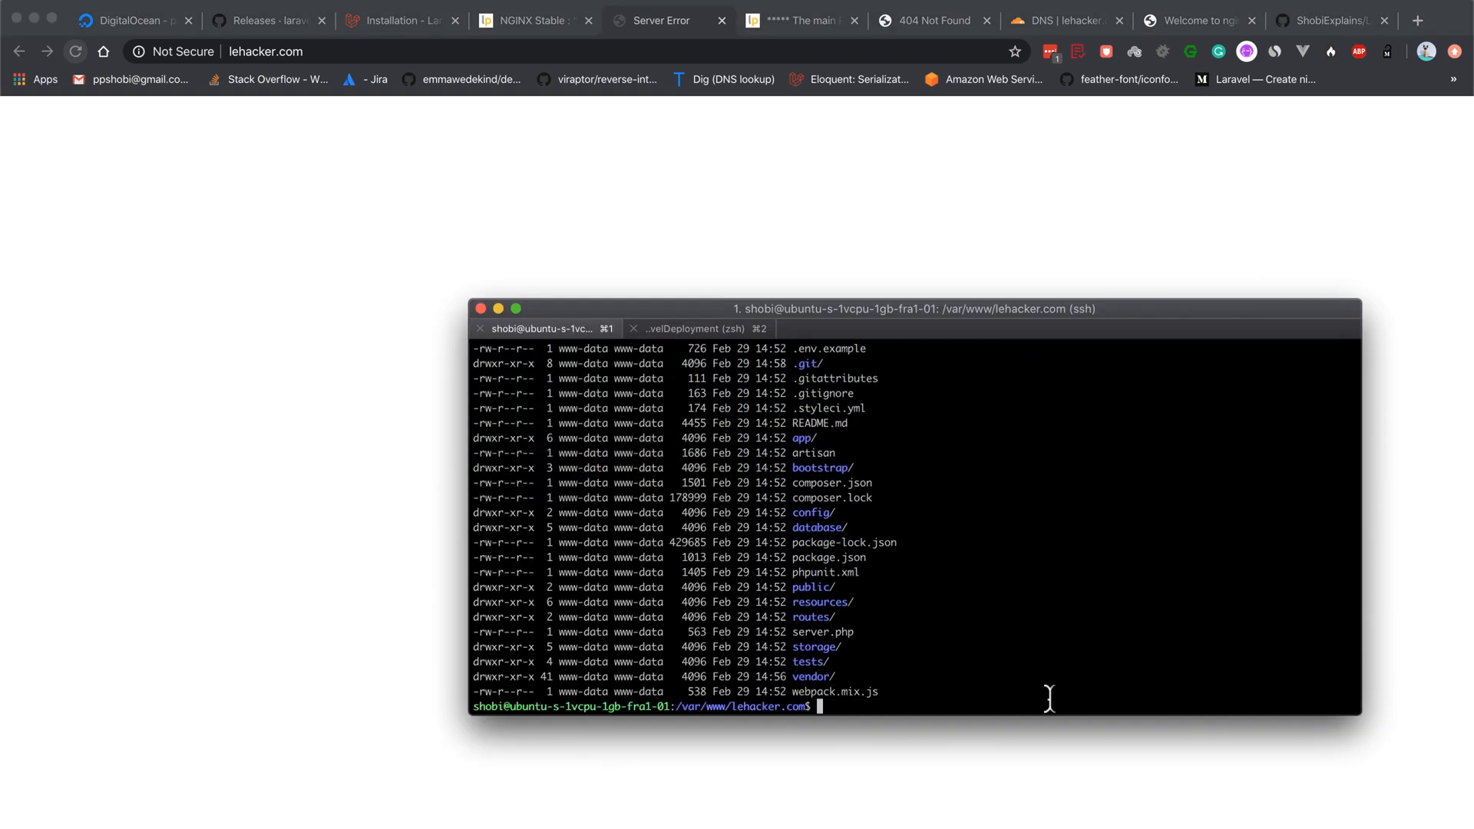
pyautogui.write('cd')
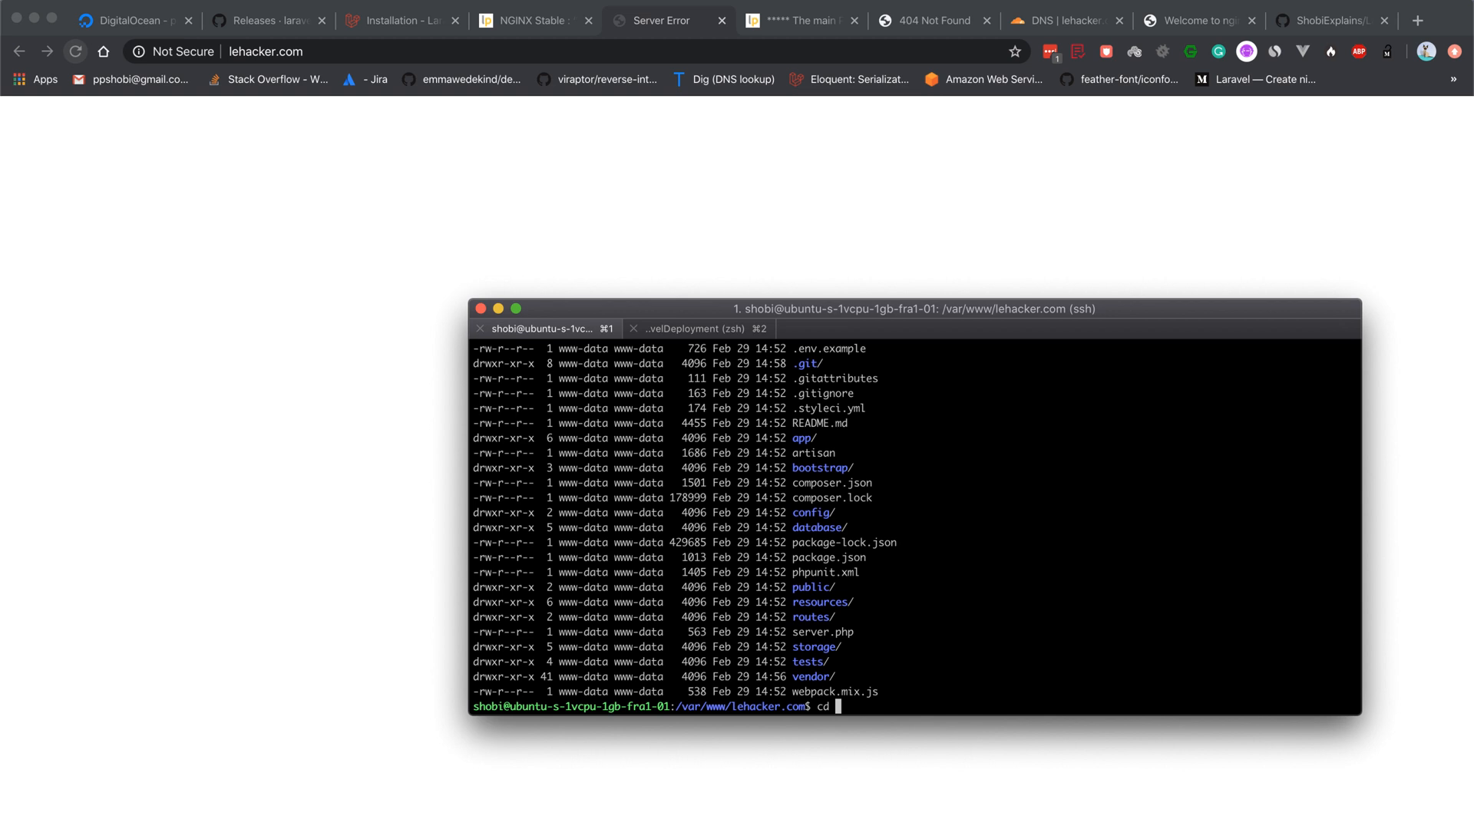
pyautogui.write('storage/logs/')
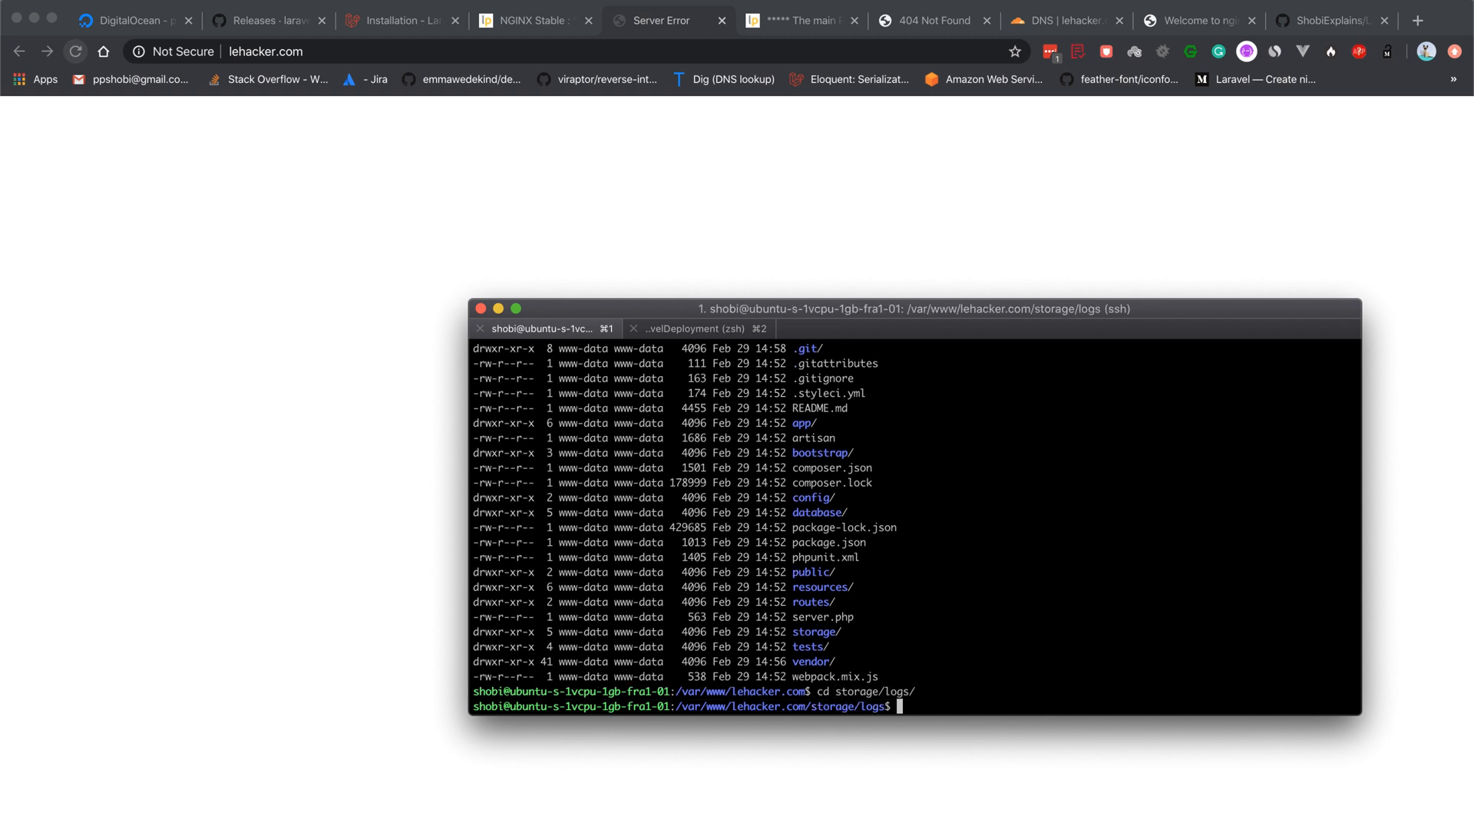
pyautogui.write('ll')
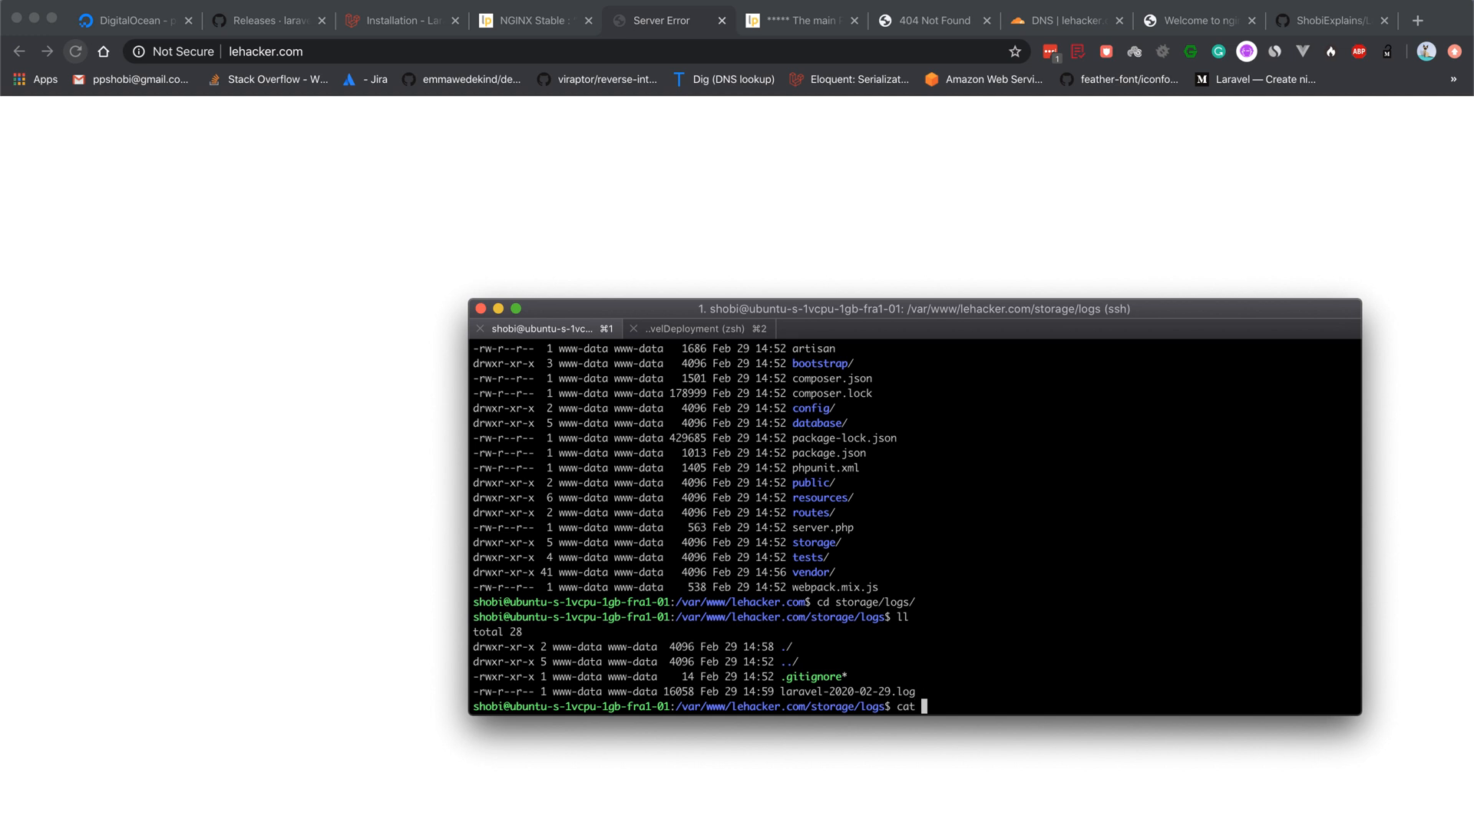
pyautogui.write('sudo tail -f laravel-2020-02-29.log')
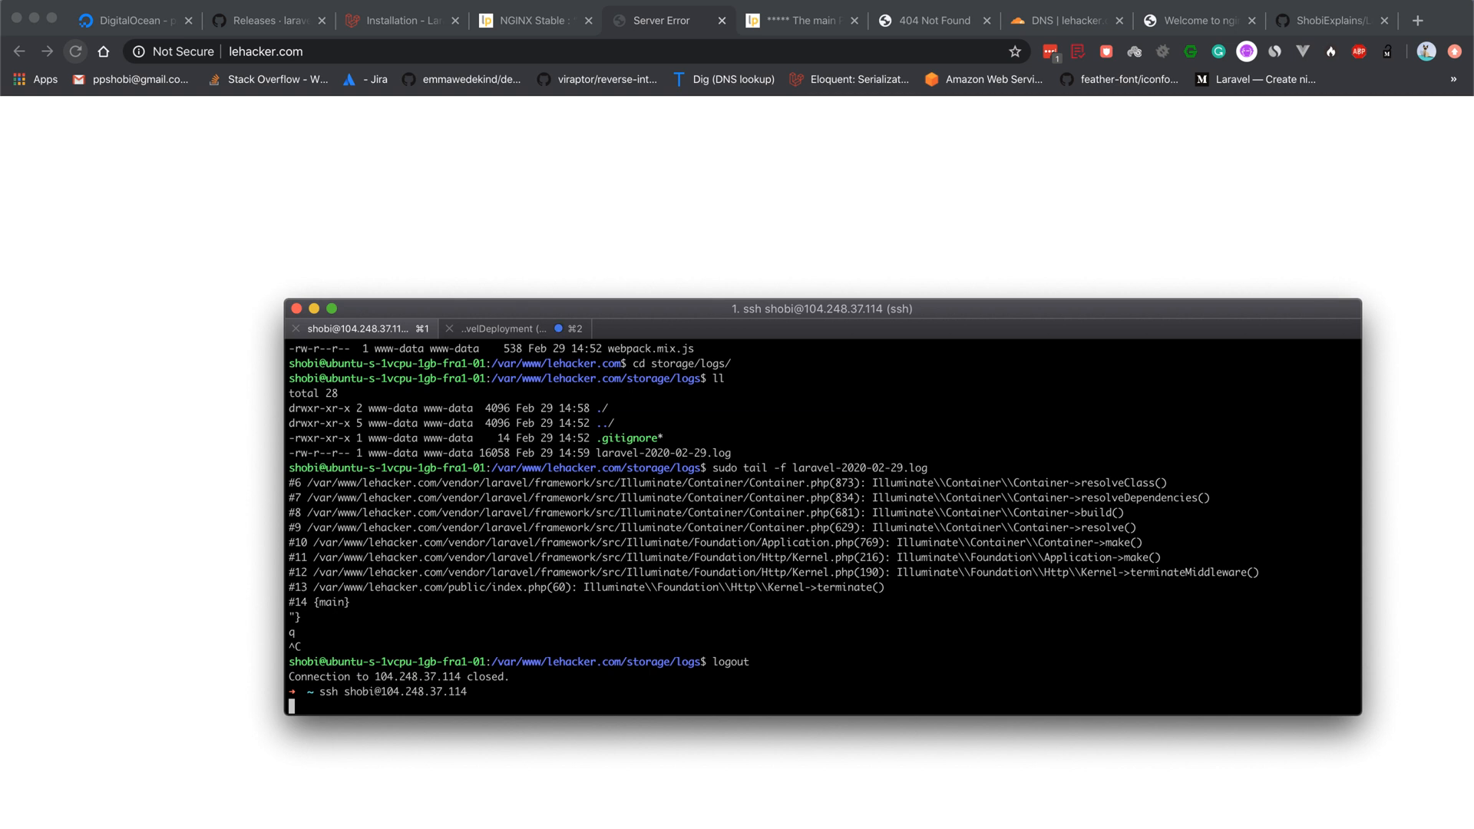
# Back in /var/www/lehacker.com, reopen .env in sudo vi and set APP_DEBUG=true
pyautogui.write('sudo vi .env')
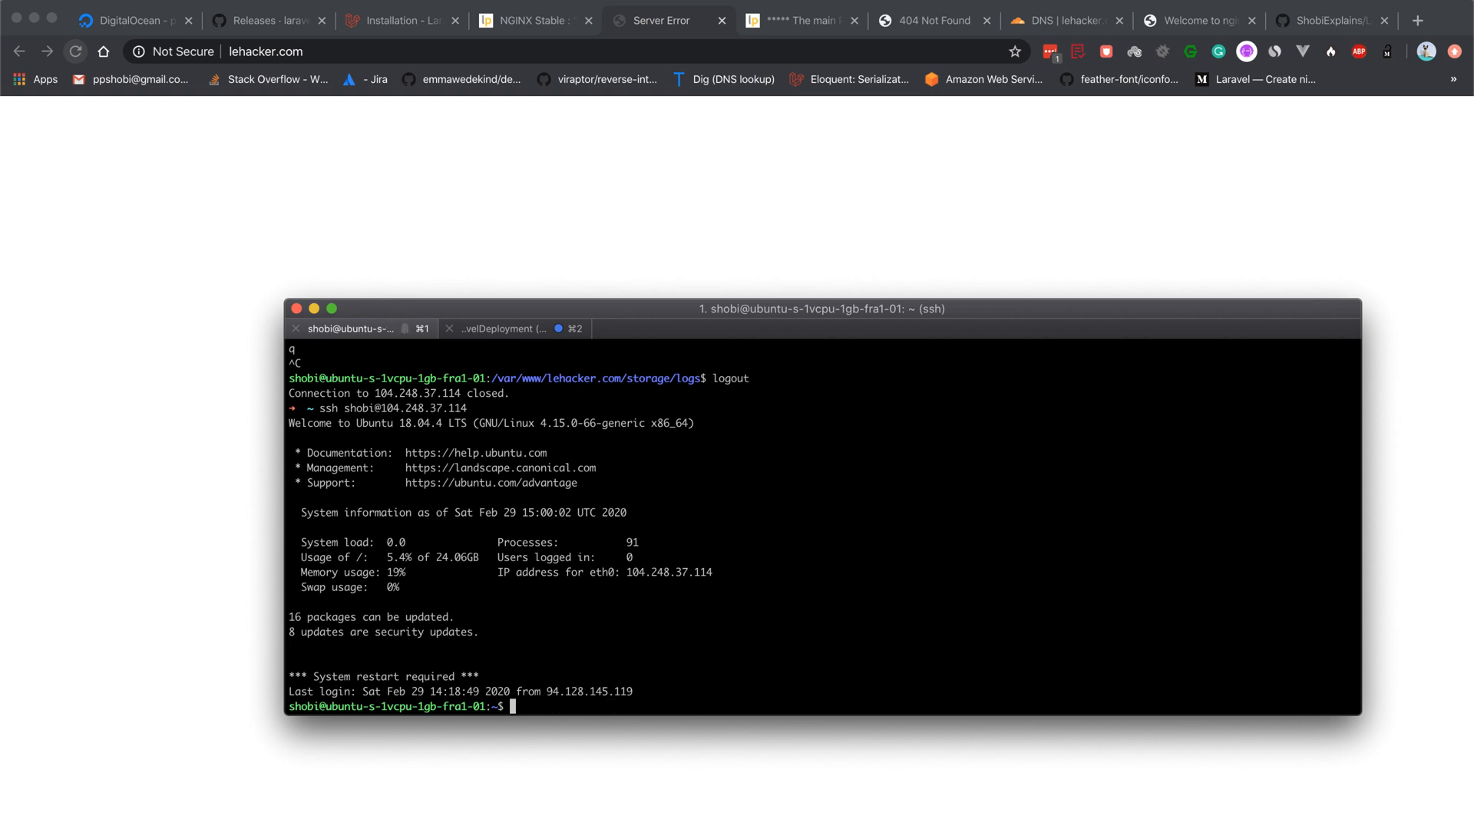
pyautogui.write('cd')
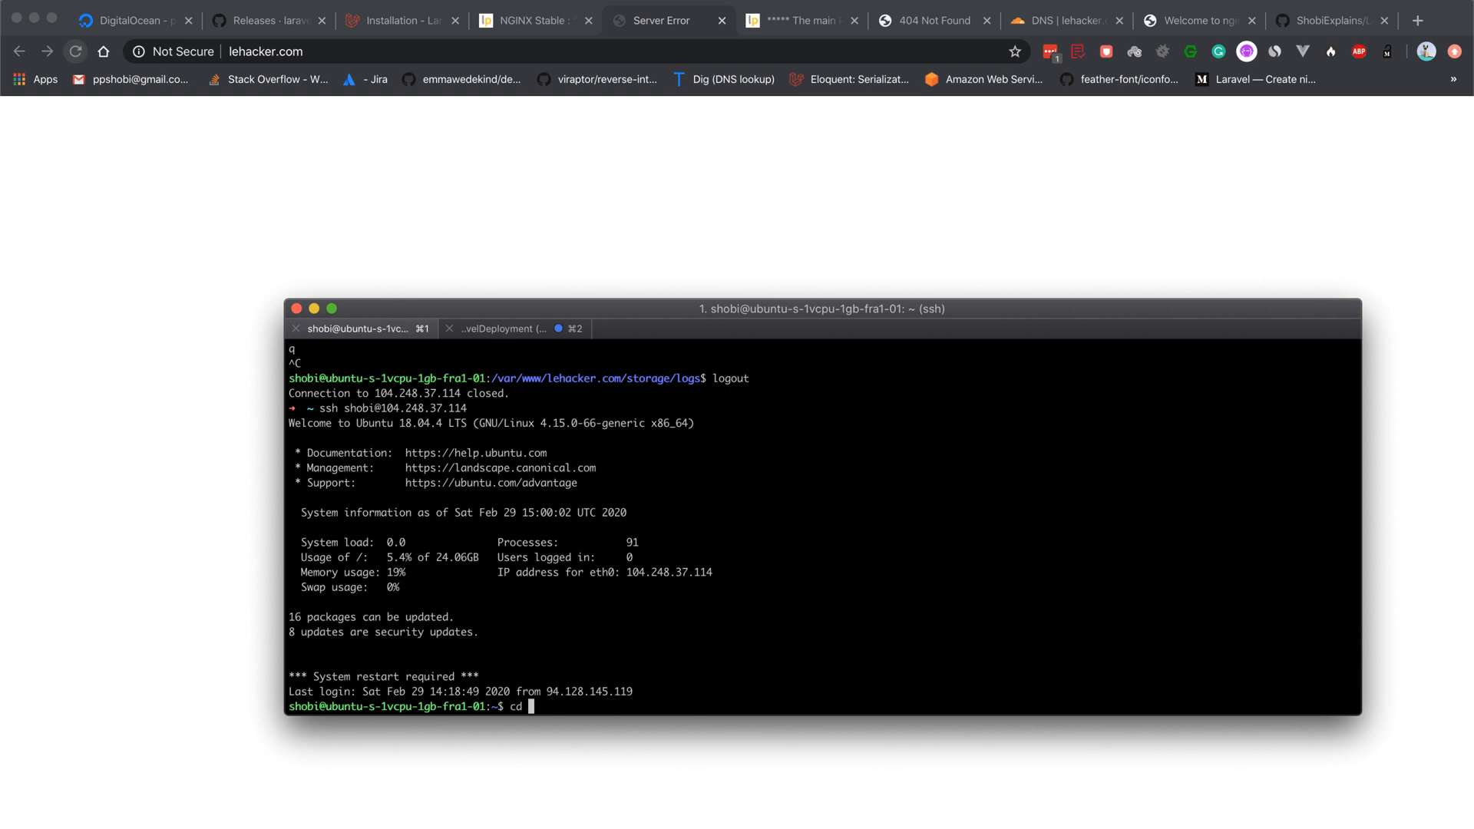
pyautogui.write('/var/www/lehacker.com/')
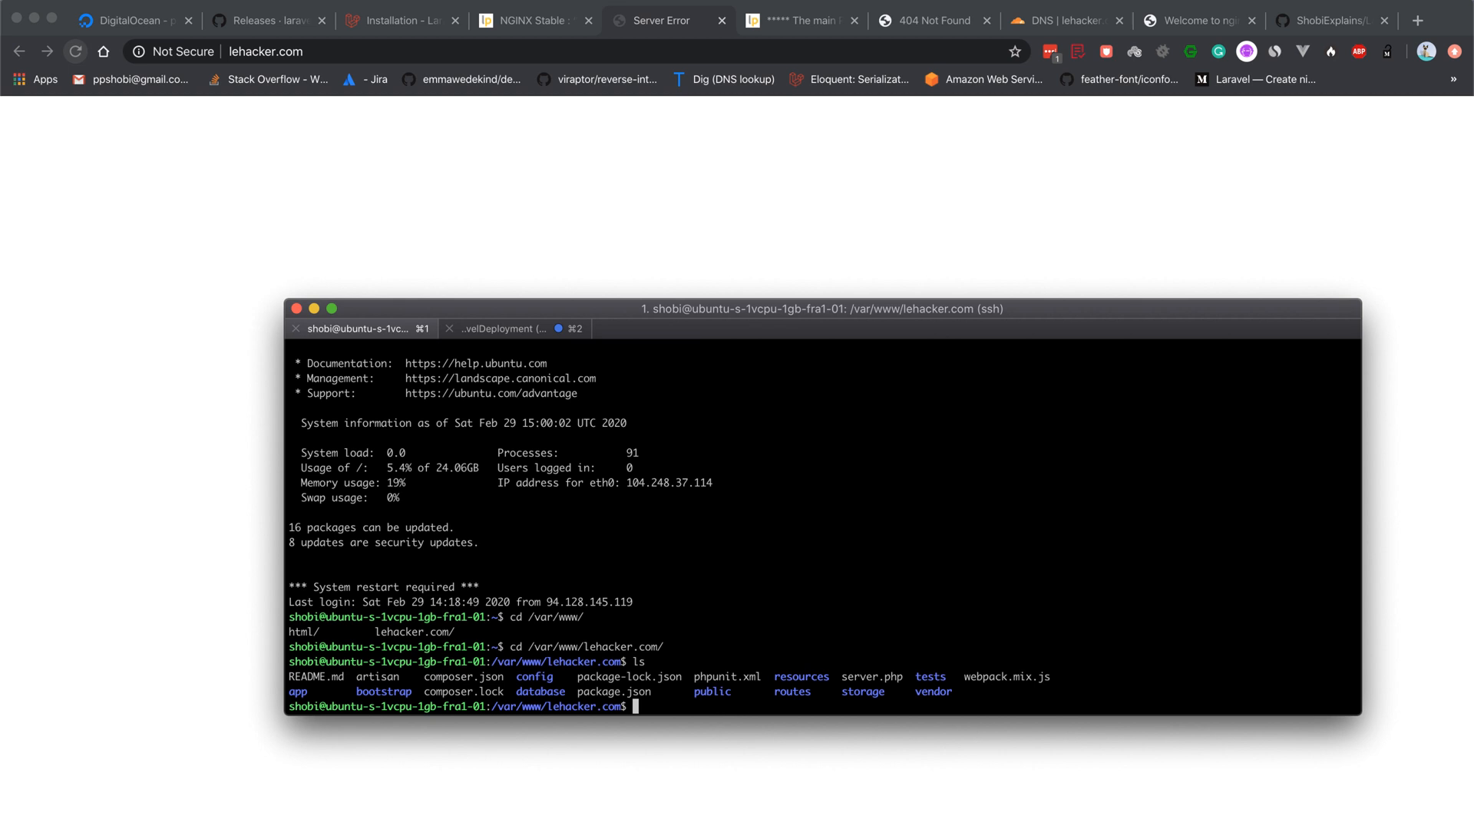
pyautogui.write('sudo vi')
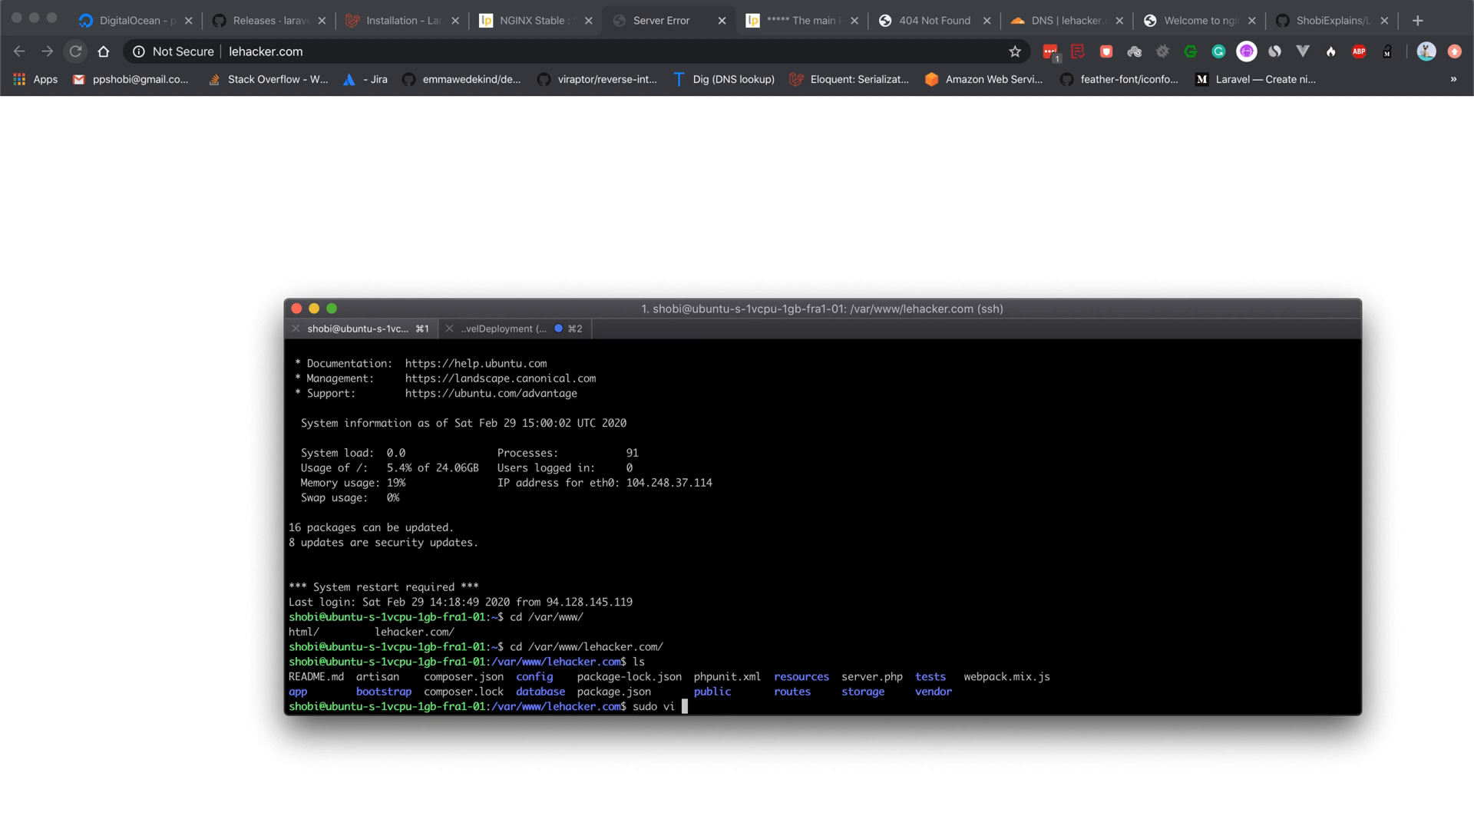
pyautogui.press('Enter')
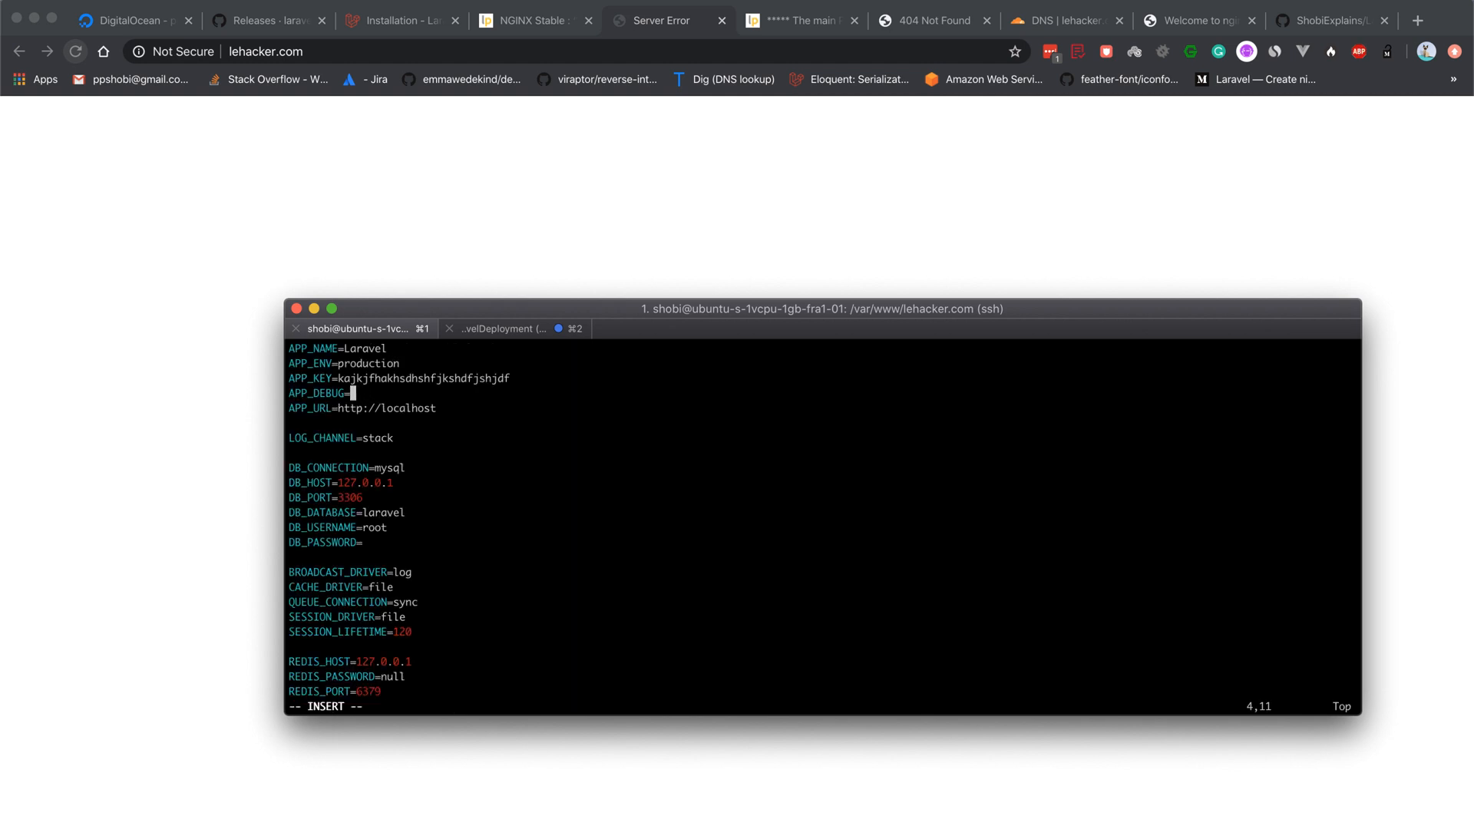
pyautogui.write('true')
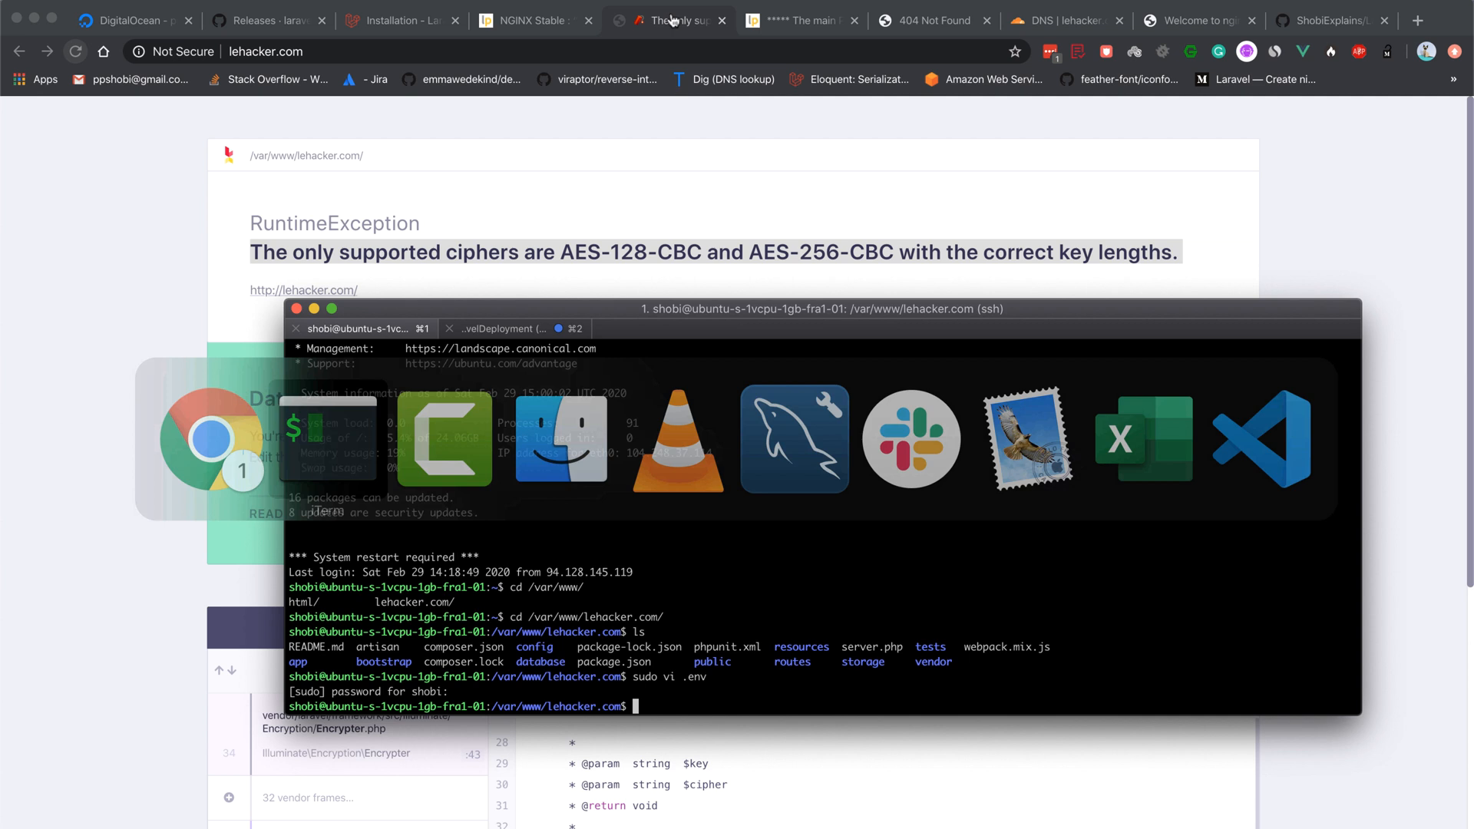
# Run sudo php artisan key:generate and confirm yes at the production prompt
pyautogui.write('sudo vi .env')
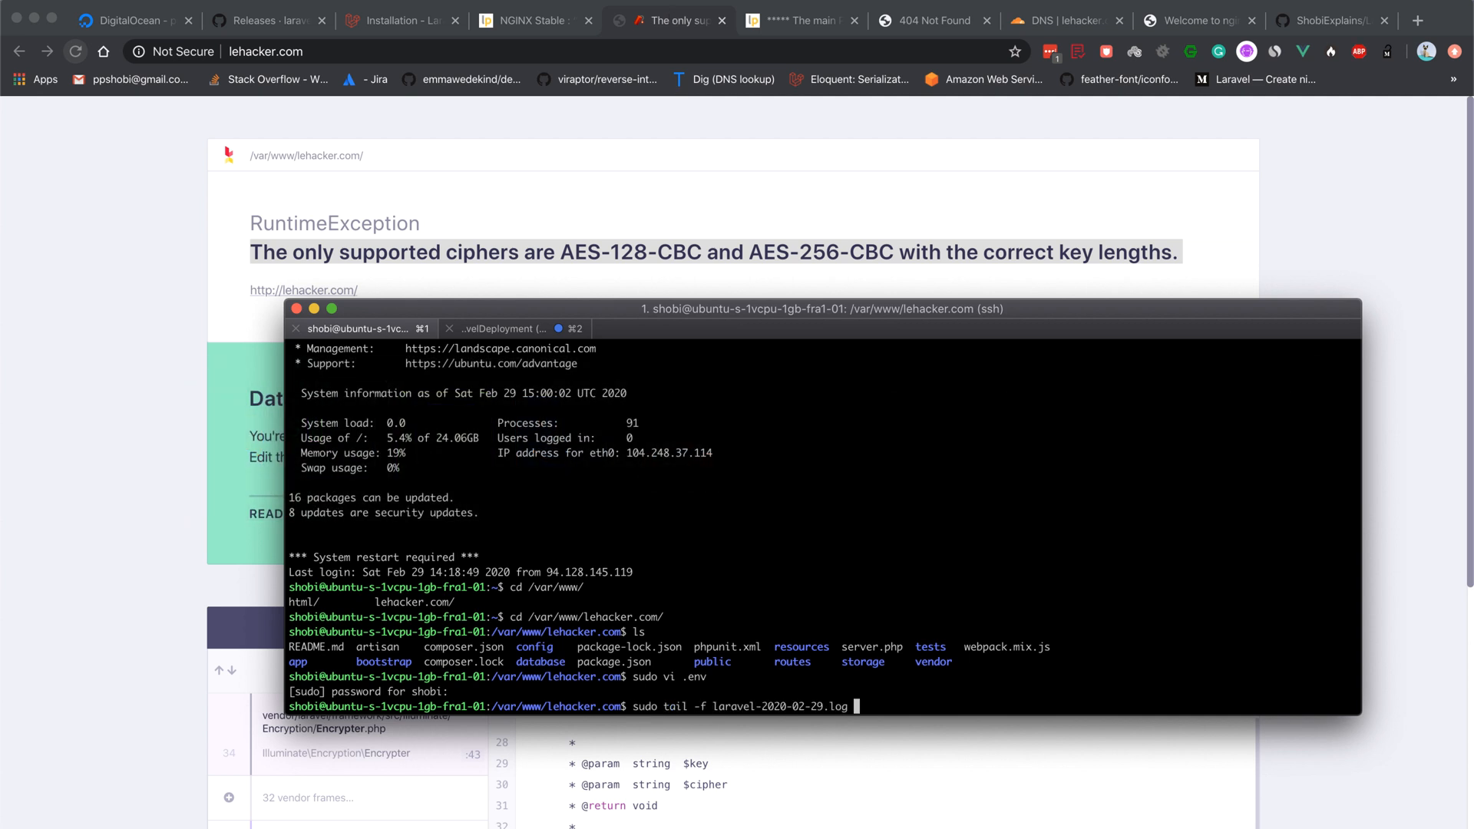
pyautogui.write('sudo vi .en')
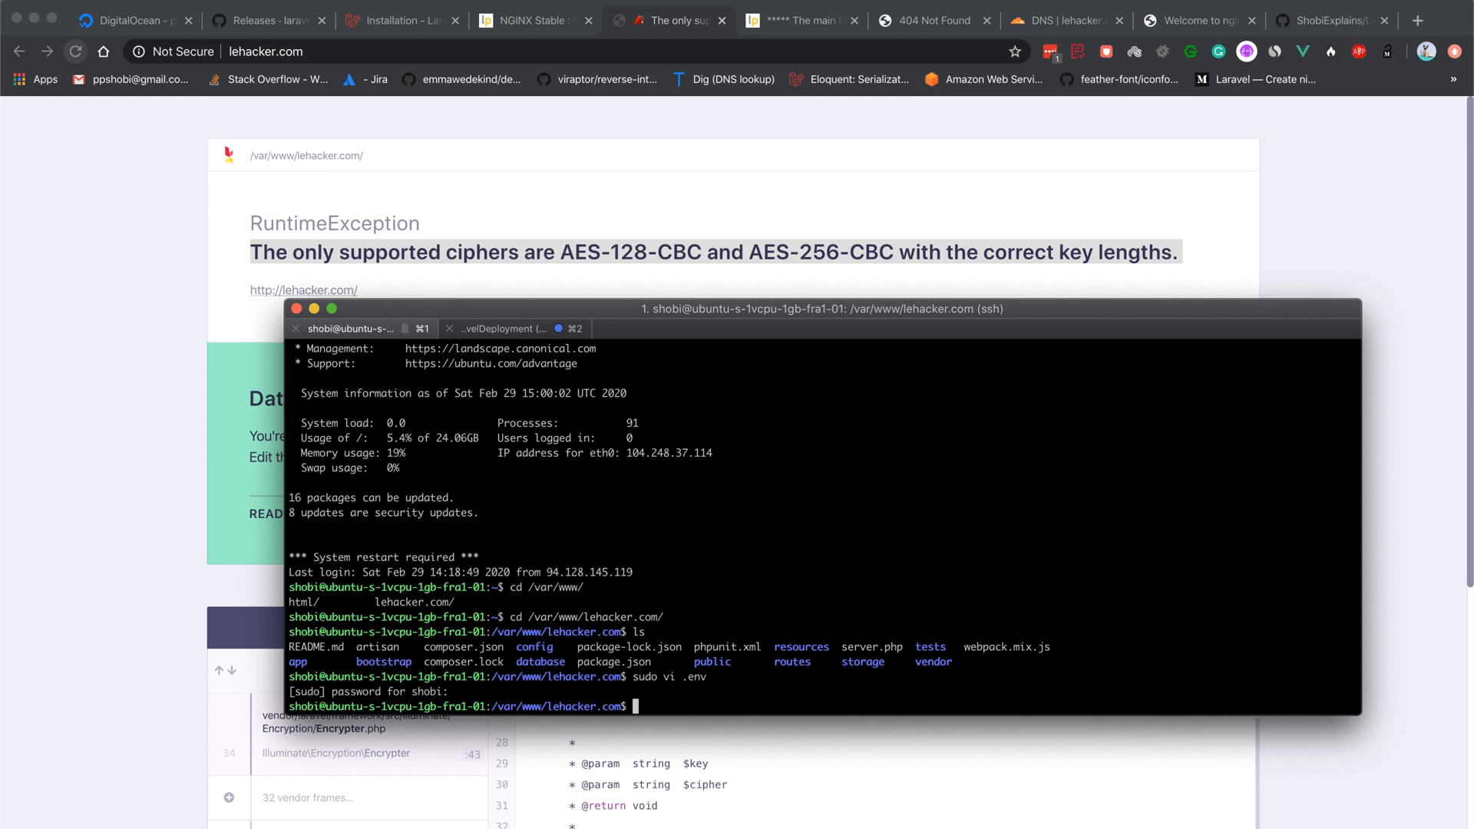
pyautogui.write('php artisan')
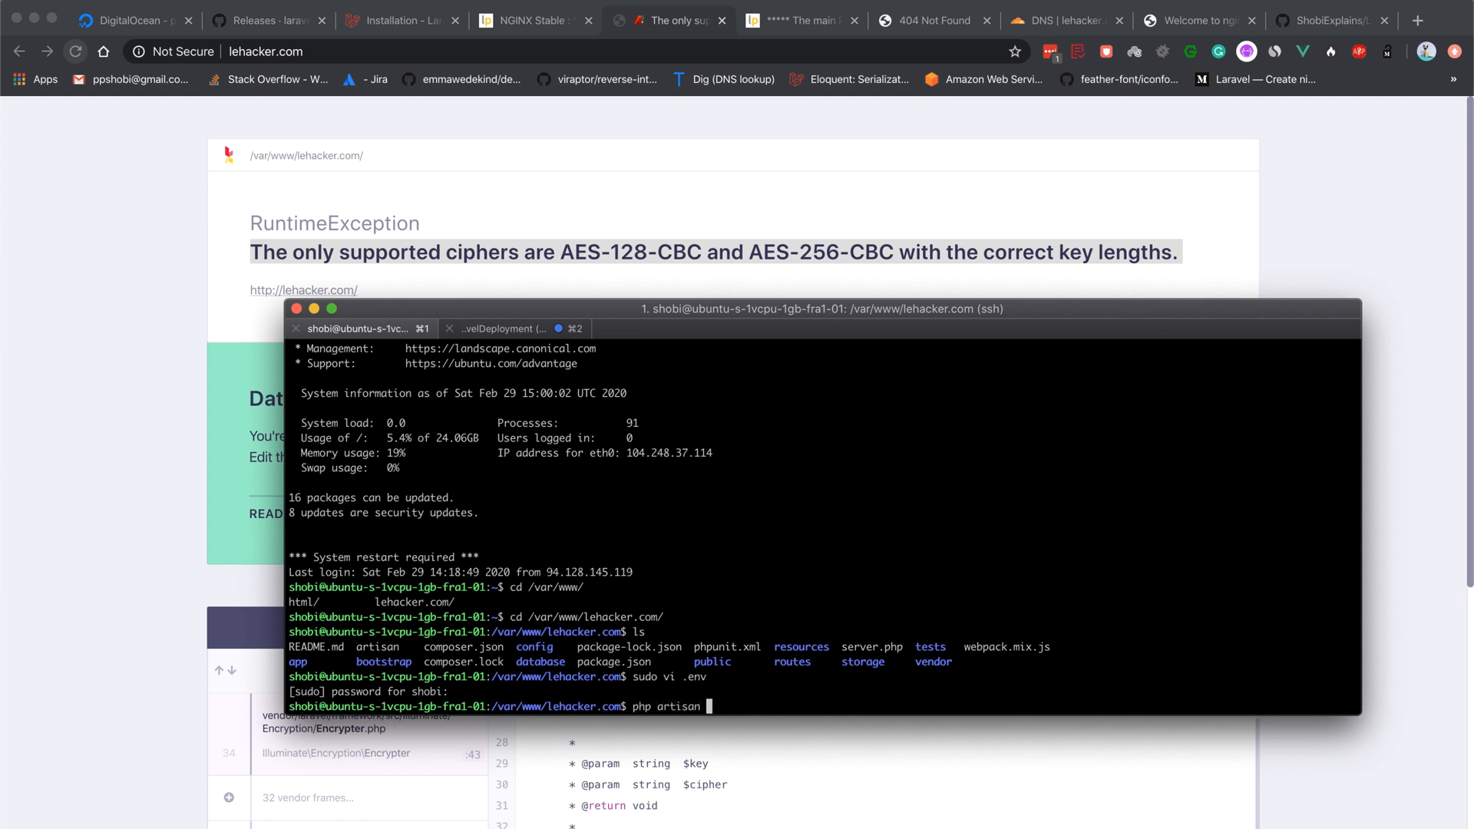
pyautogui.write('key:')
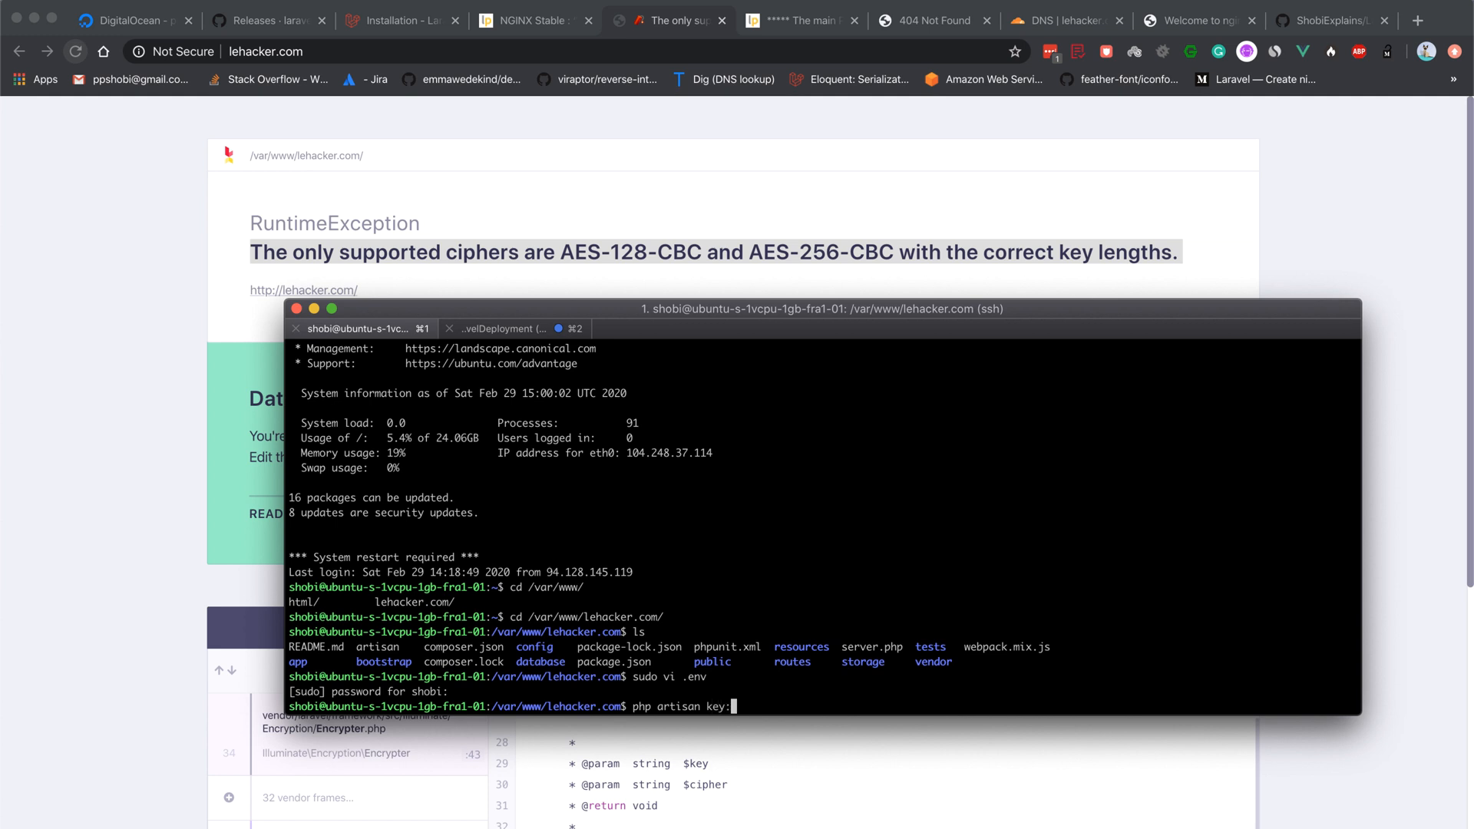
pyautogui.write('generate')
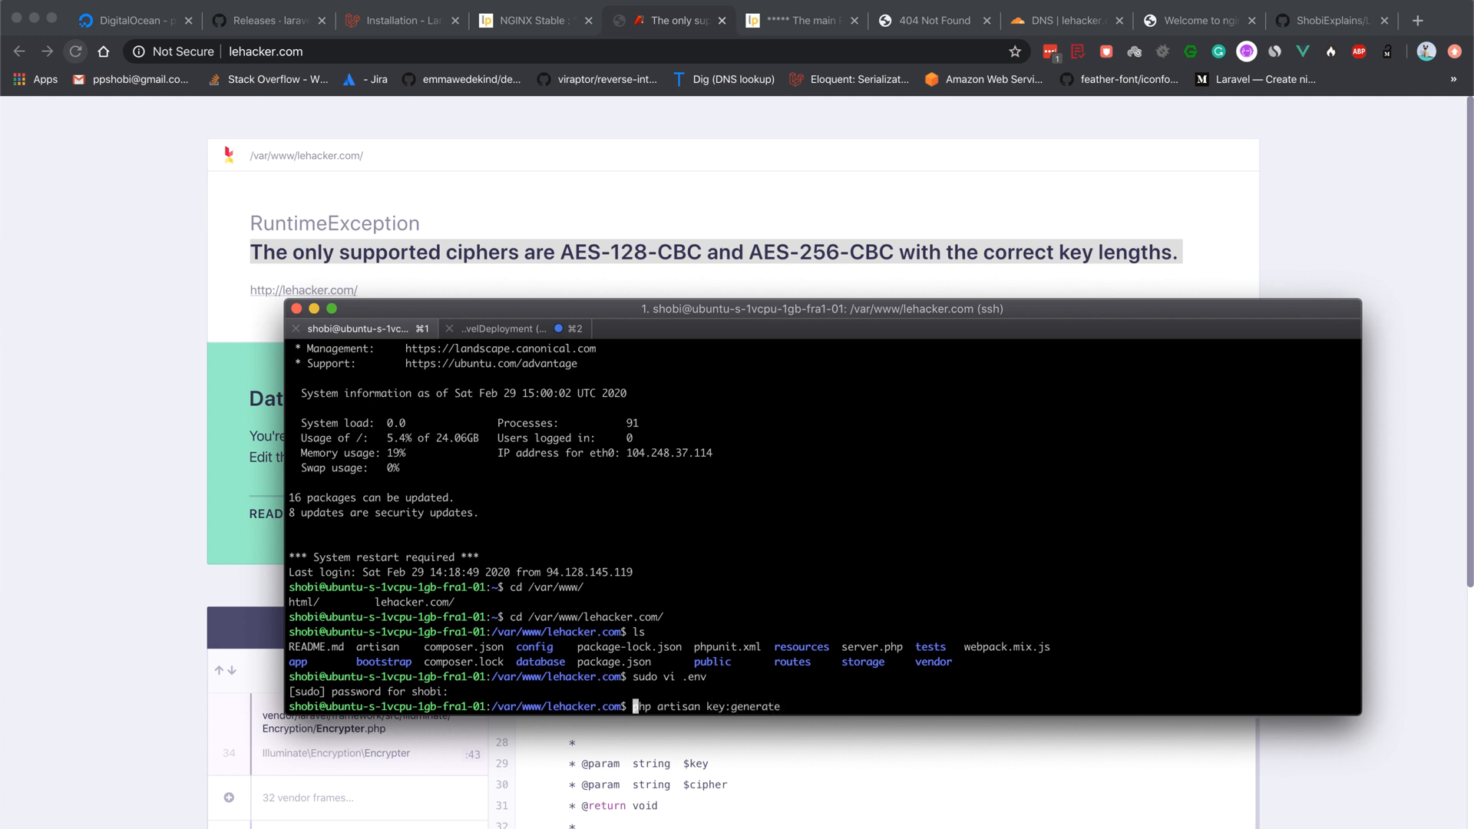
pyautogui.press('Enter')
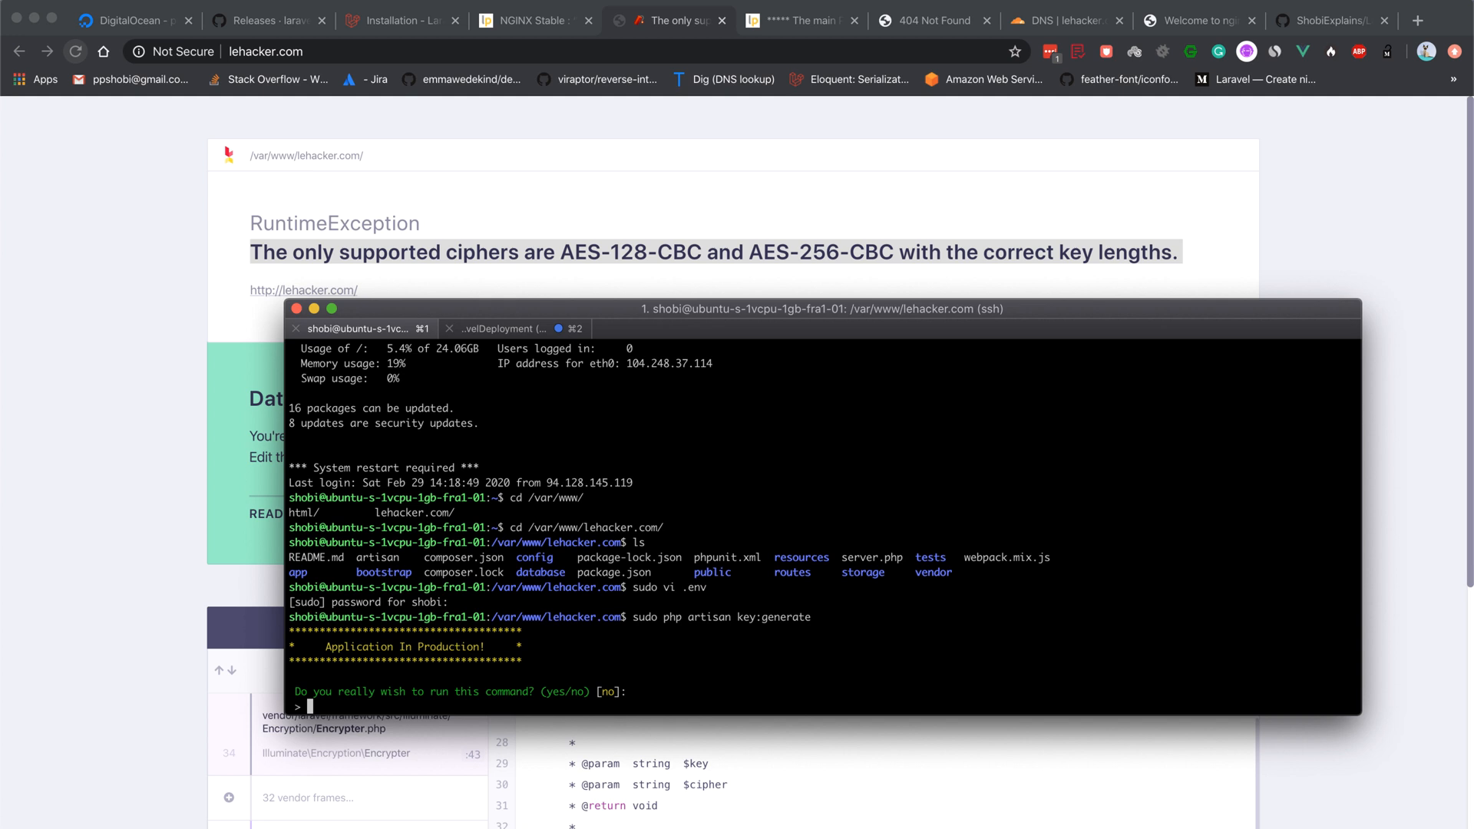
pyautogui.write('yes')
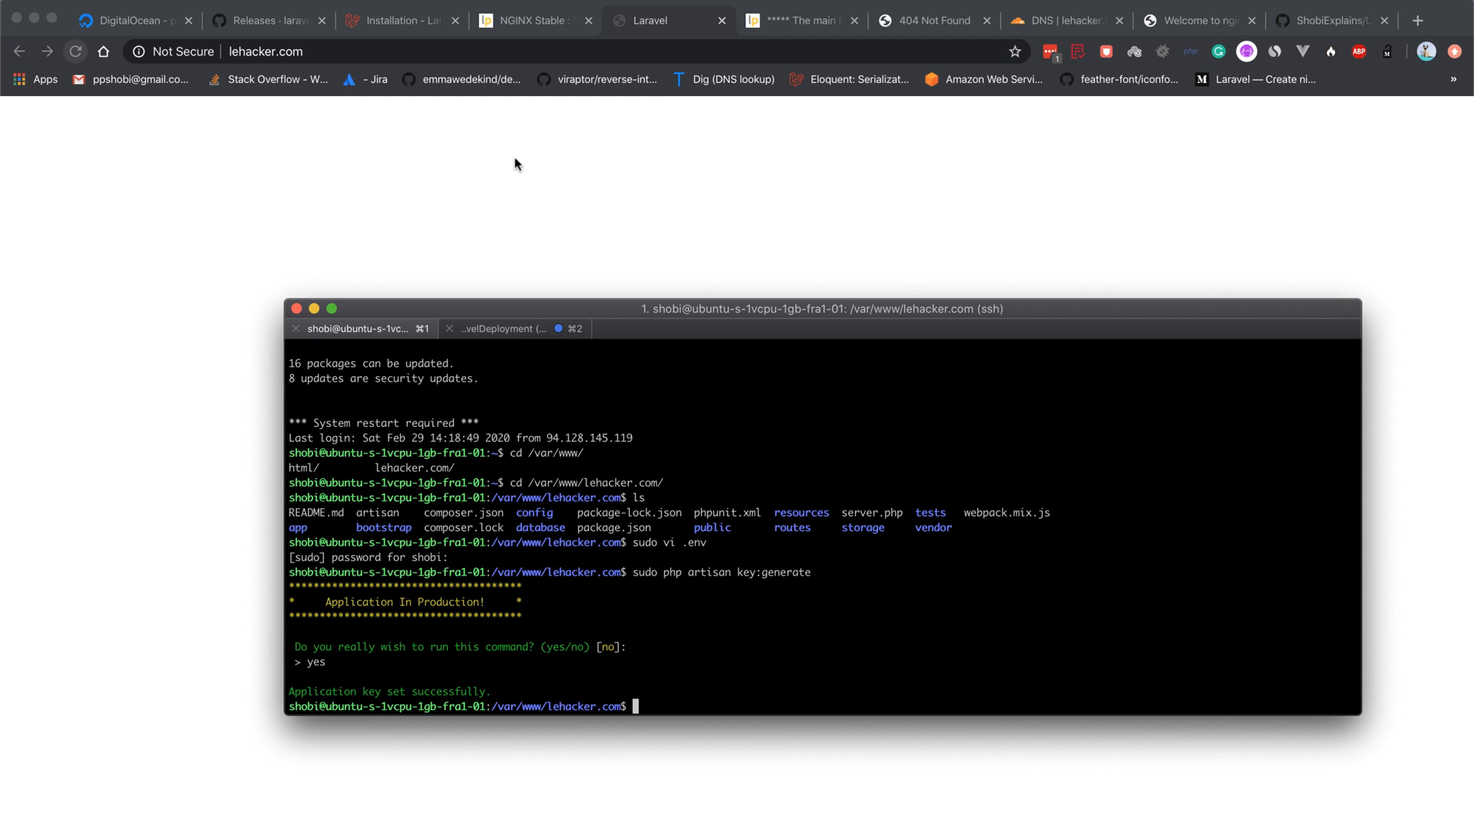
# Reopen .env in sudo vi, set APP_DEBUG back to false and save with :wq
pyautogui.write('sudo vi .env')
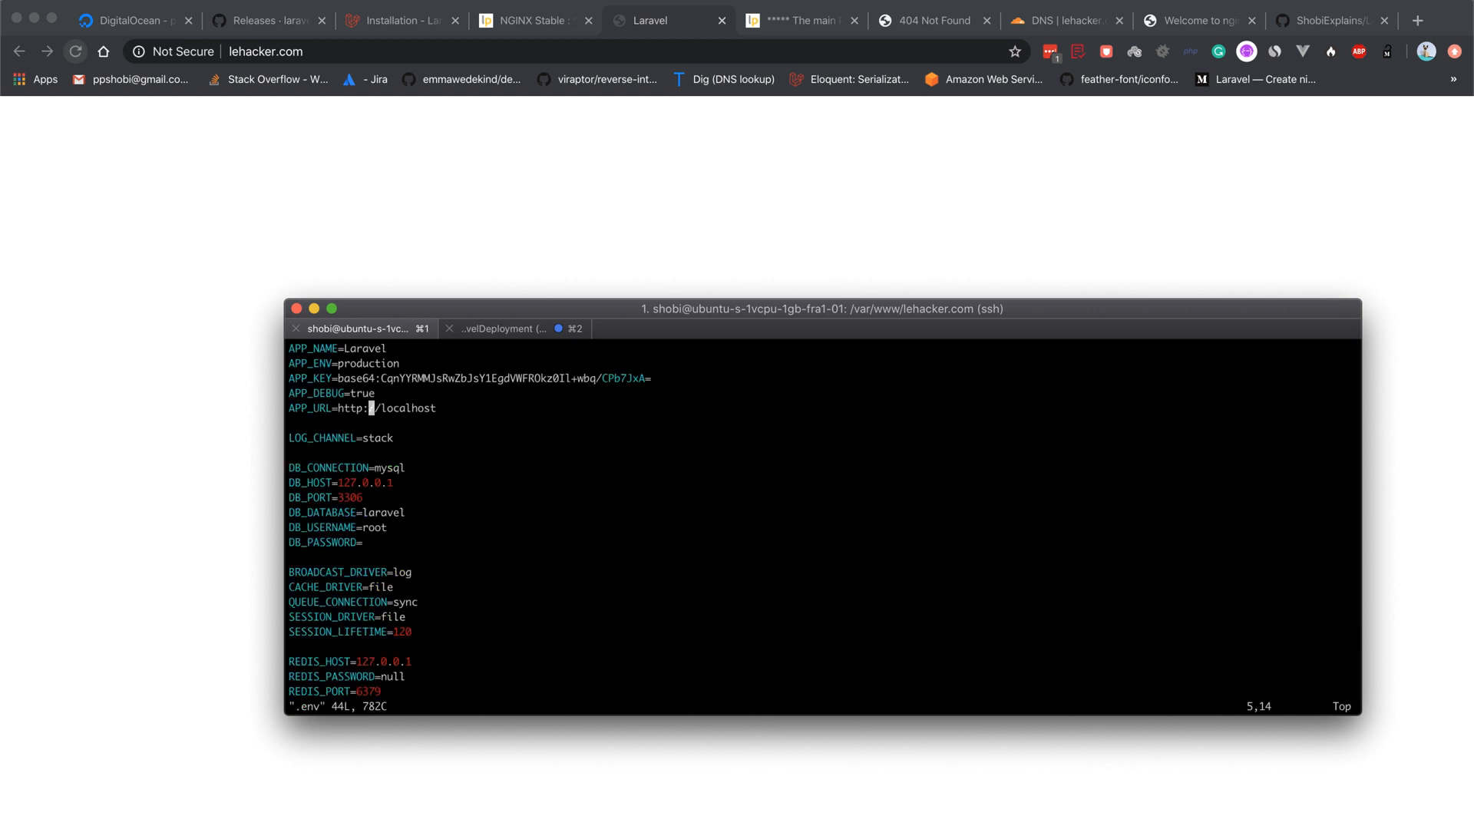
pyautogui.press('i')
pyautogui.write('fa')
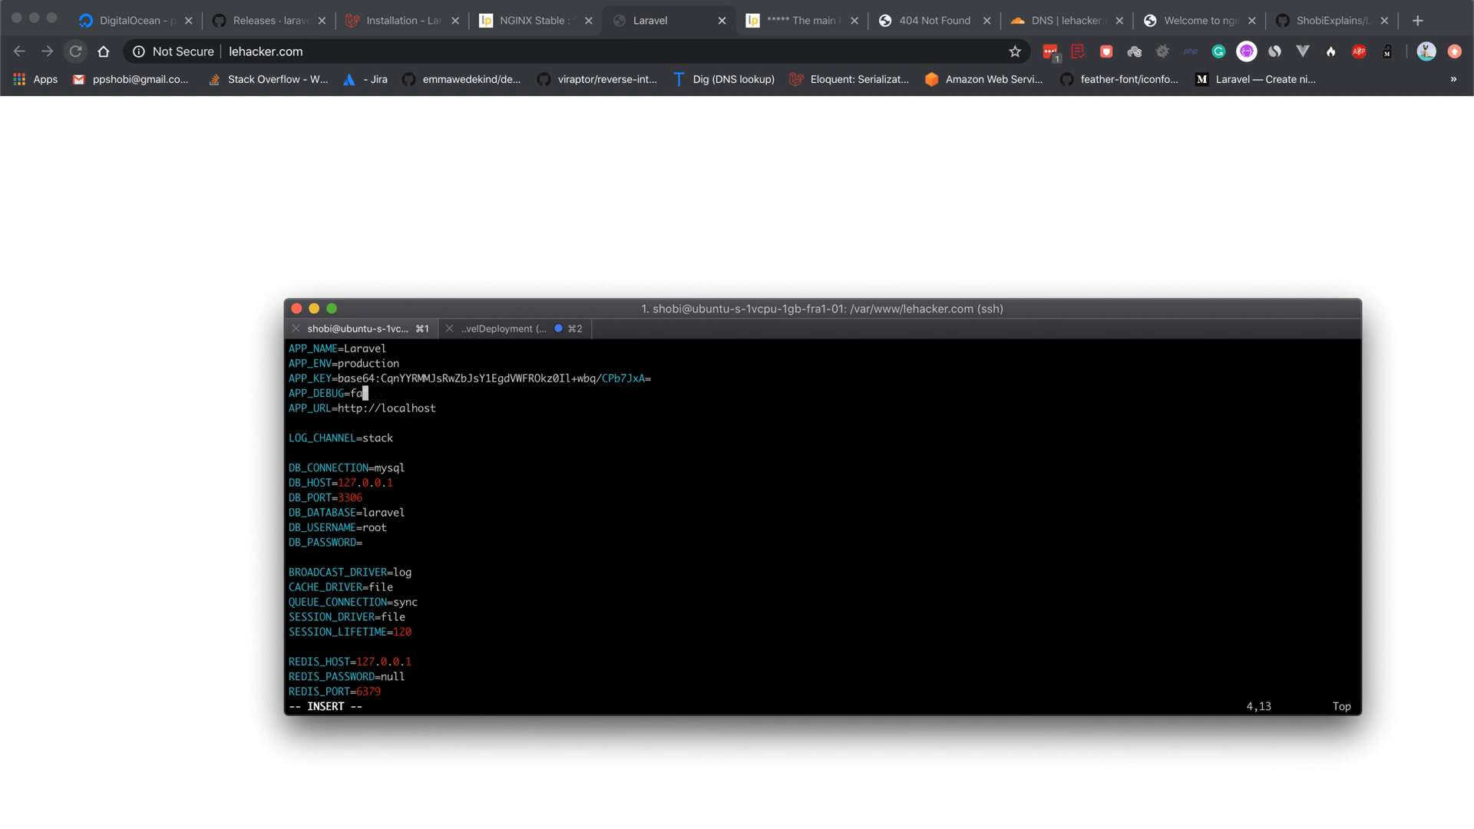
pyautogui.write(':wq')
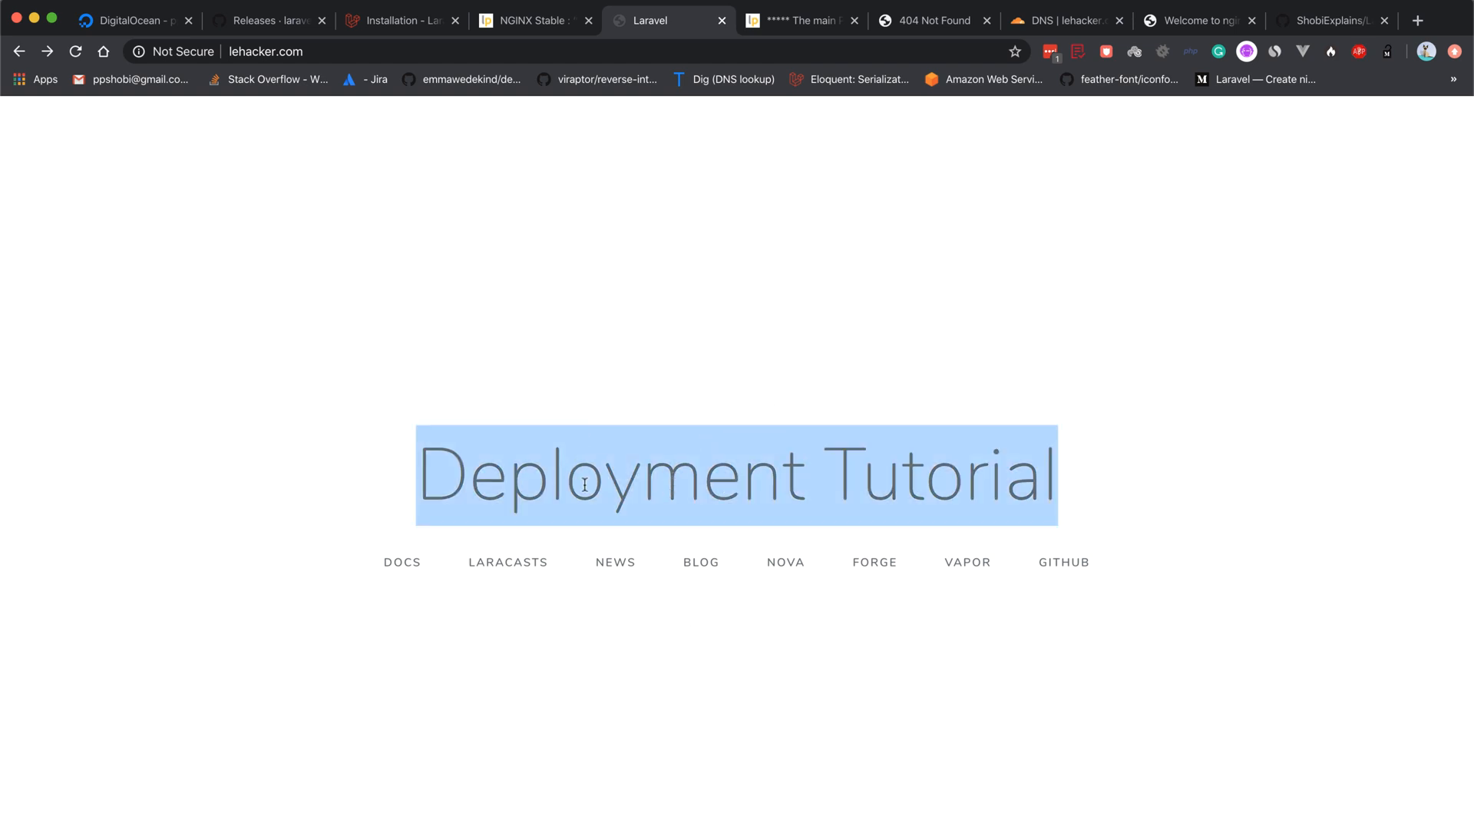
pyautogui.moveTo(777, 642)
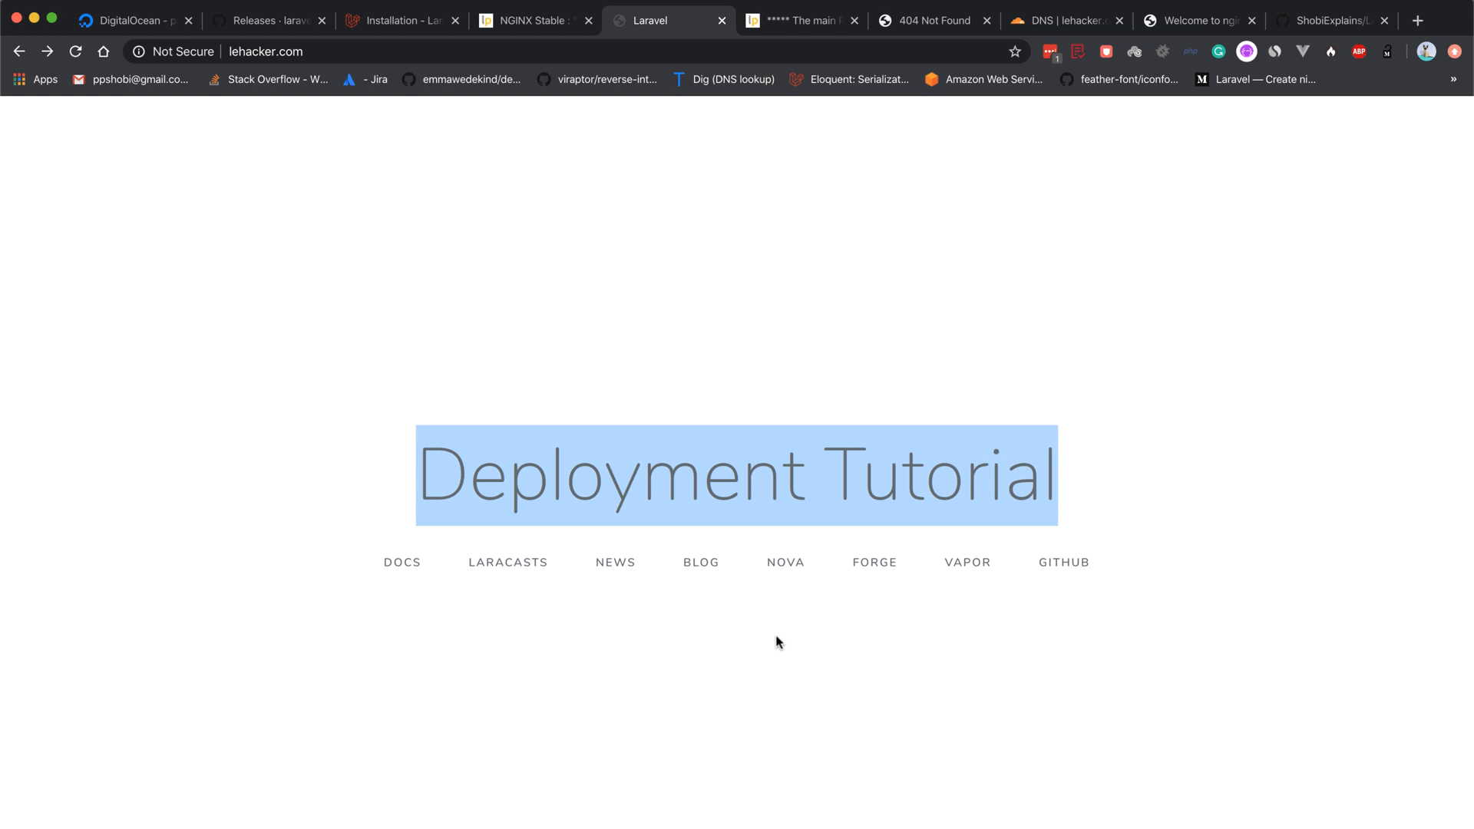
pyautogui.moveTo(637, 614)
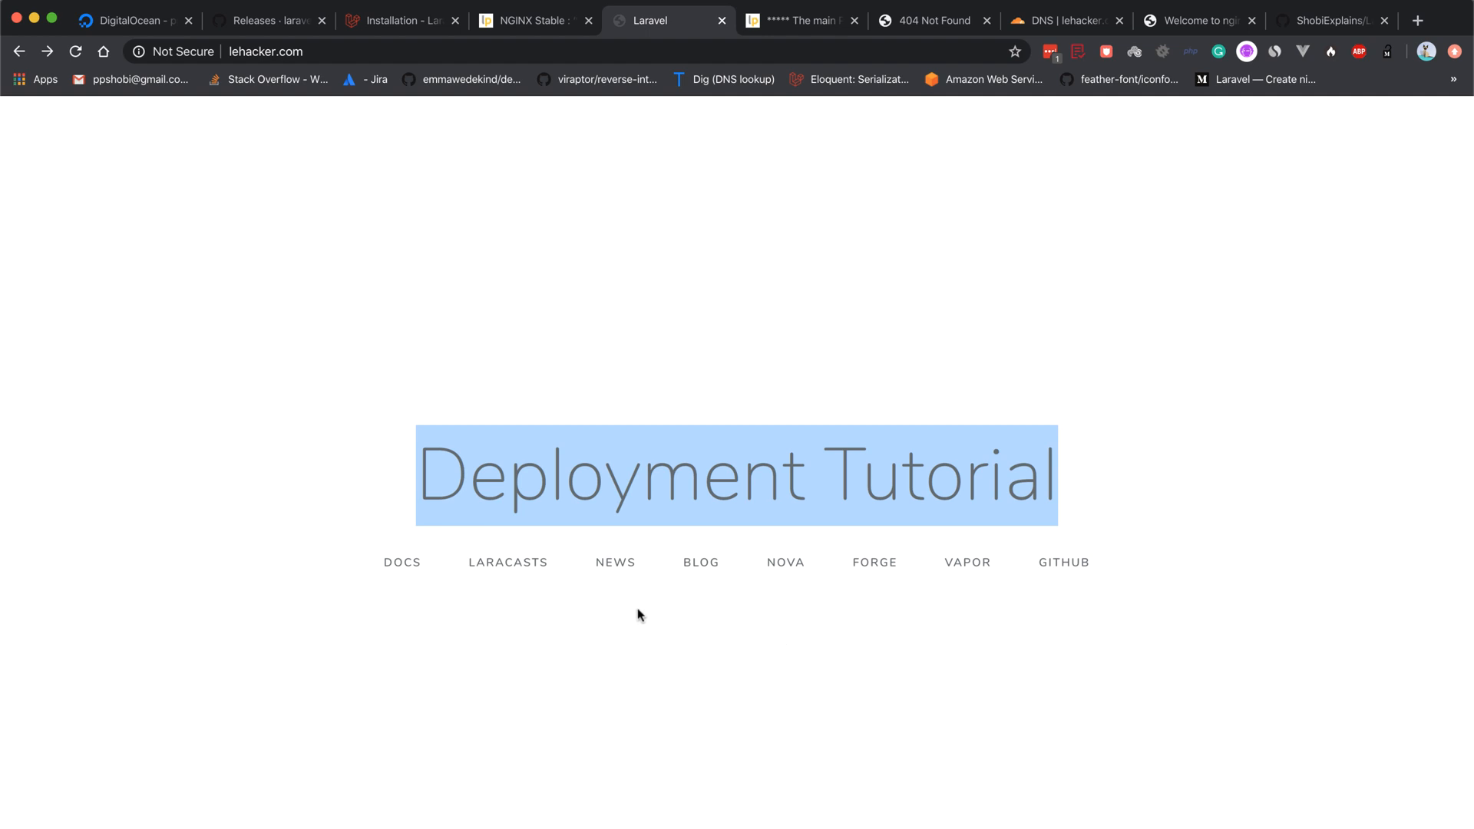